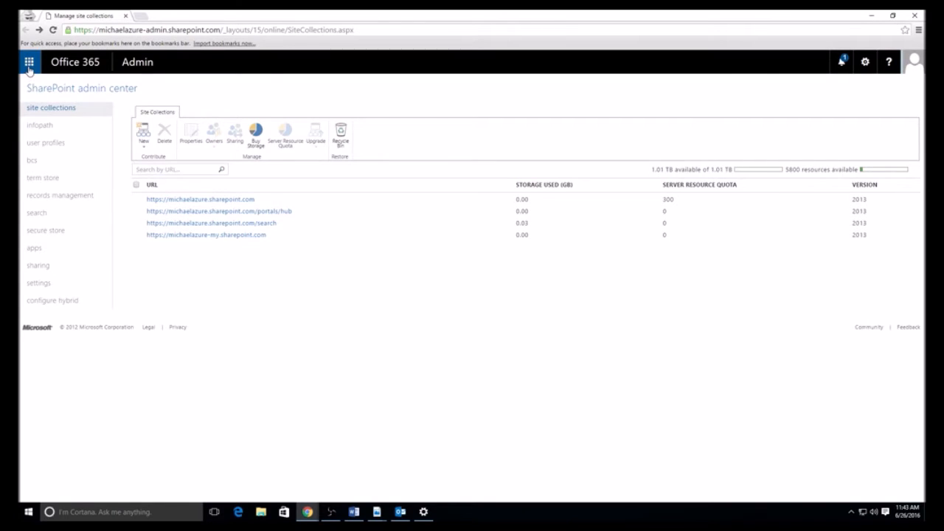
Glance at the Office 365 app list, then start a new private site collection from the ribbon.
left_click(28, 62)
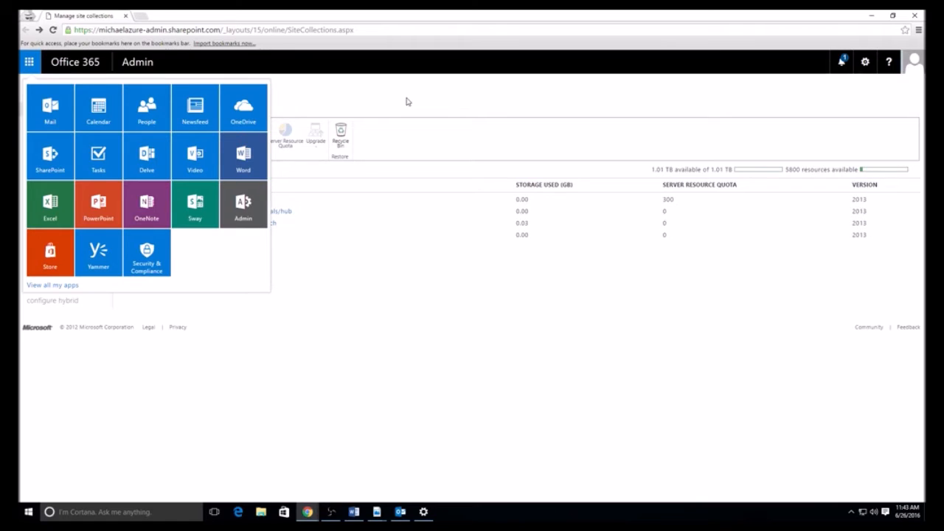
mouse_move(372, 88)
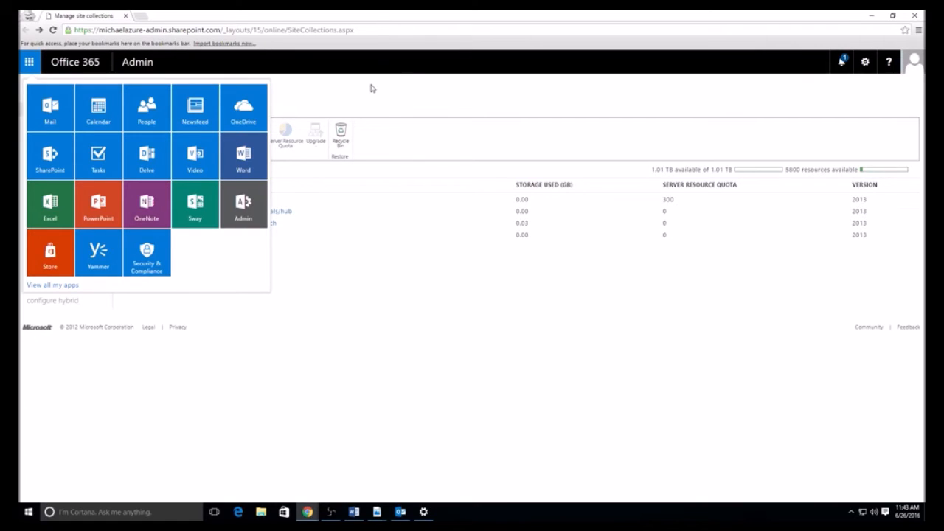
left_click(373, 89)
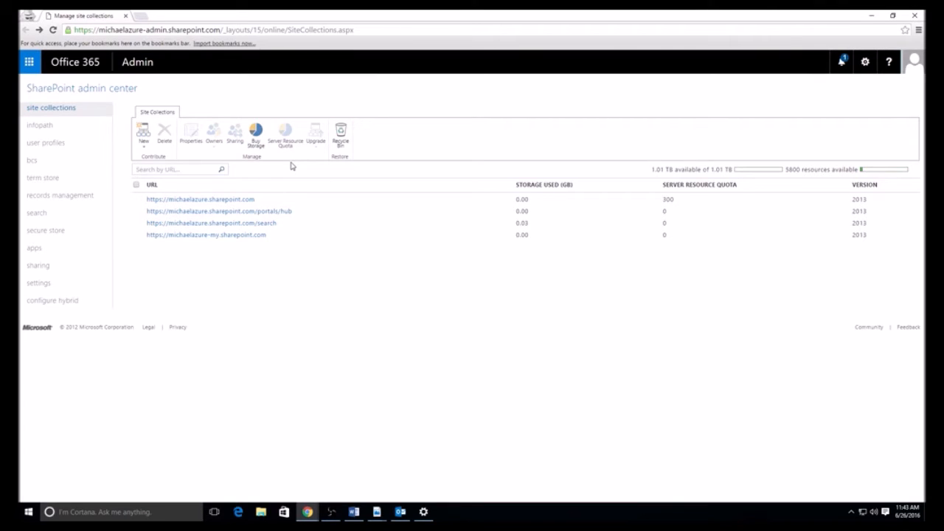
mouse_move(340, 133)
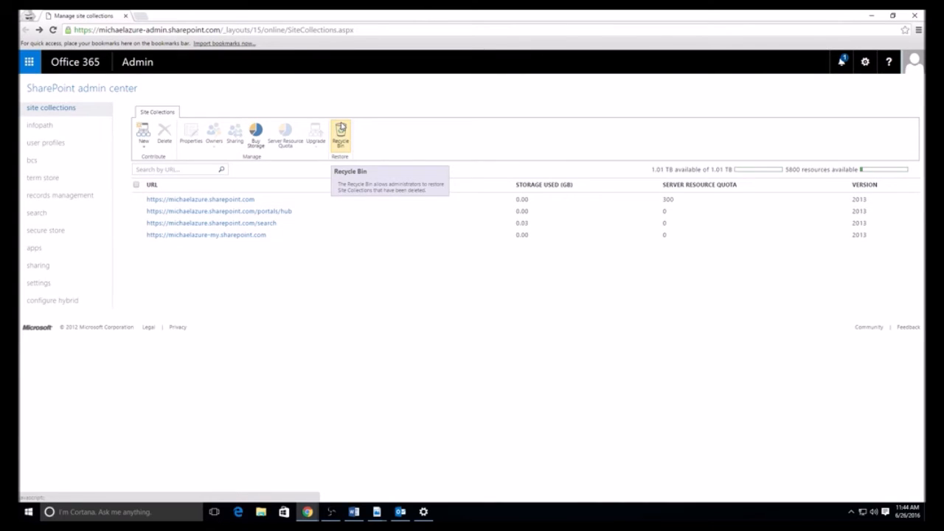
mouse_move(348, 116)
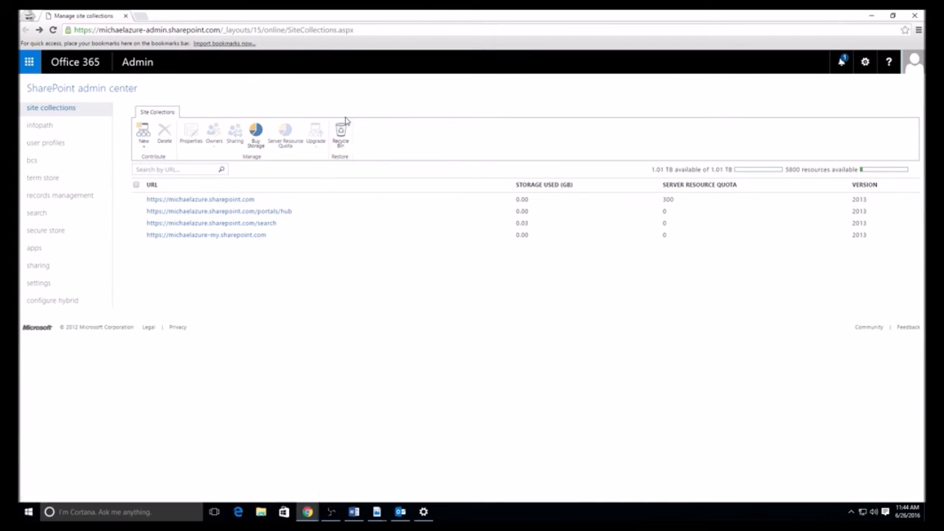
mouse_move(362, 118)
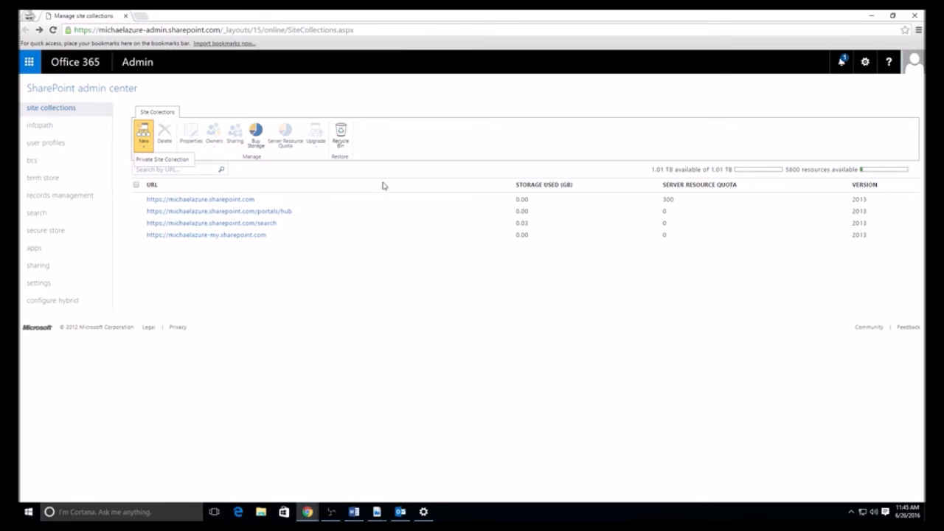
mouse_move(433, 139)
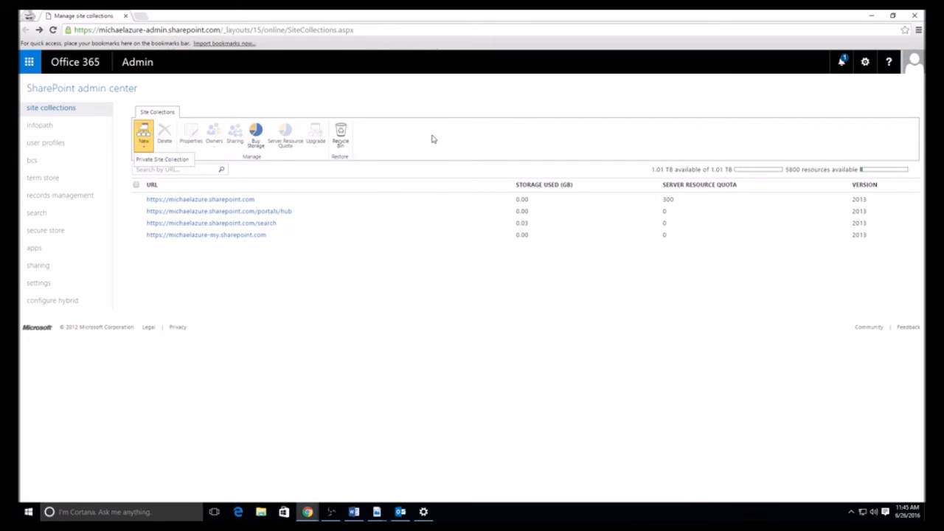
mouse_move(434, 139)
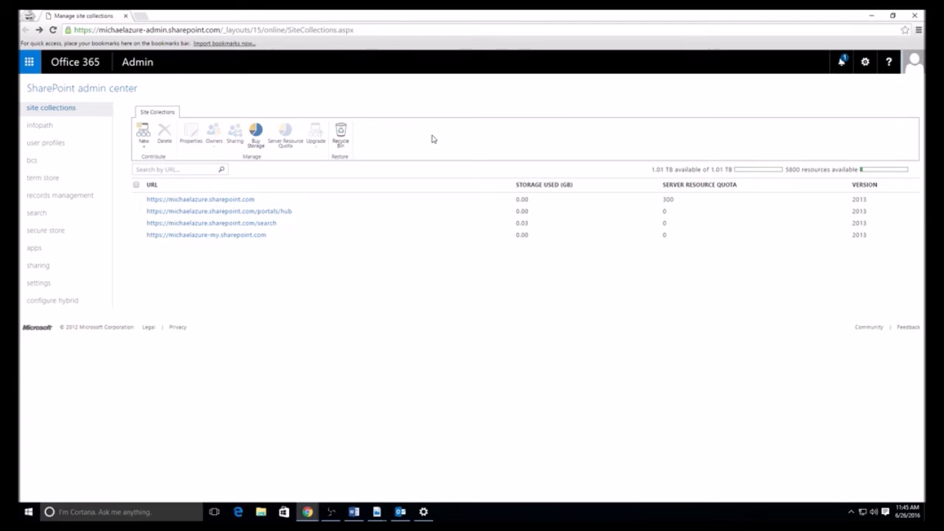
mouse_move(383, 105)
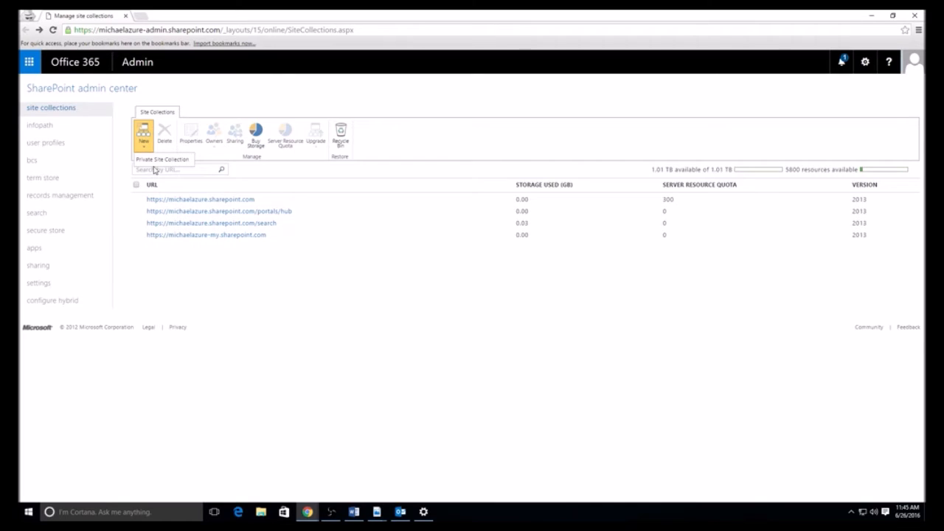
left_click(142, 135)
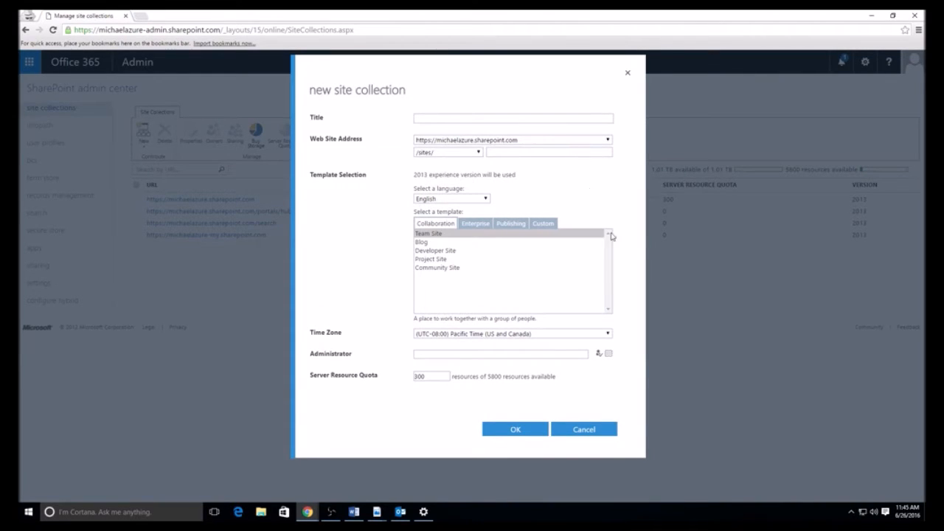
mouse_move(660, 117)
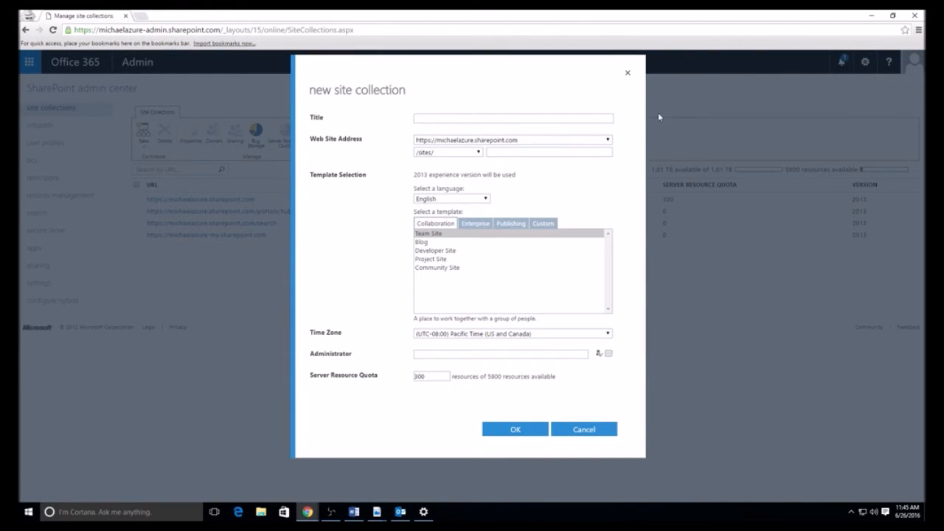
mouse_move(465, 259)
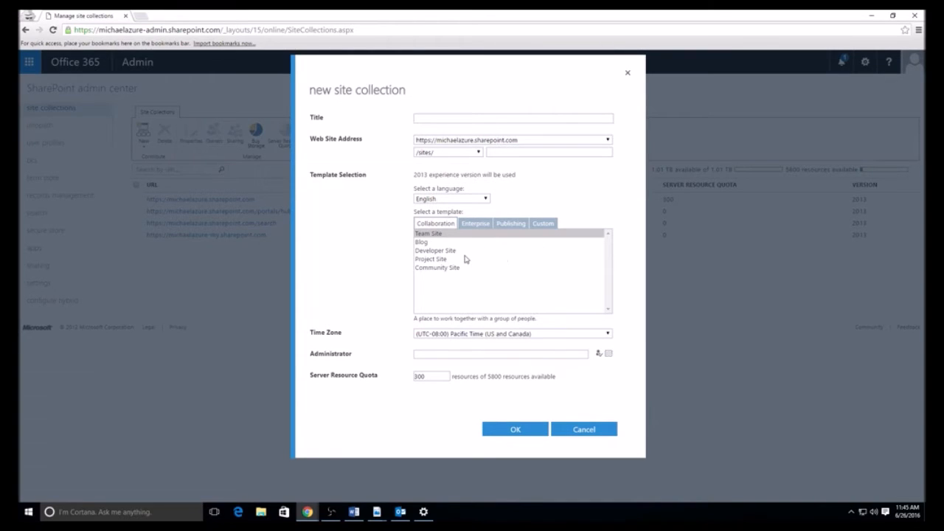
mouse_move(524, 266)
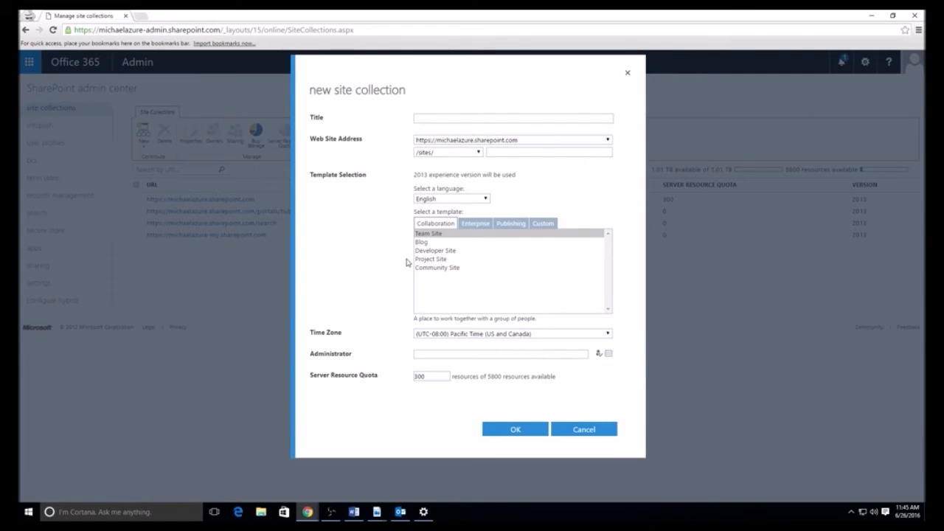
mouse_move(423, 289)
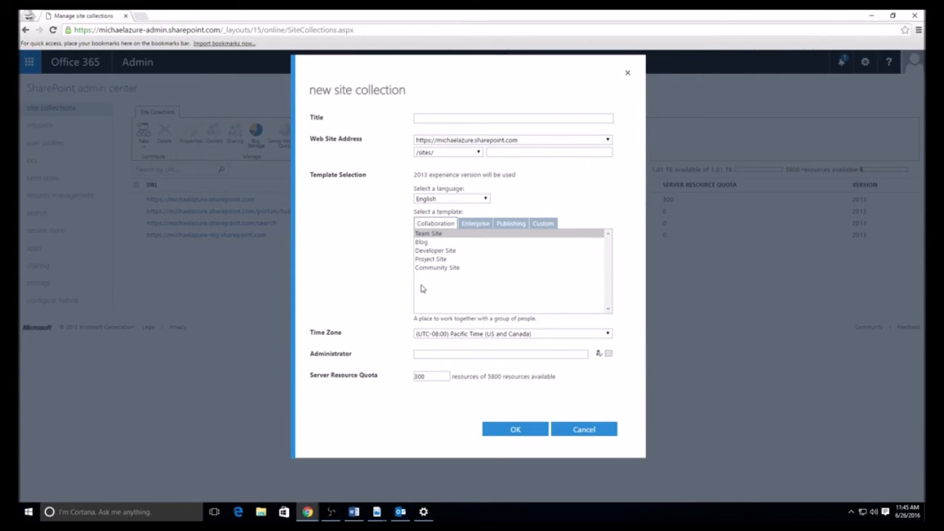
mouse_move(638, 482)
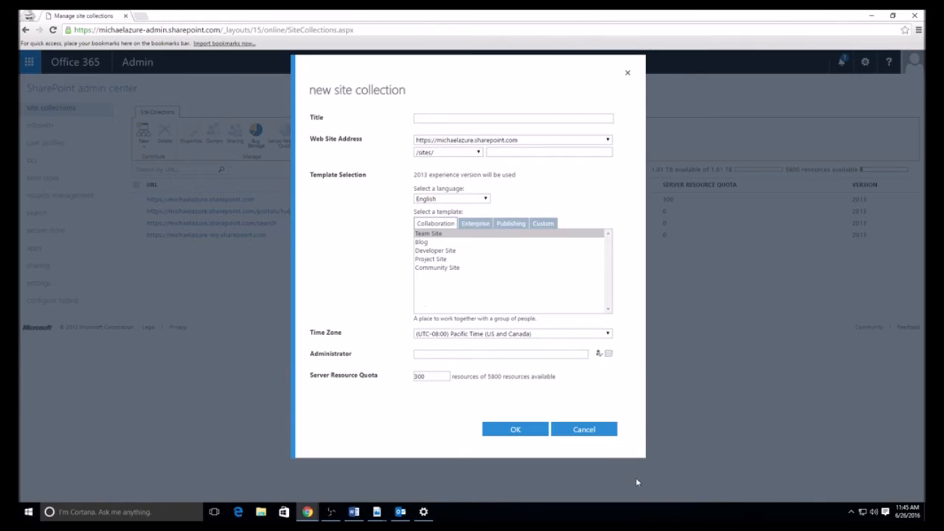
Cancel the new site collection form and toggle selection of the first site collection.
left_click(584, 429)
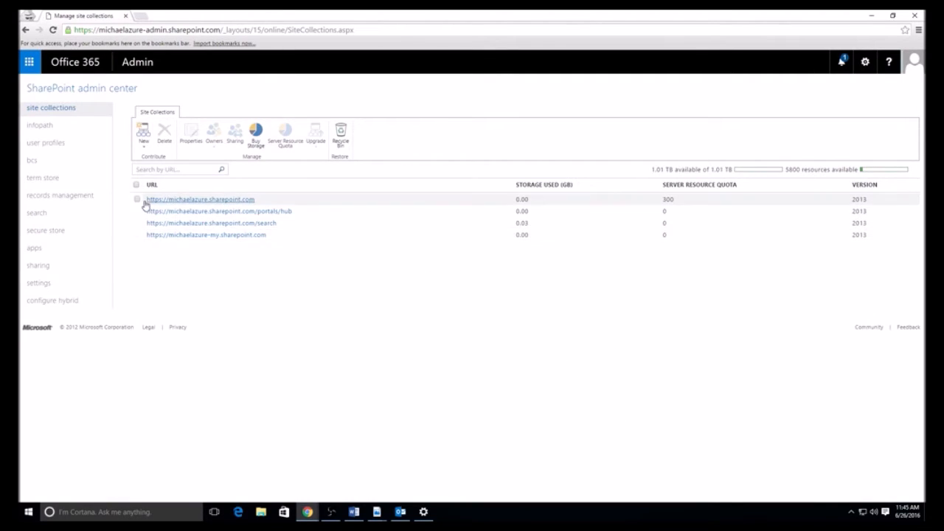
left_click(136, 199)
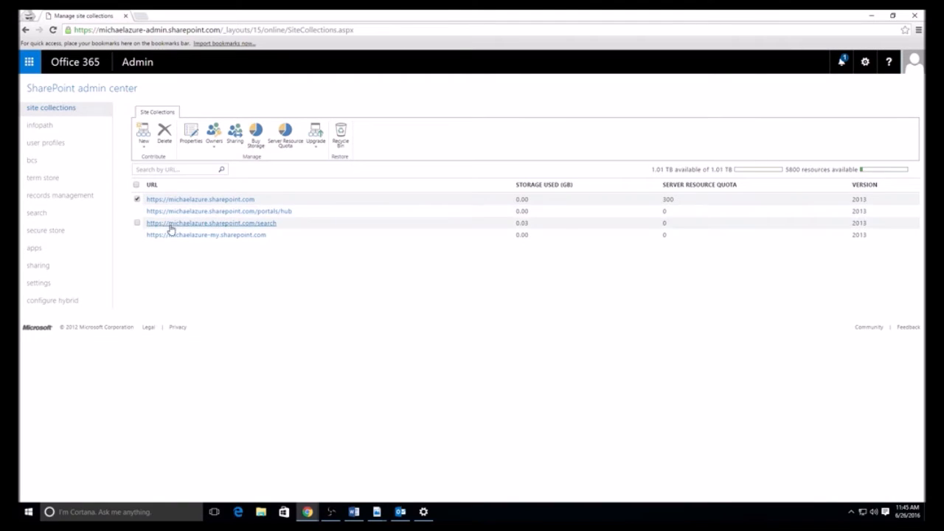
mouse_move(277, 205)
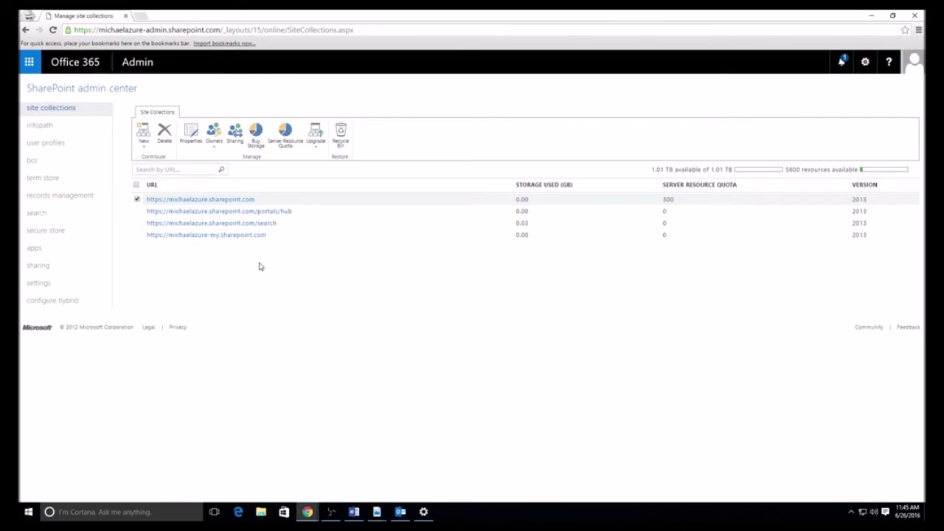
left_click(342, 133)
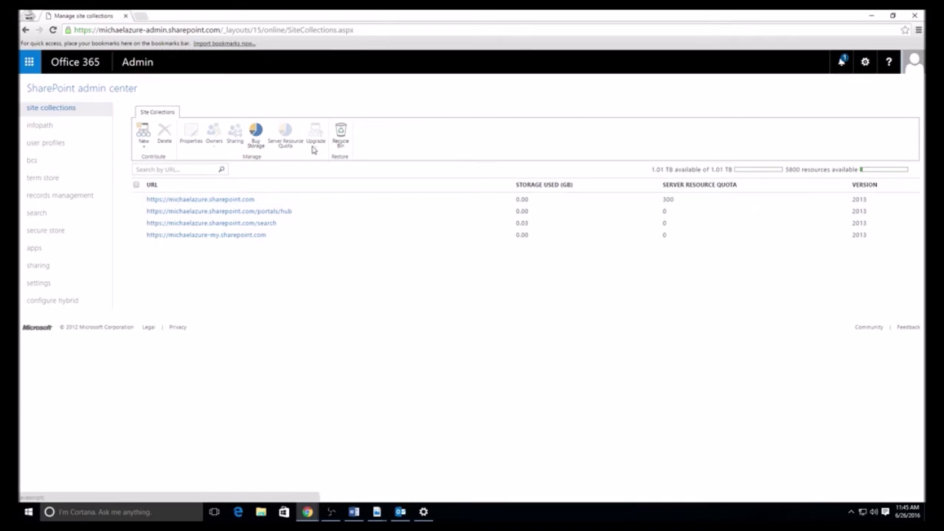
mouse_move(315, 150)
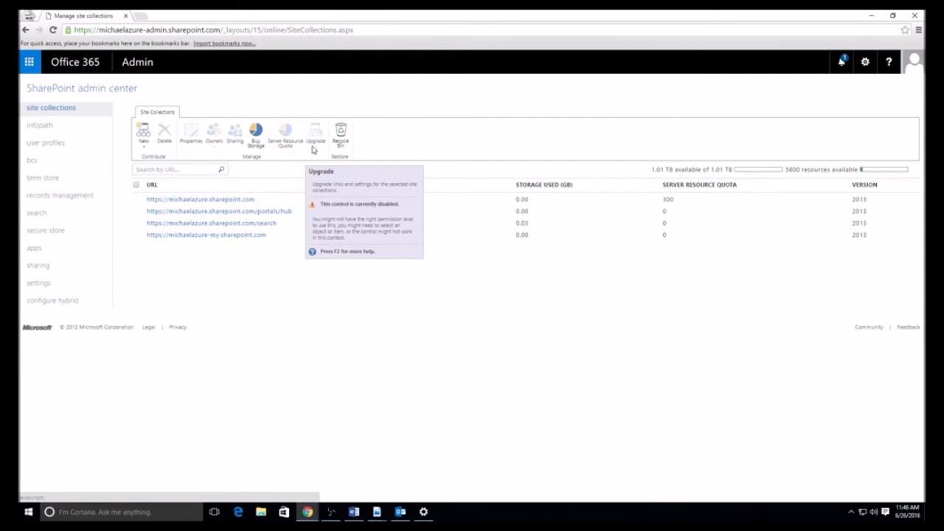
mouse_move(166, 164)
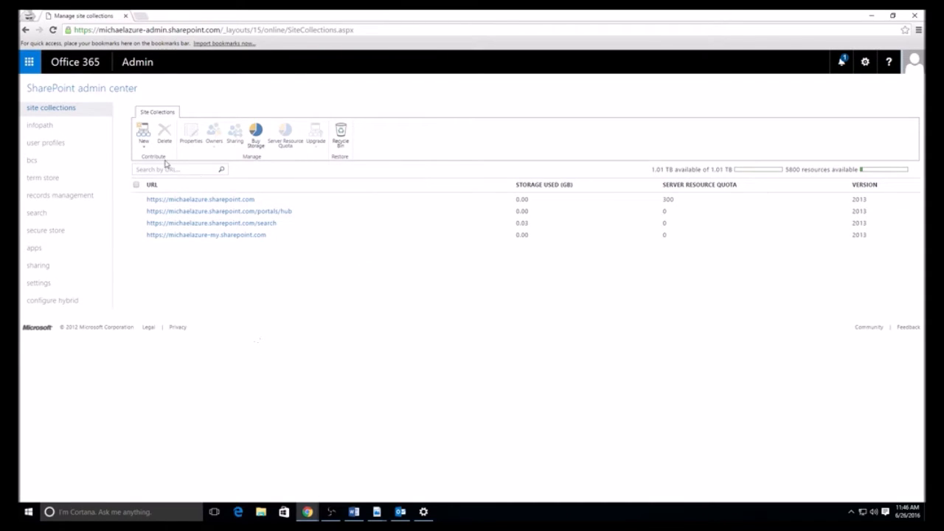
Show the InfoPath settings page with browser-enabled form template options.
left_click(39, 125)
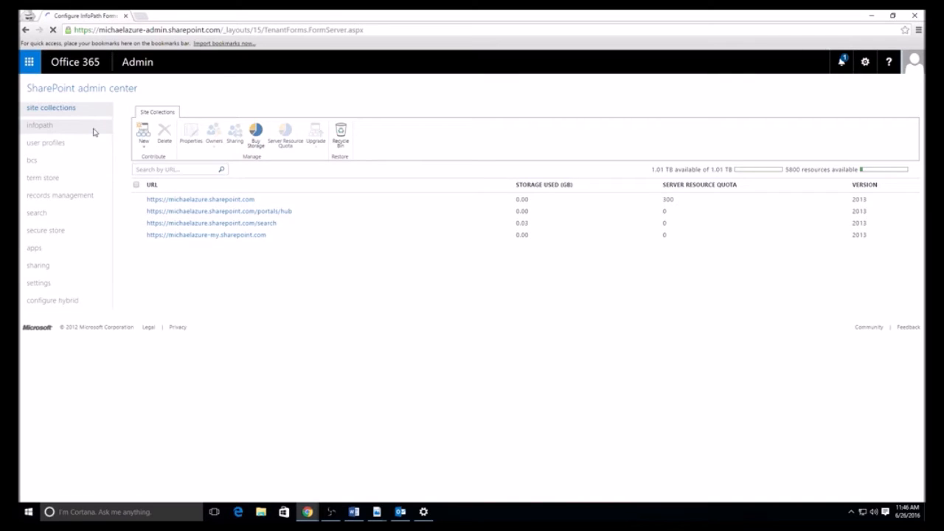
left_click(39, 125)
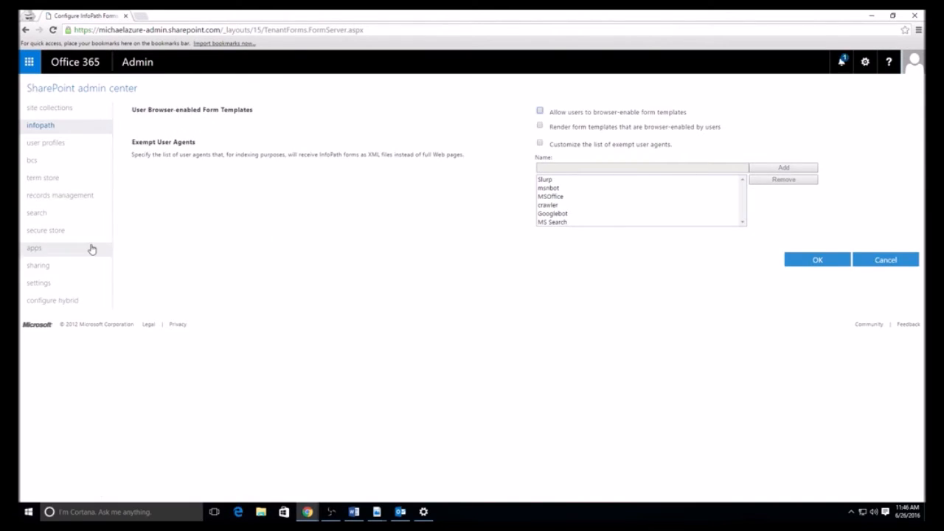
mouse_move(89, 301)
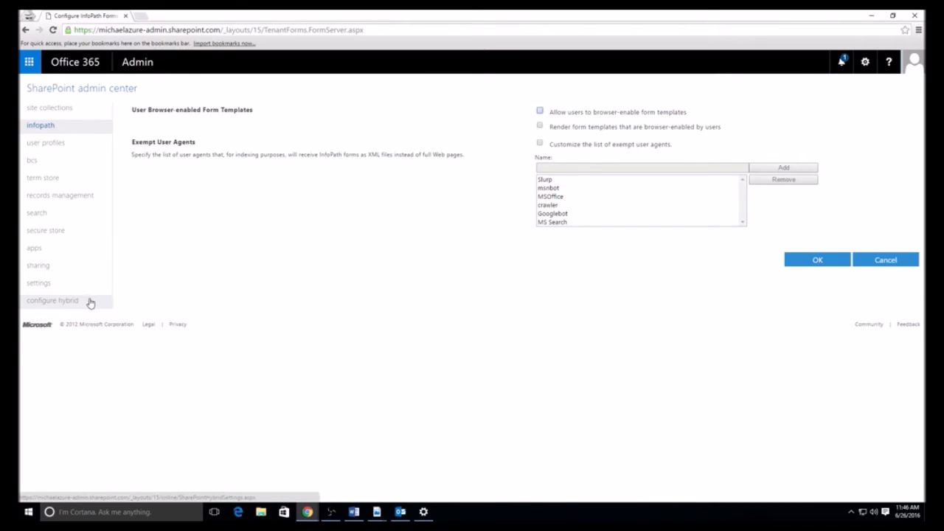
mouse_move(88, 300)
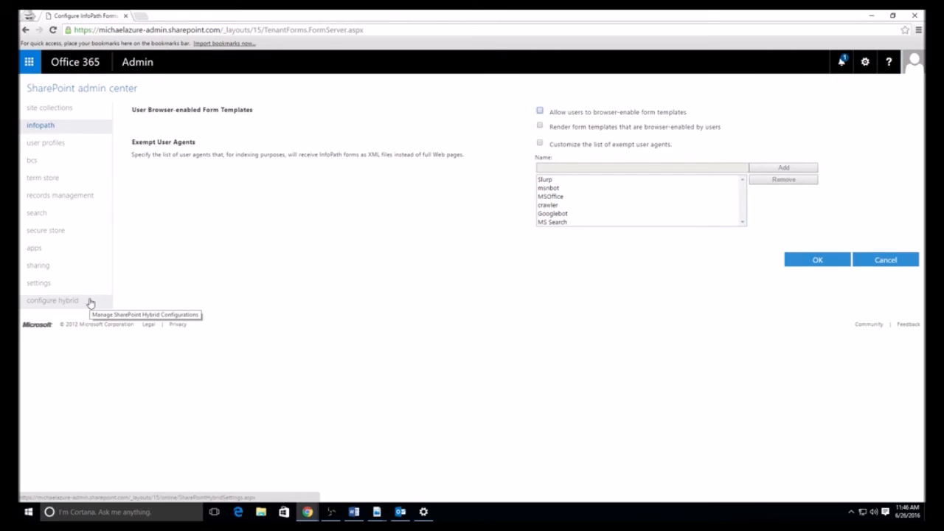
mouse_move(86, 145)
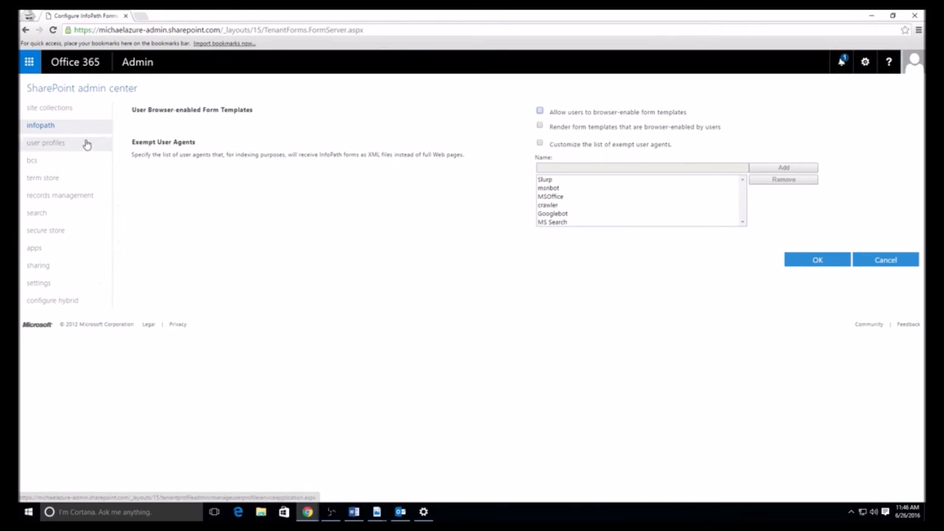
Show the user profiles page with People, Organizations and My Site settings.
left_click(47, 143)
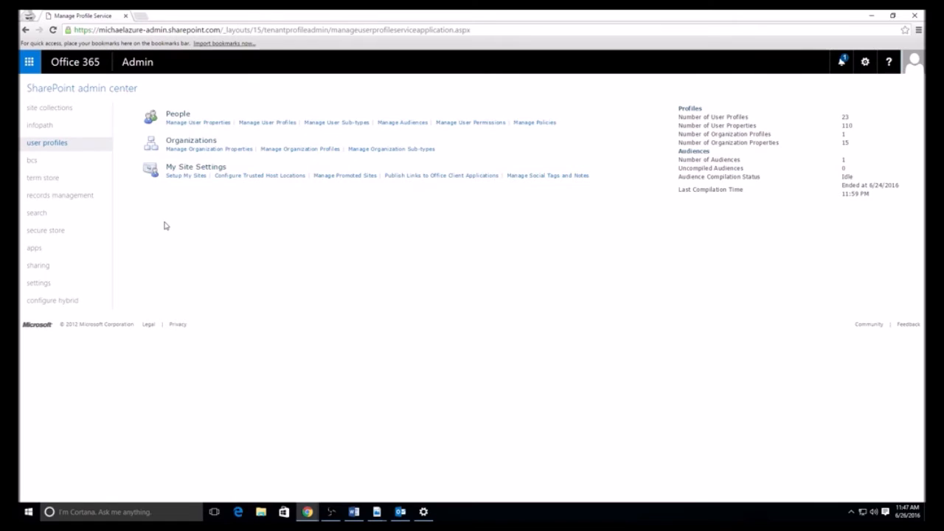
mouse_move(169, 195)
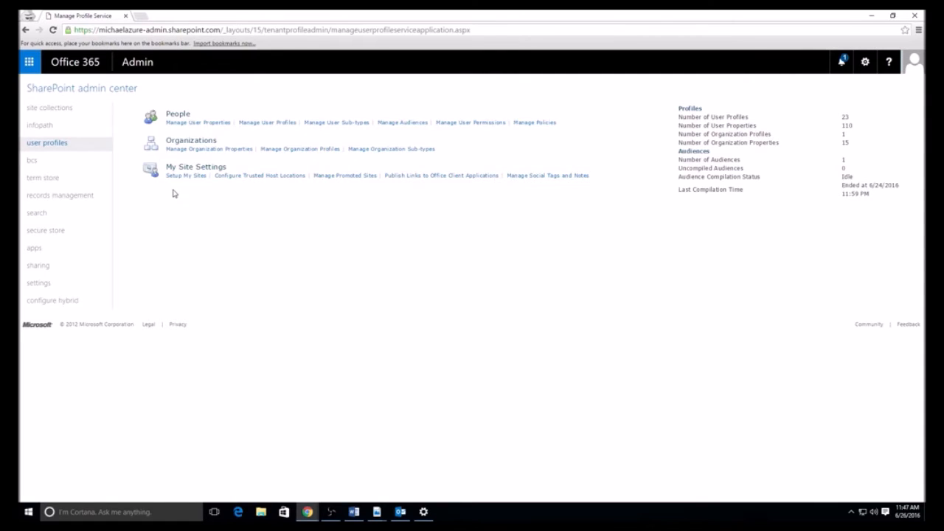
mouse_move(174, 243)
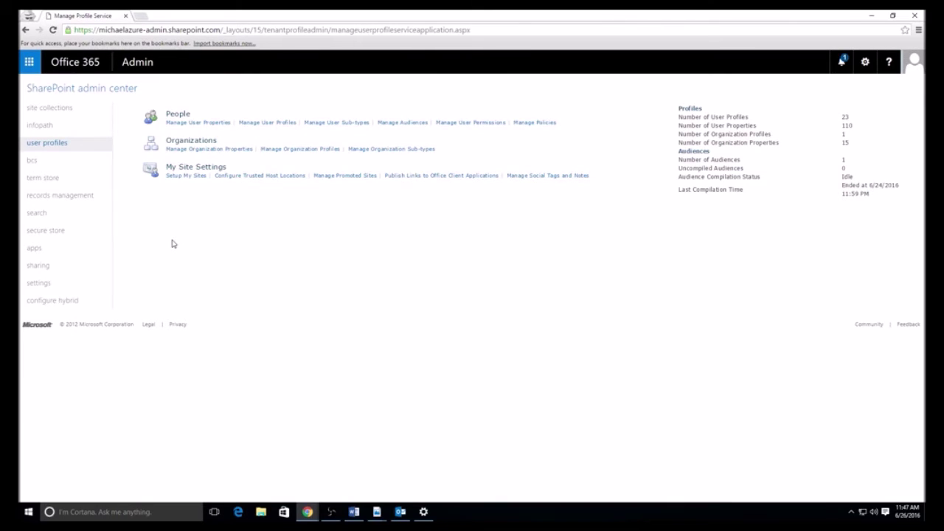
mouse_move(344, 106)
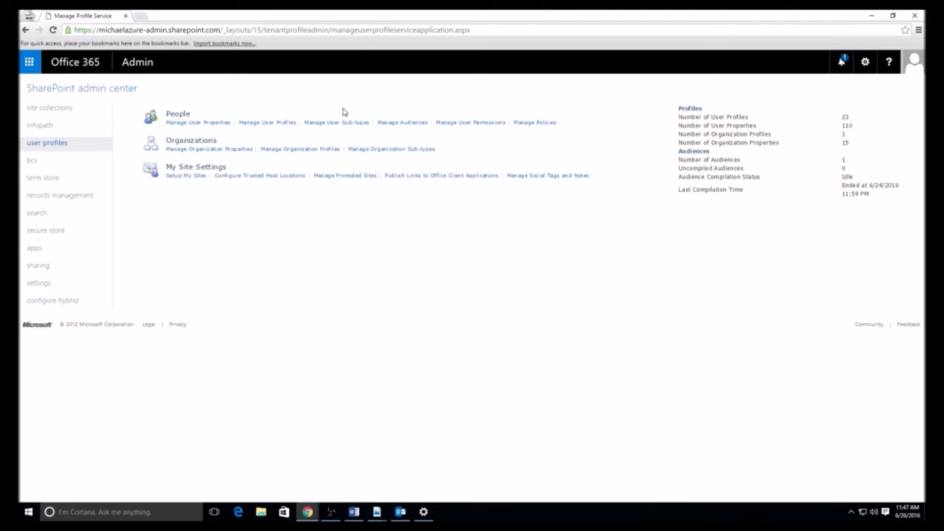
mouse_move(197, 122)
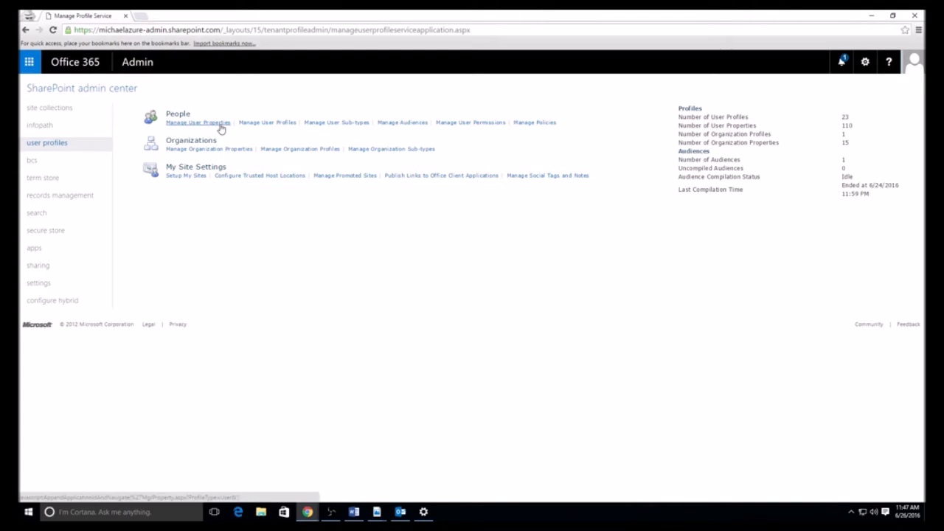
left_click(197, 122)
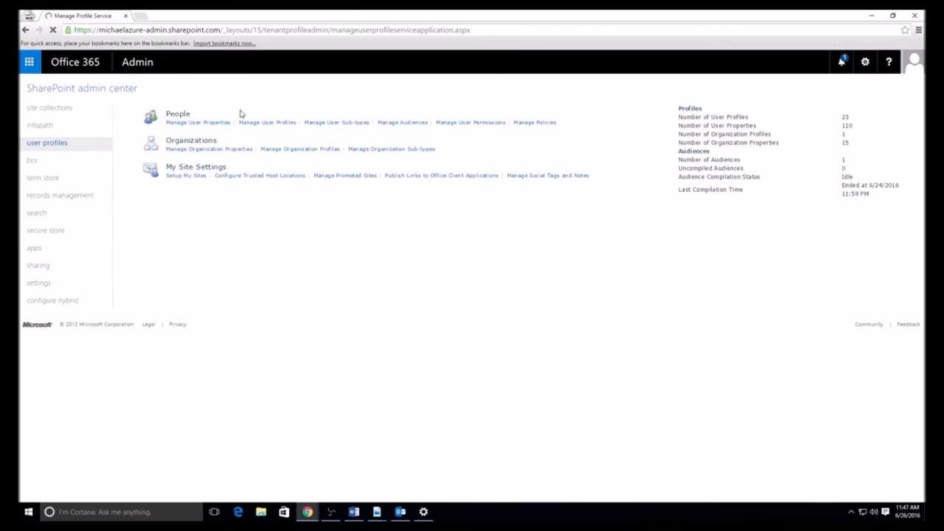
left_click(194, 123)
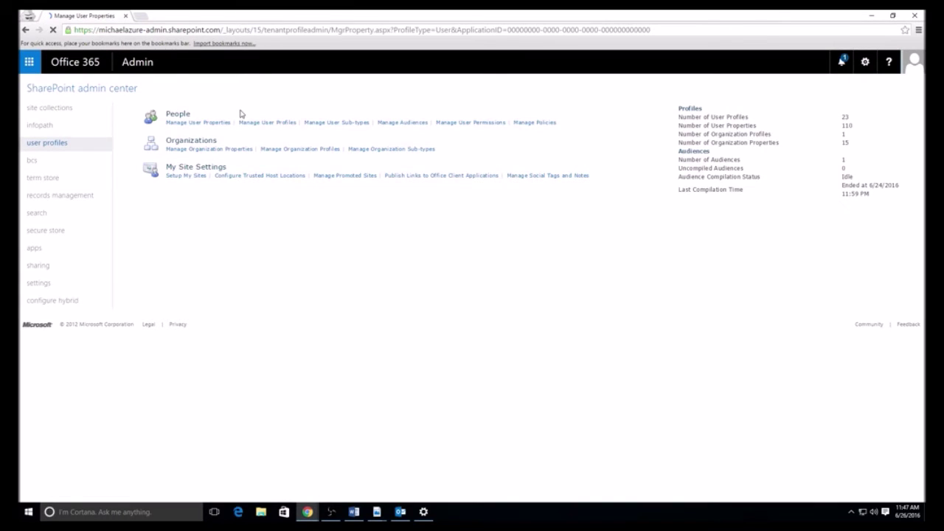
left_click(193, 122)
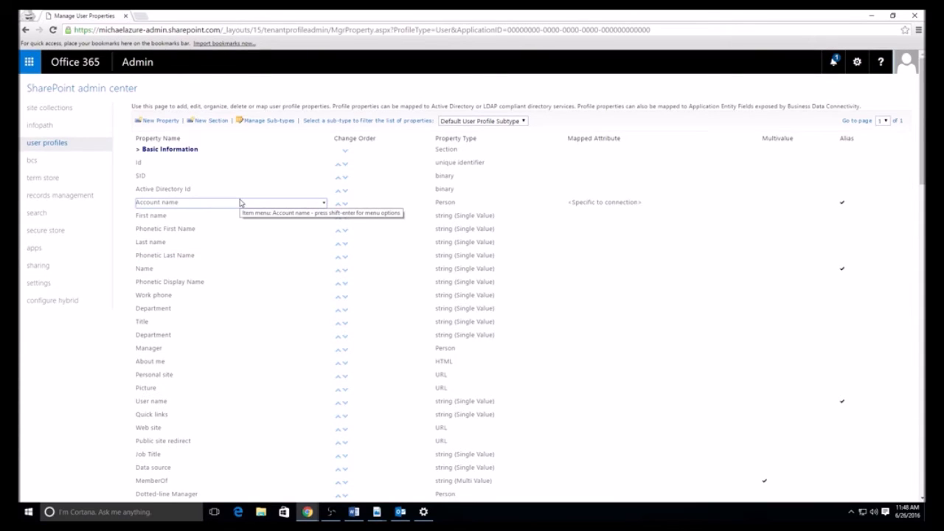
mouse_move(265, 216)
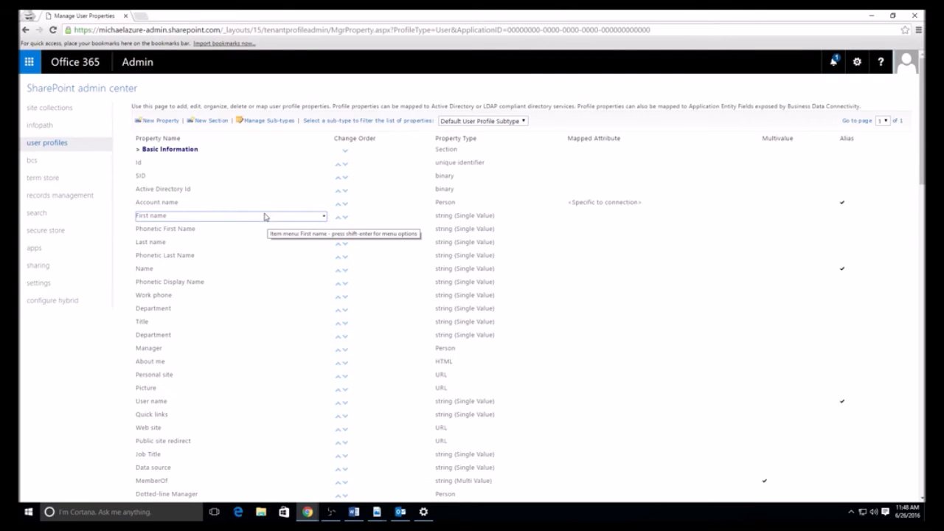
mouse_move(277, 209)
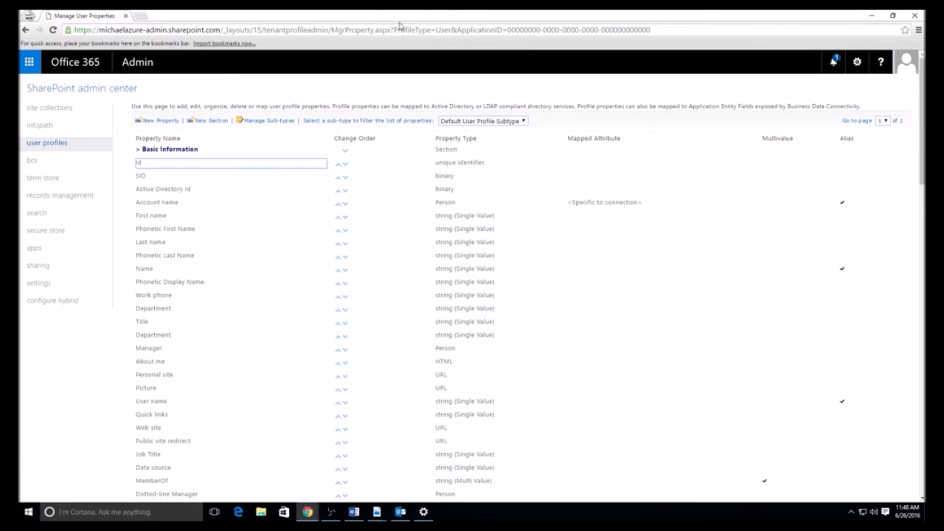
left_click(48, 143)
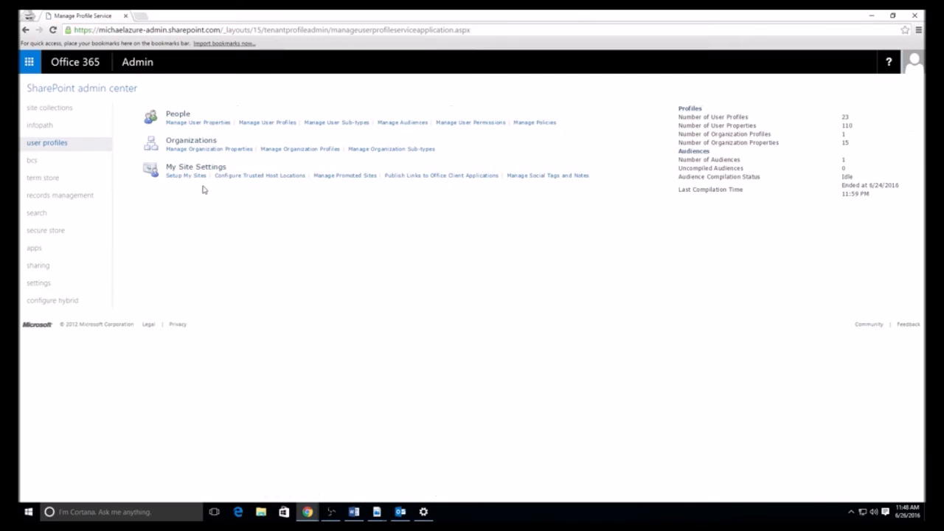
left_click(32, 160)
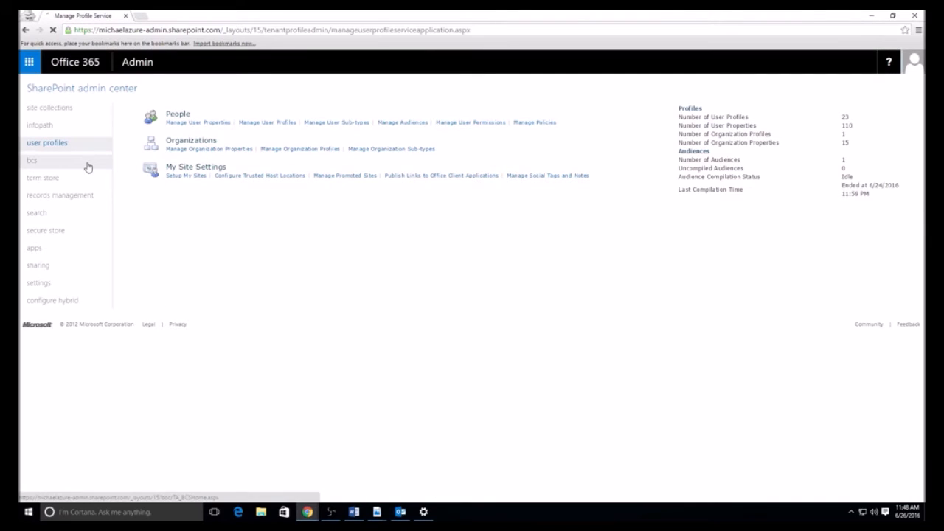
Review the BCS page's BDC model and app connection links, then head to term store.
left_click(31, 160)
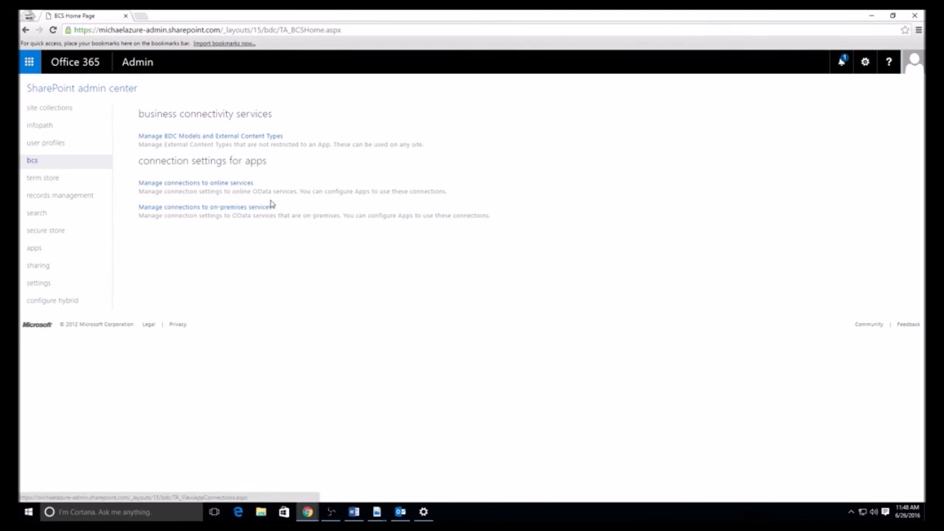
mouse_move(303, 191)
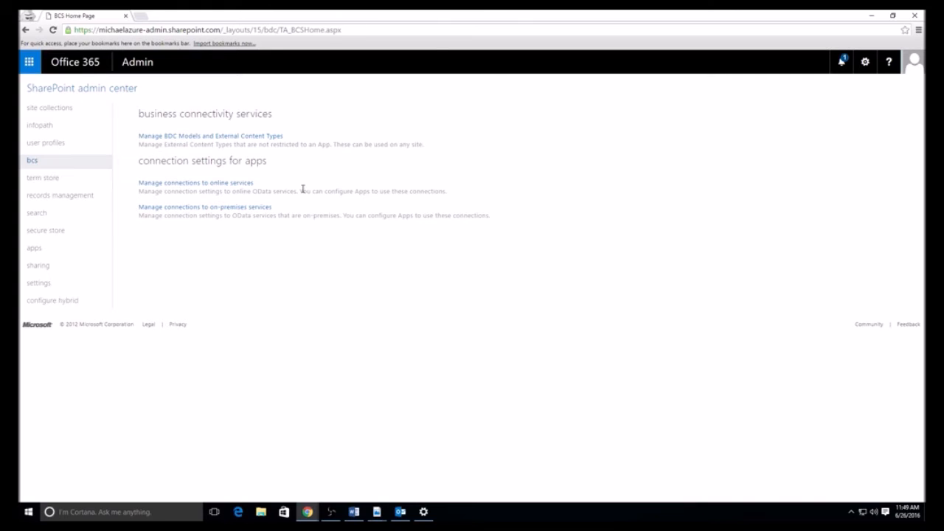
mouse_move(158, 191)
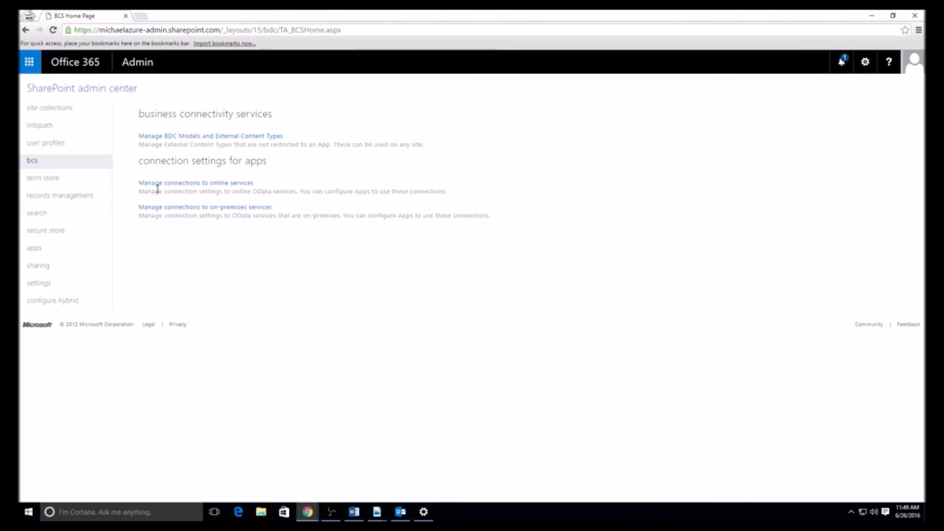
left_click(42, 178)
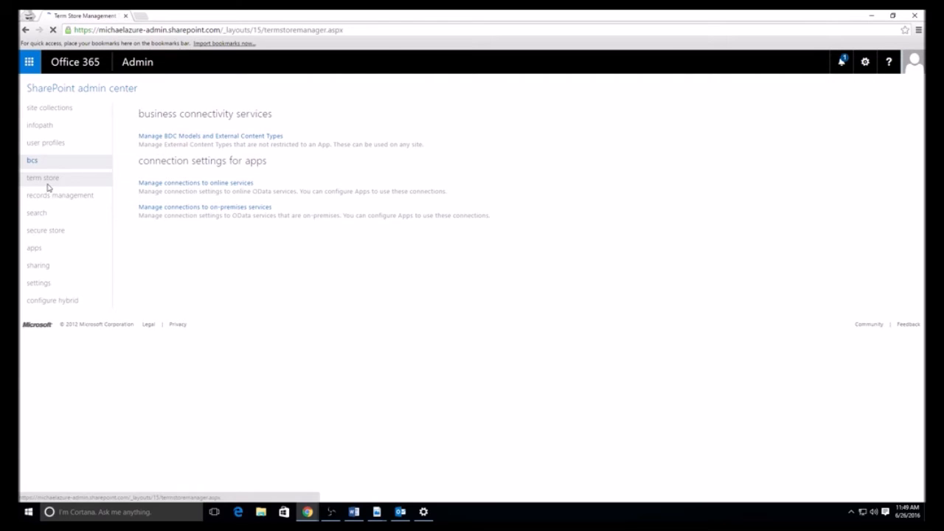
View the taxonomy term store tree, then move on to records management.
left_click(36, 178)
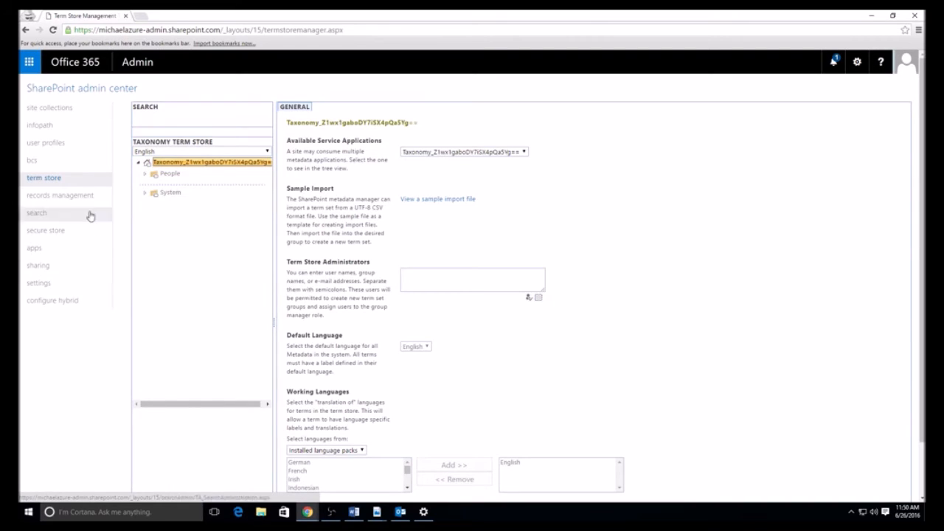
left_click(60, 196)
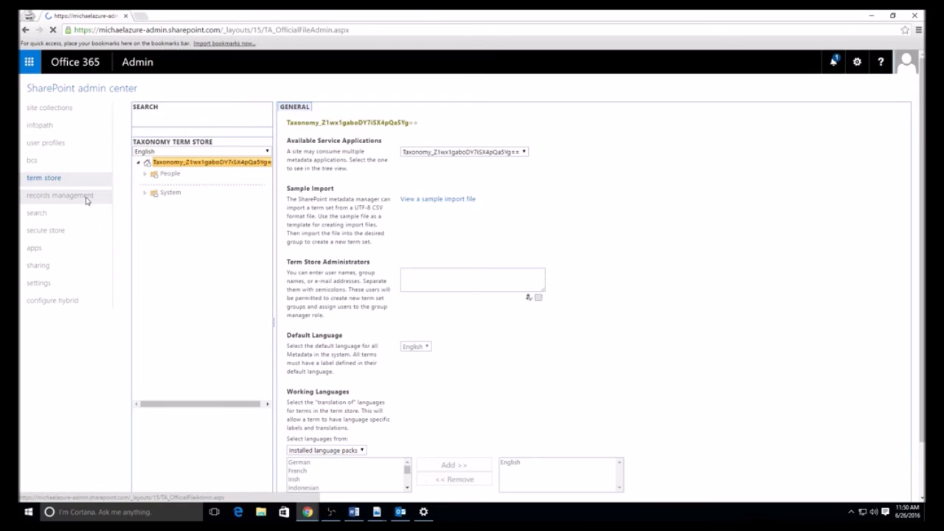
On records management, start a new Send To connection and focus its display name field.
left_click(54, 197)
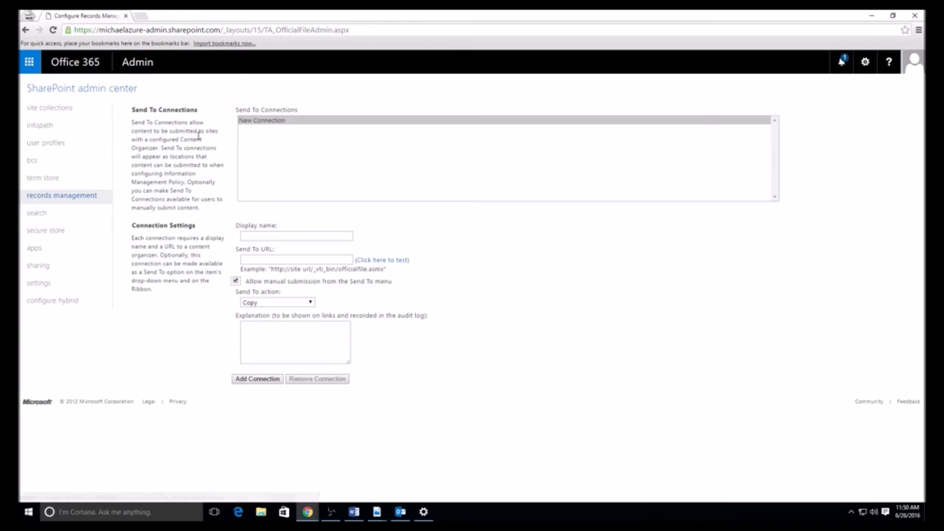
mouse_move(256, 150)
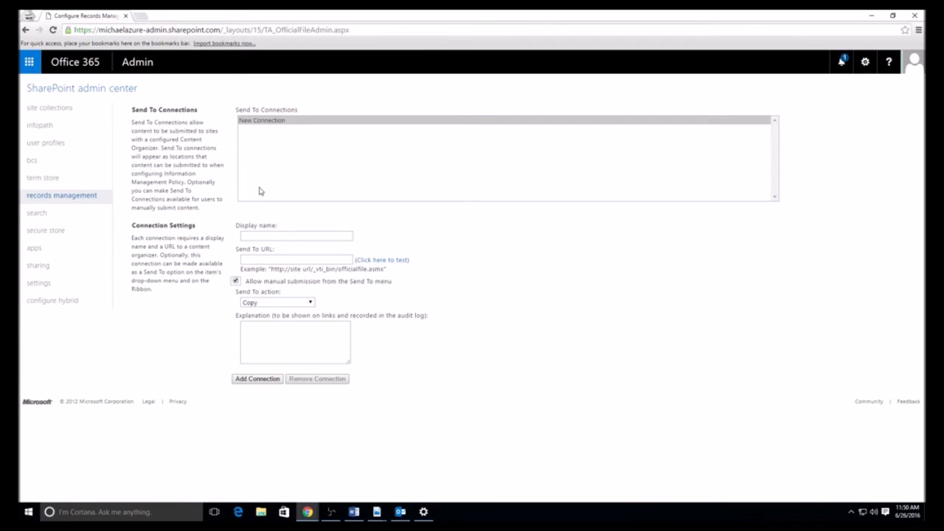
mouse_move(245, 225)
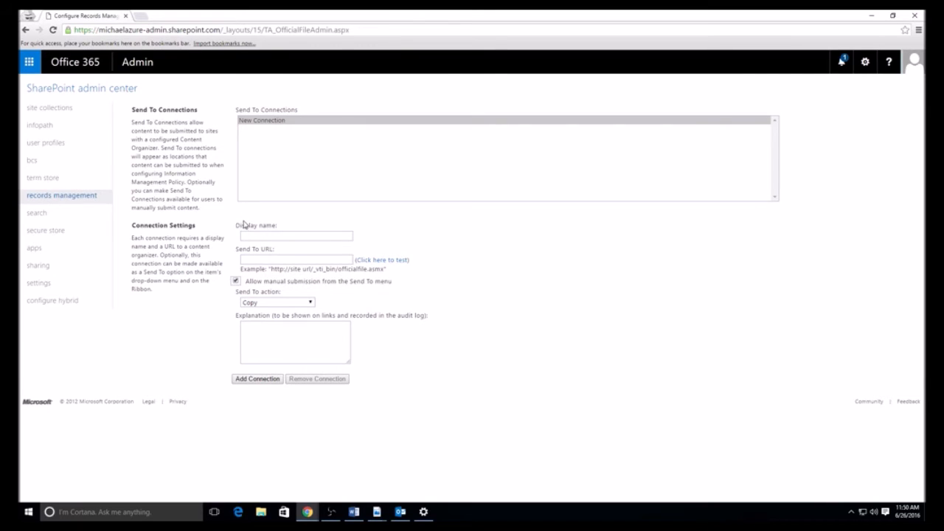
mouse_move(222, 253)
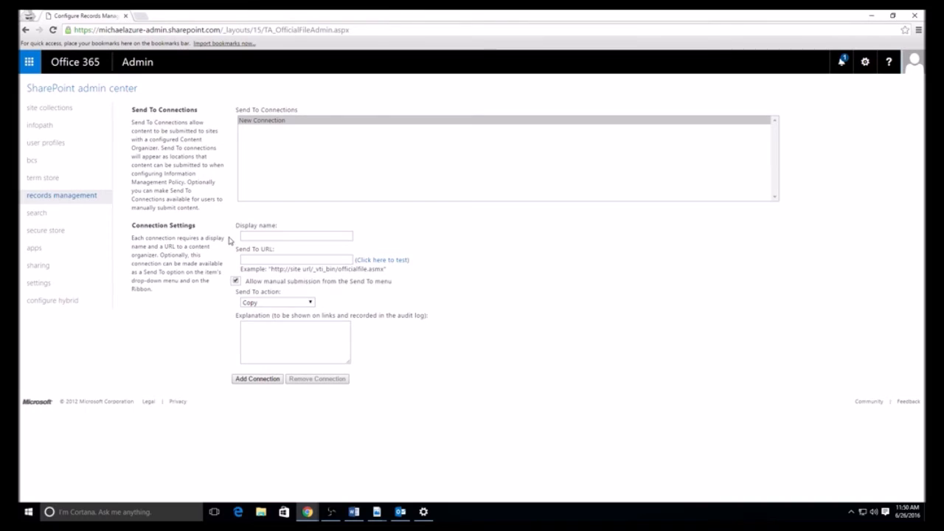
mouse_move(240, 245)
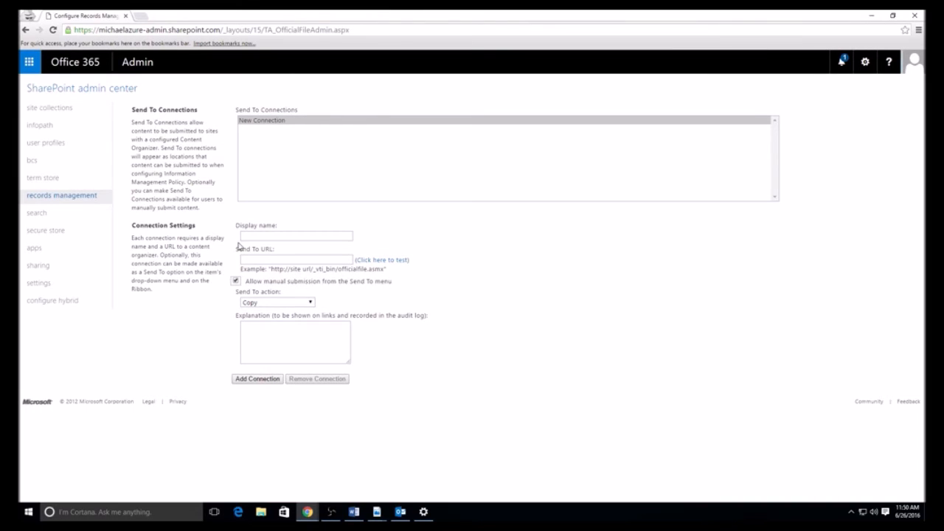
left_click(263, 121)
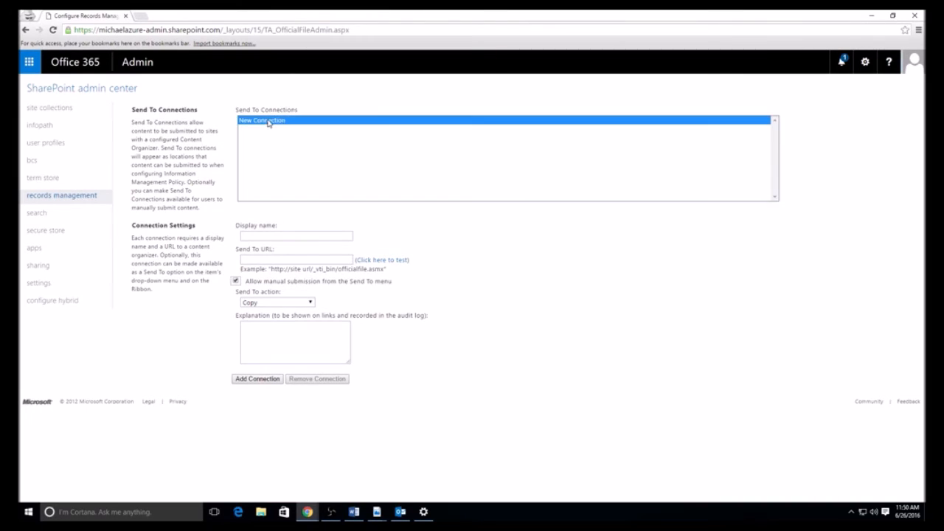
left_click(294, 235)
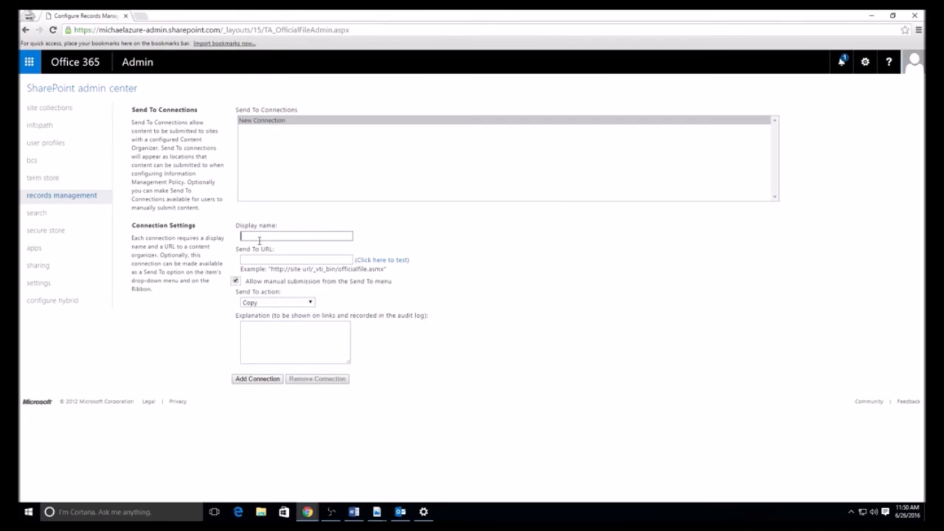
mouse_move(426, 235)
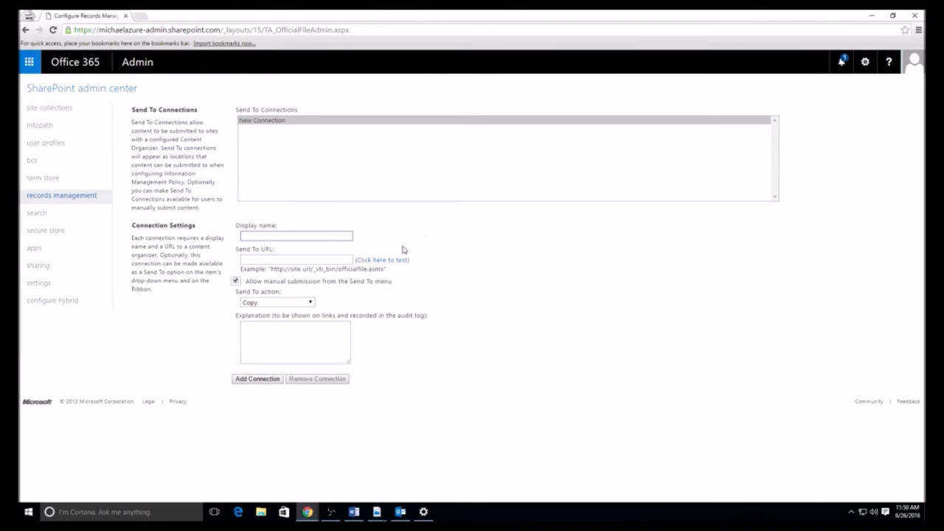
mouse_move(34, 249)
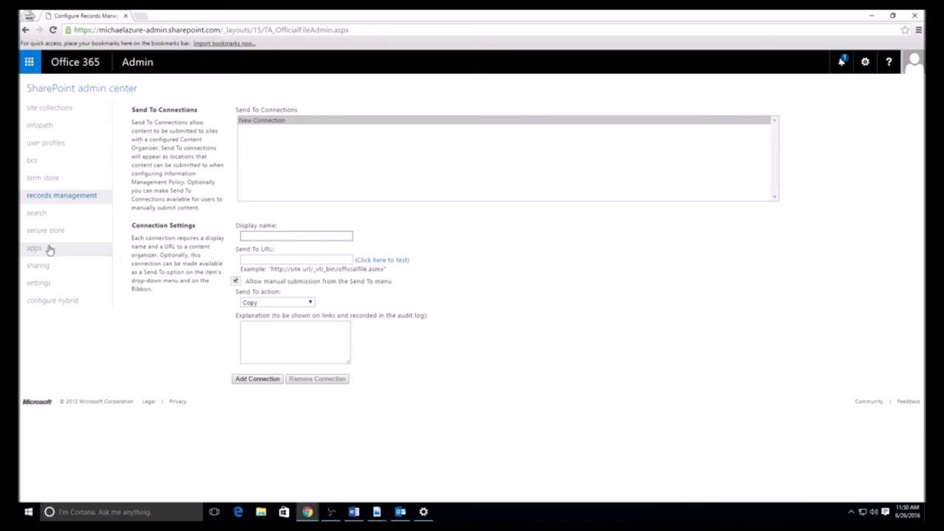
mouse_move(37, 214)
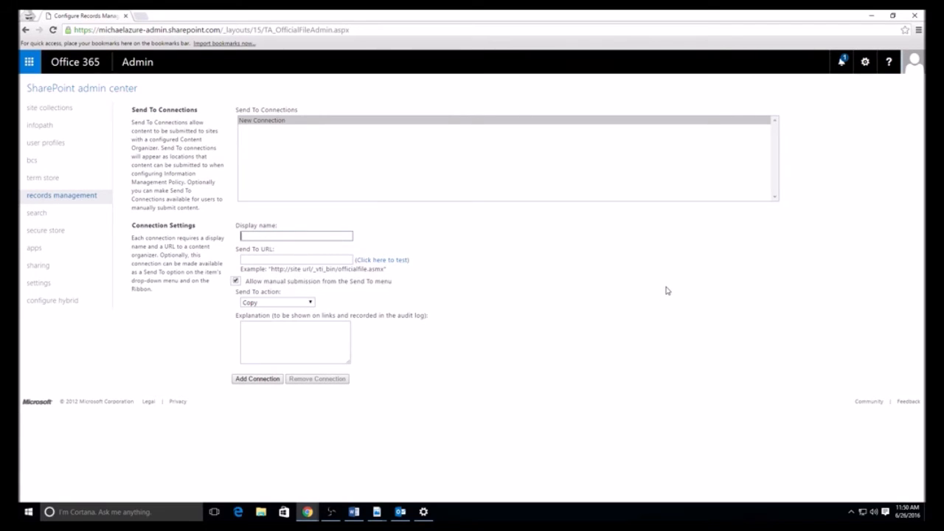
mouse_move(669, 279)
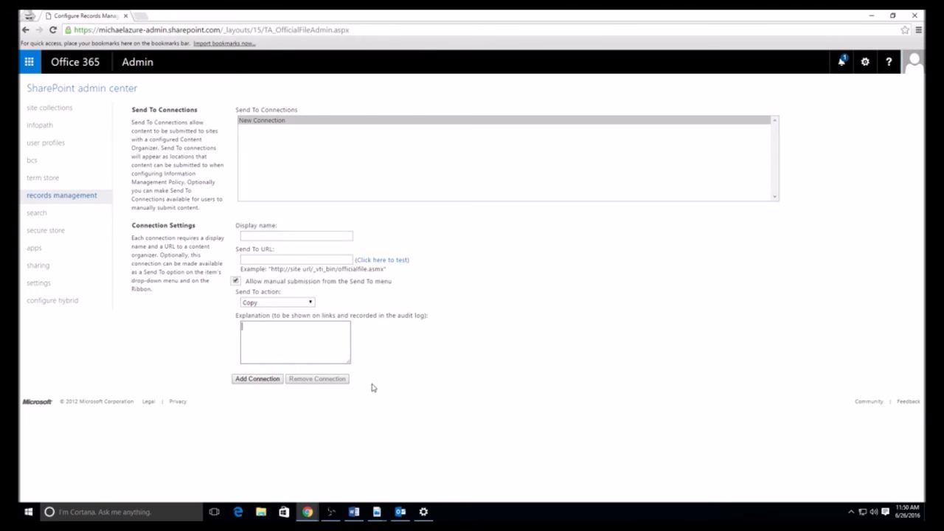
mouse_move(388, 419)
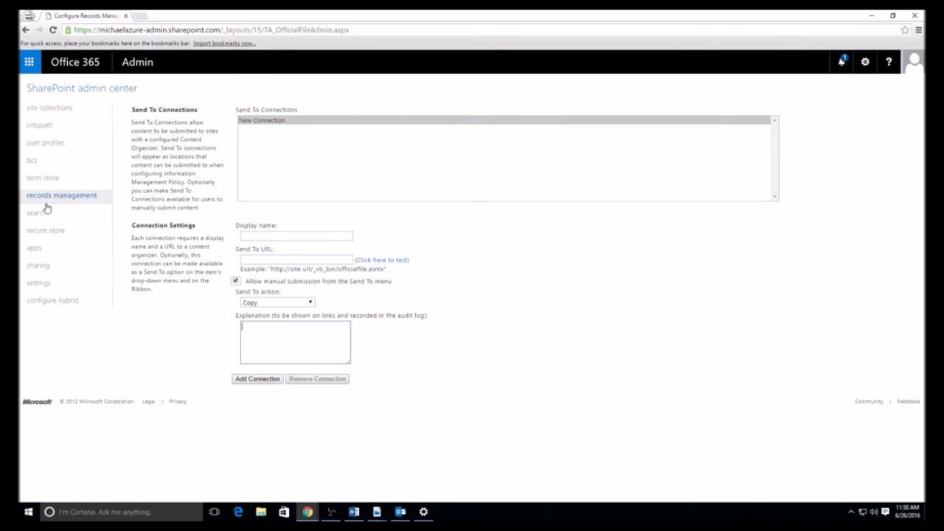
From search administration, load Search Center Settings in a second browser tab.
left_click(36, 213)
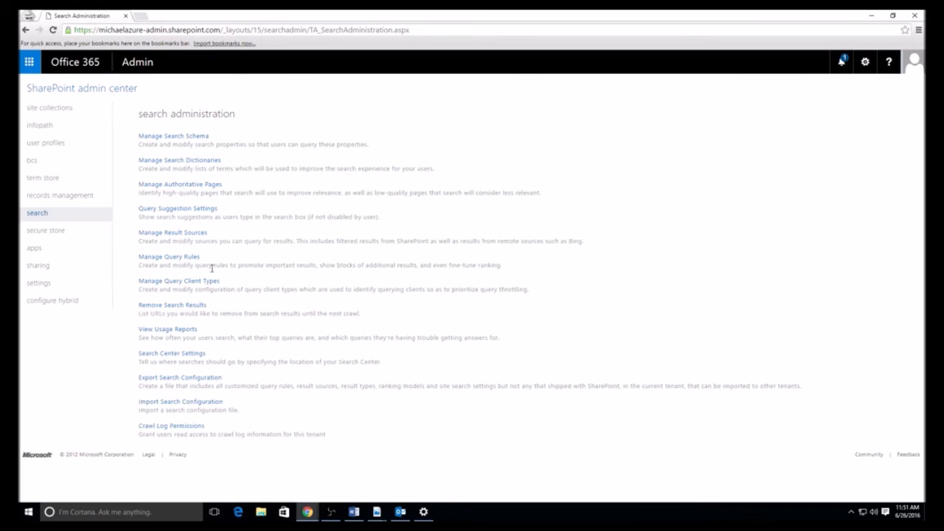
mouse_move(217, 263)
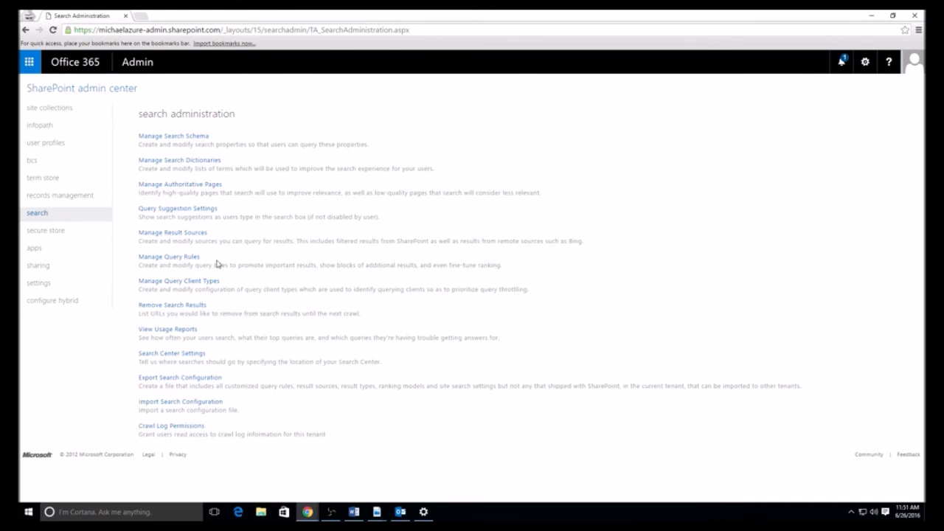
mouse_move(227, 240)
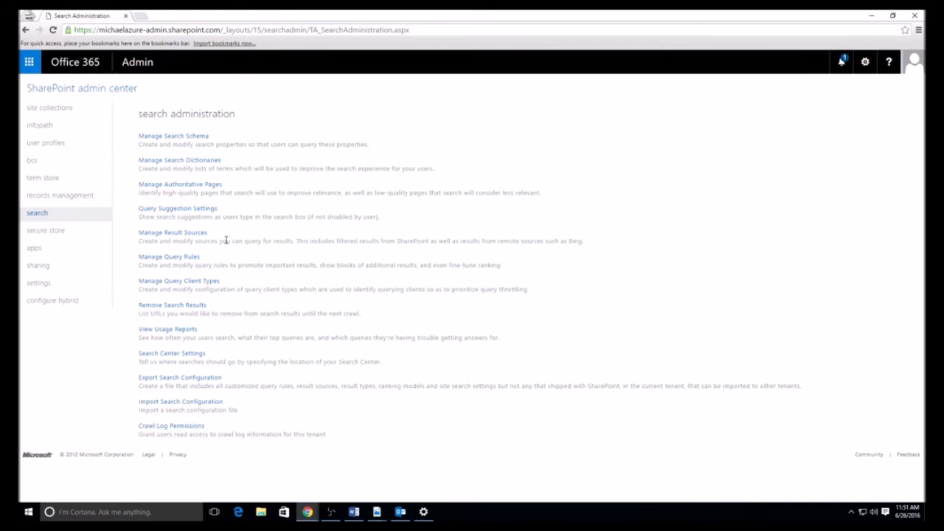
mouse_move(214, 309)
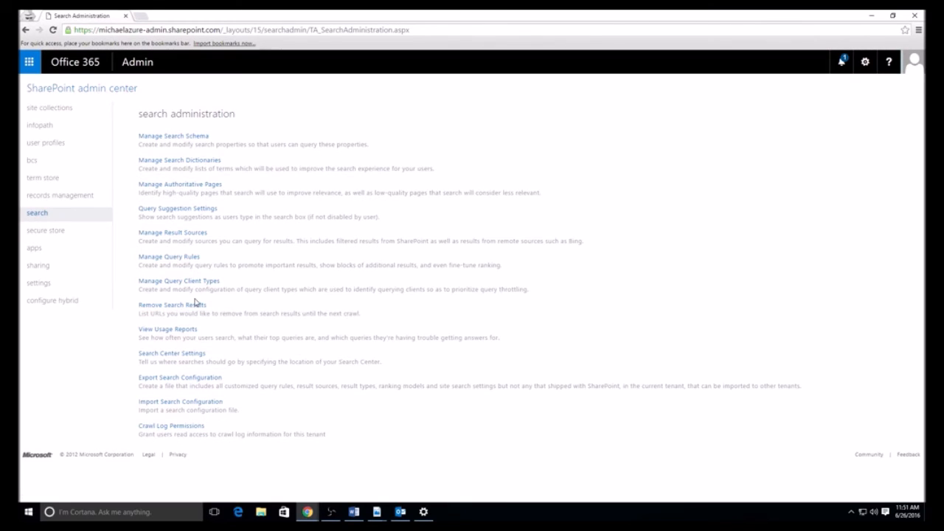
mouse_move(205, 286)
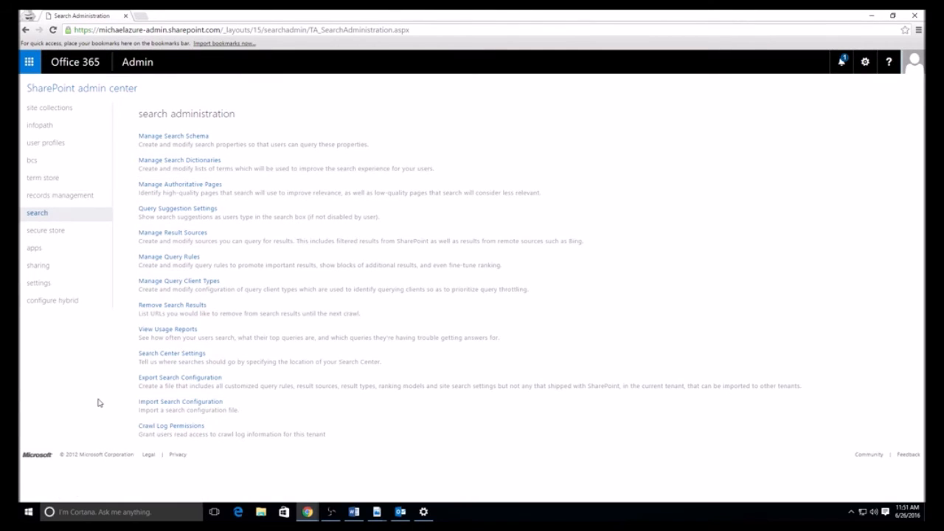
mouse_move(129, 371)
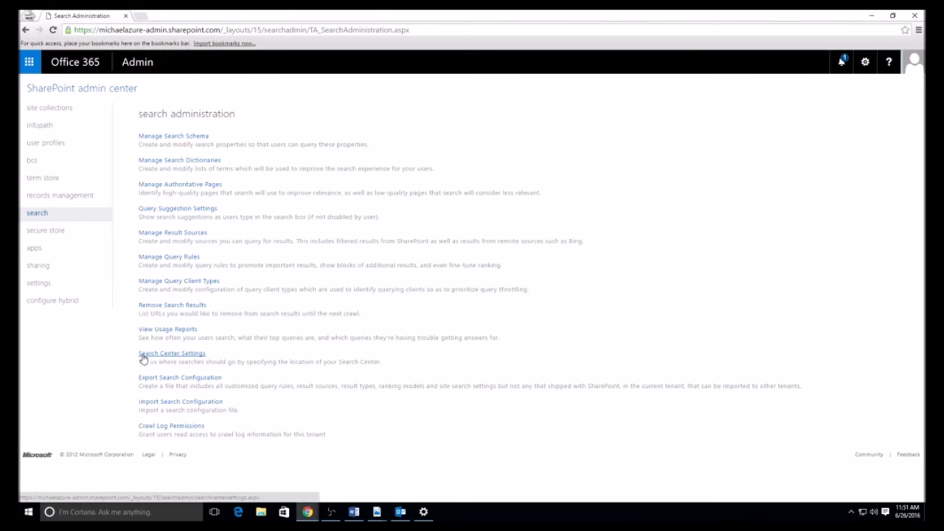
left_click(171, 353)
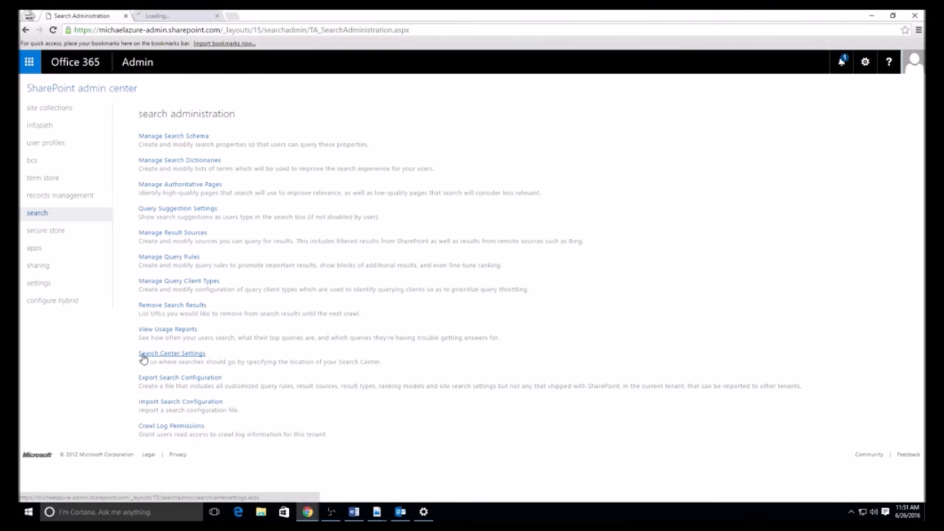
left_click(170, 353)
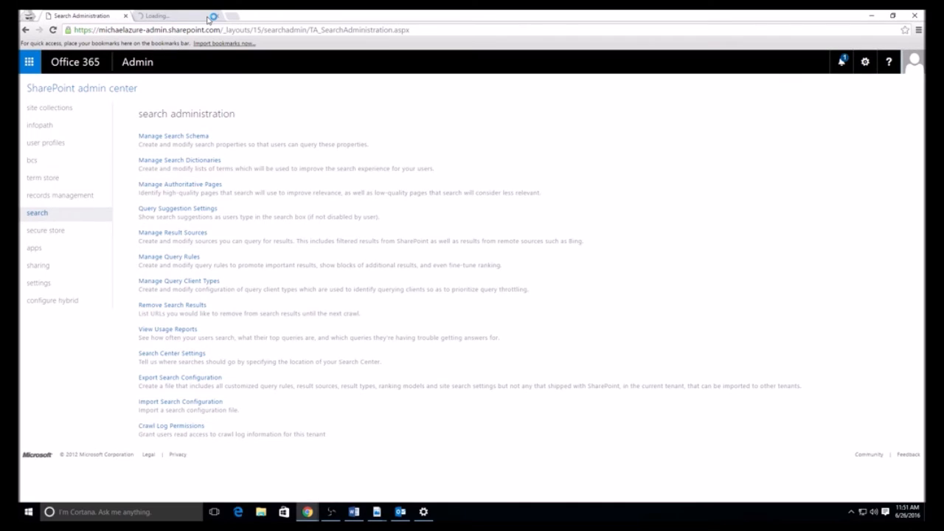
Review the global Search Center URL in its tab, then close that tab.
left_click(170, 354)
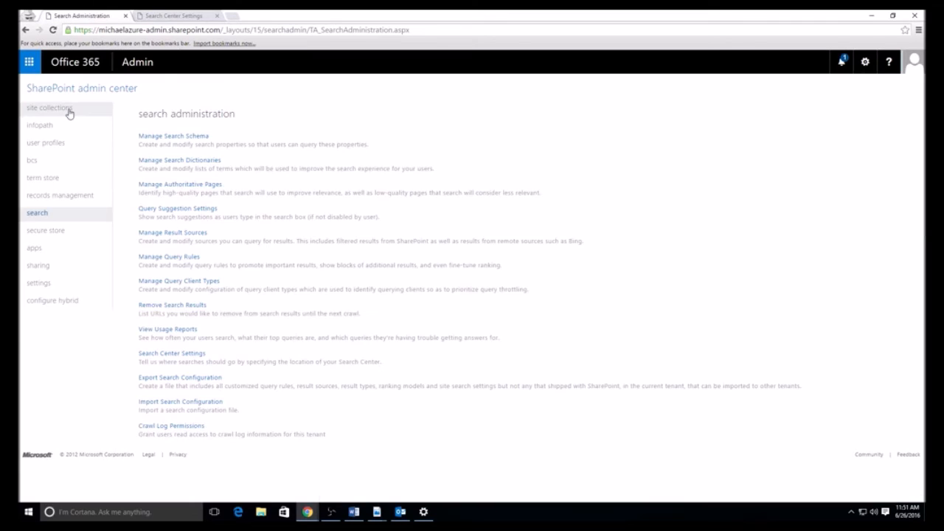
left_click(48, 111)
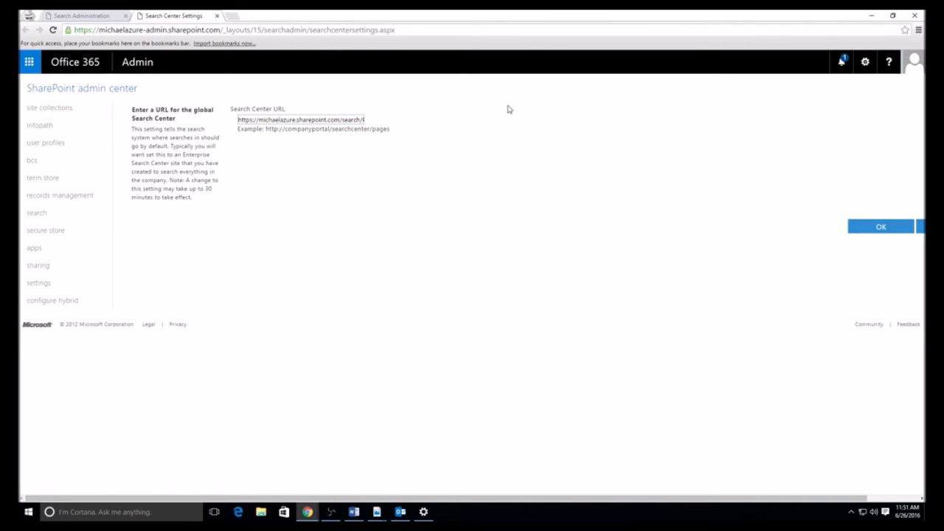
mouse_move(411, 200)
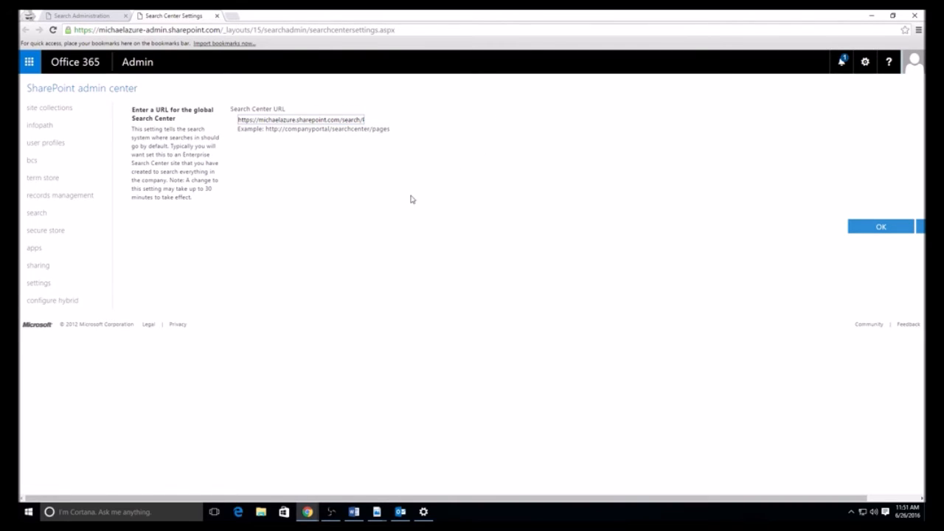
mouse_move(333, 246)
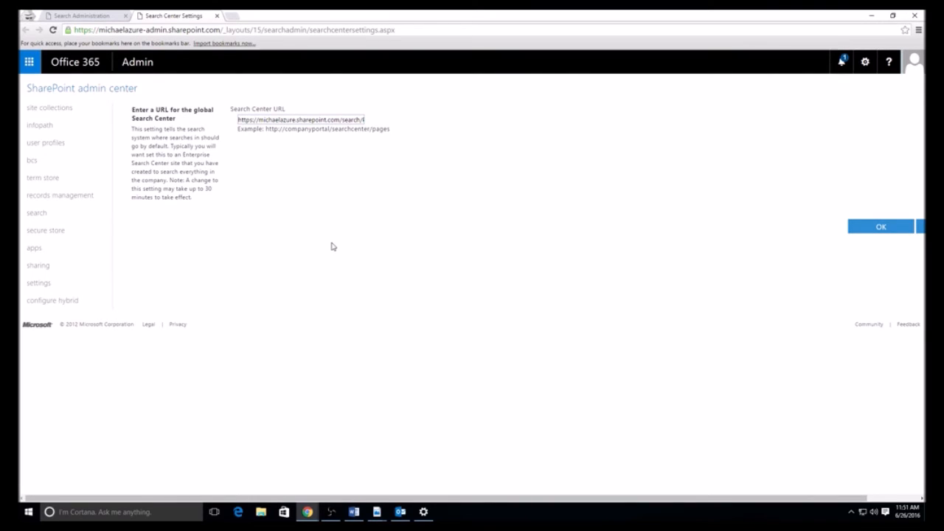
mouse_move(236, 56)
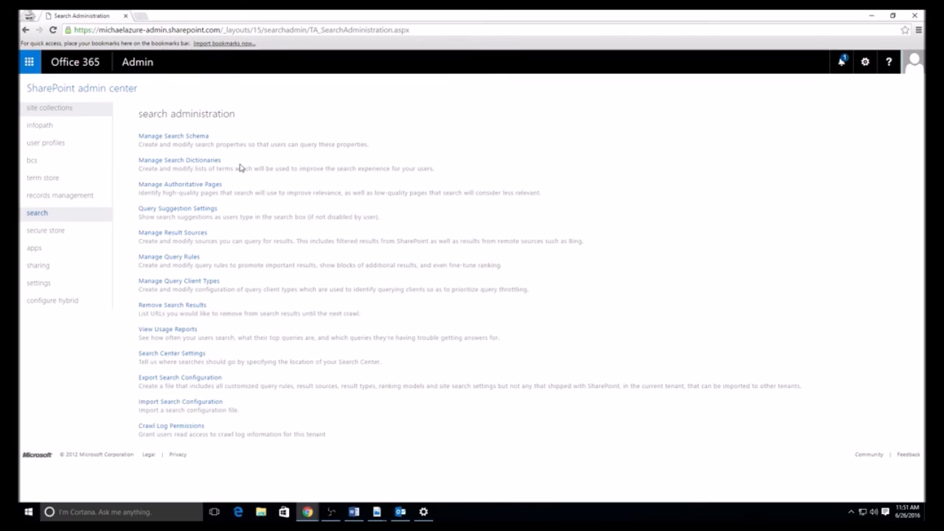
mouse_move(205, 252)
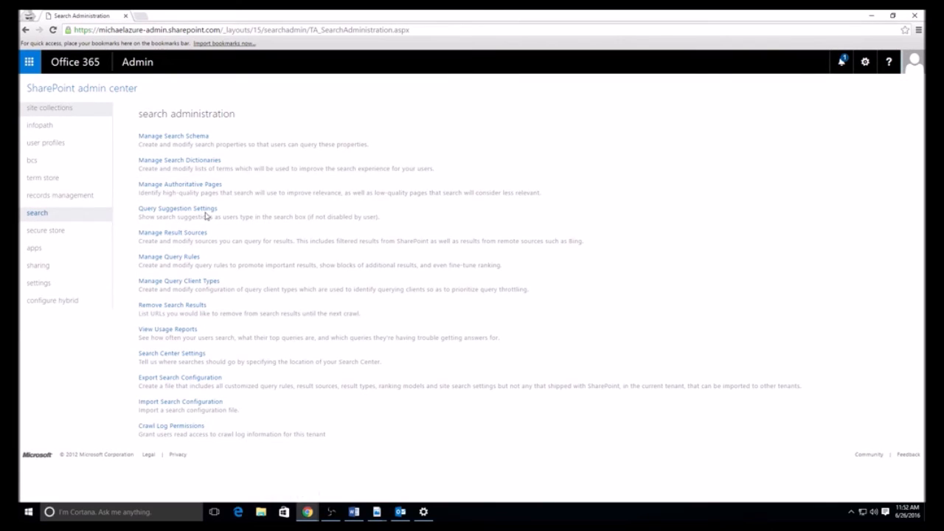
Load Query Suggestion Settings in a new tab beside search administration.
left_click(177, 208)
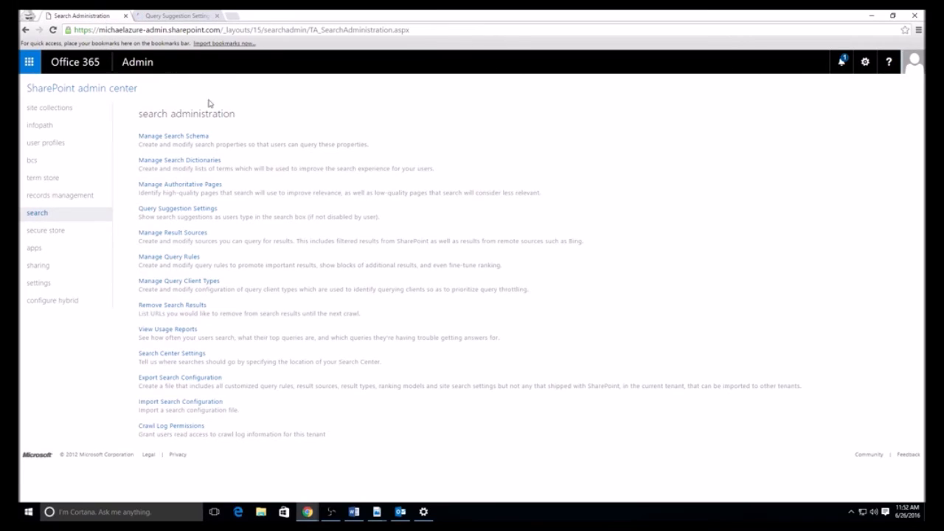
mouse_move(206, 257)
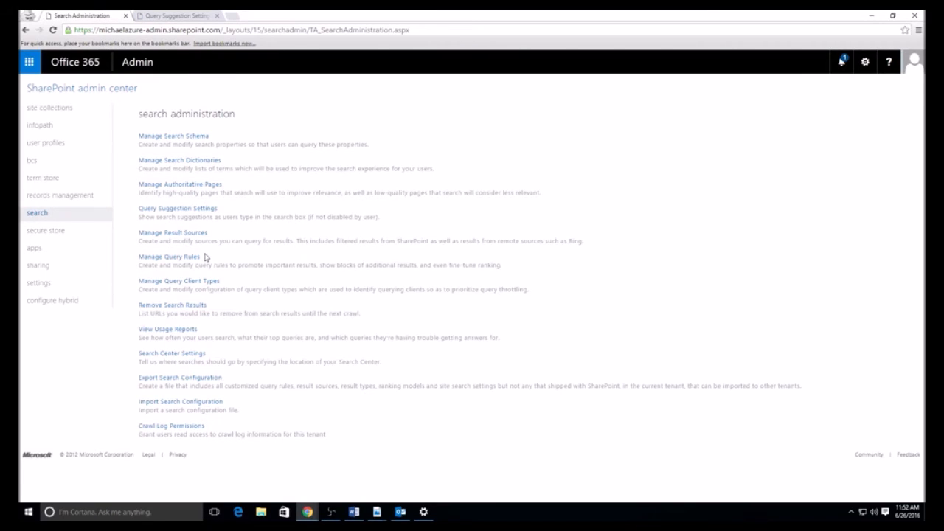
Review the Query Suggestion Settings tab with search suggestions and phrase import/export options.
left_click(177, 208)
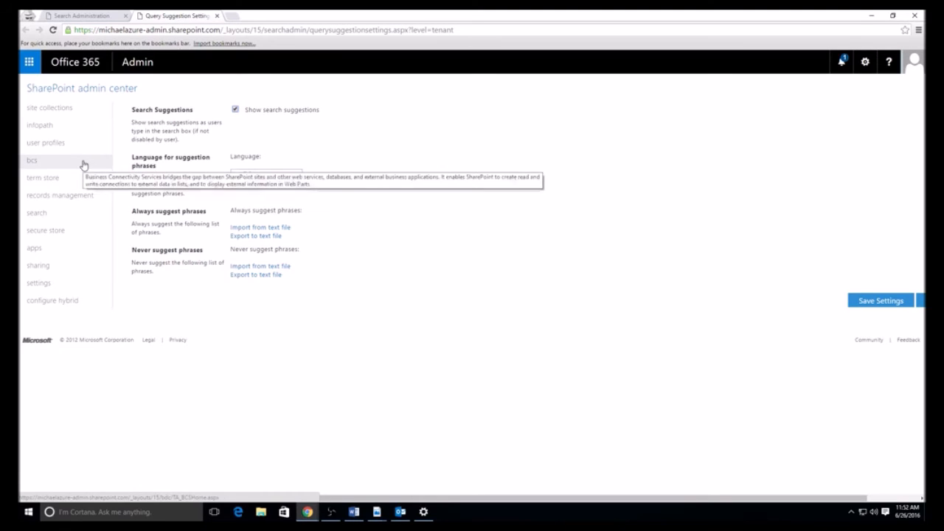
mouse_move(370, 152)
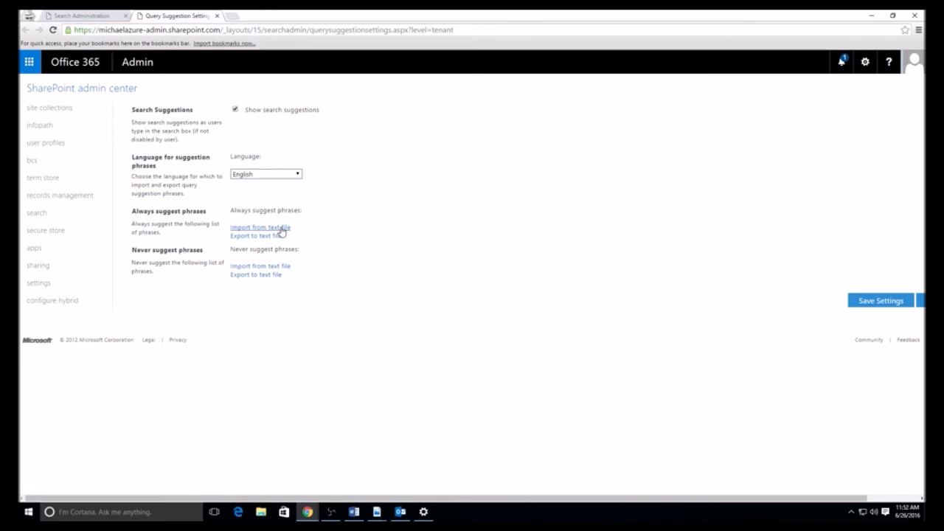
mouse_move(280, 238)
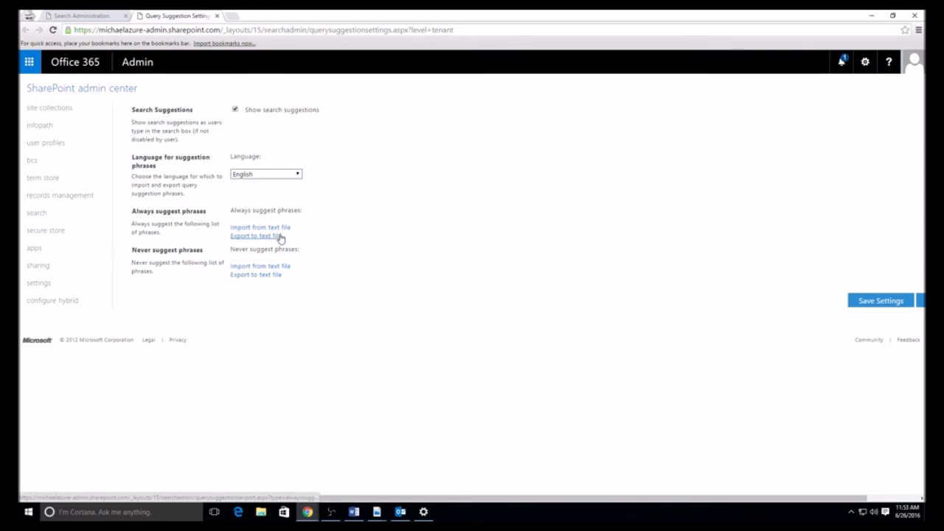
mouse_move(296, 260)
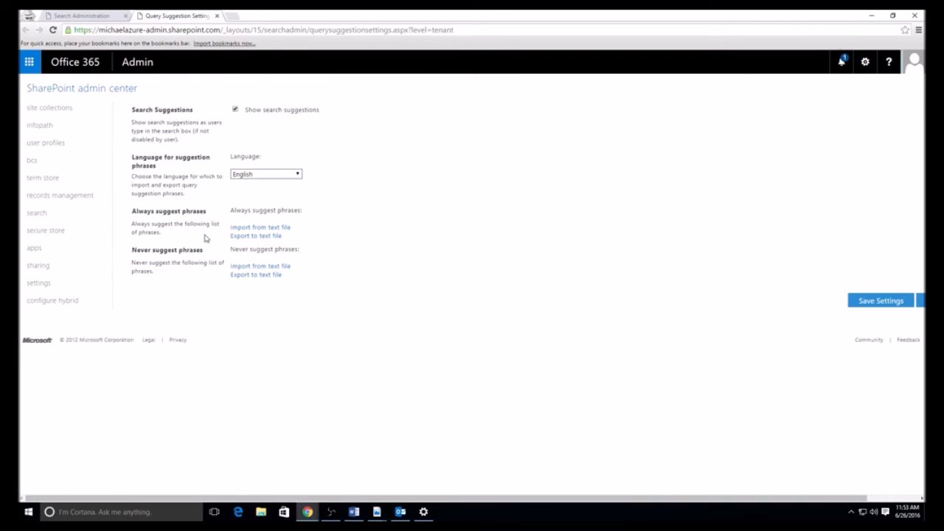
mouse_move(234, 46)
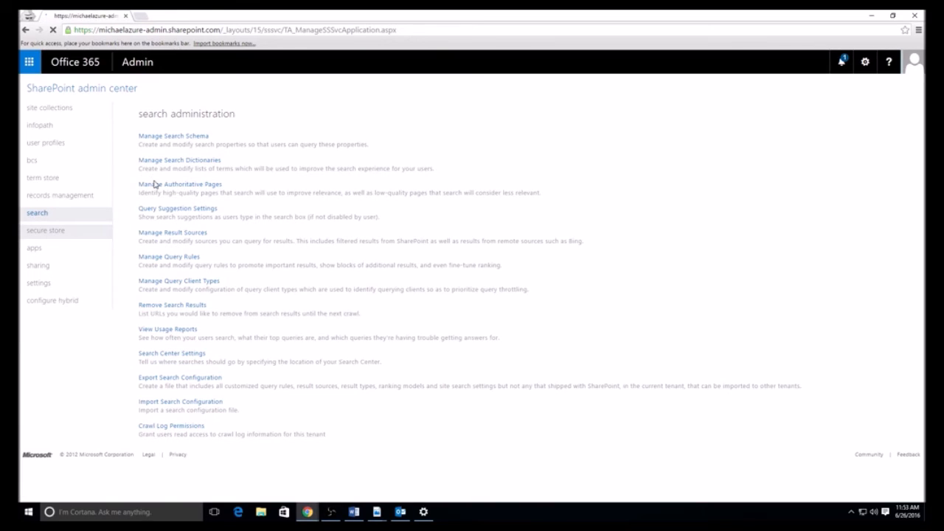
Go to the secure store page, which lists no target applications yet.
left_click(46, 231)
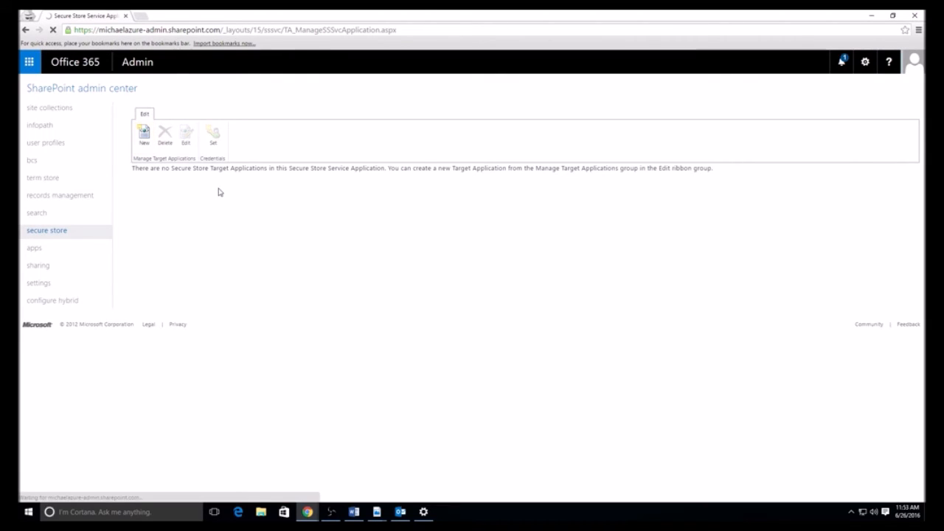
mouse_move(225, 211)
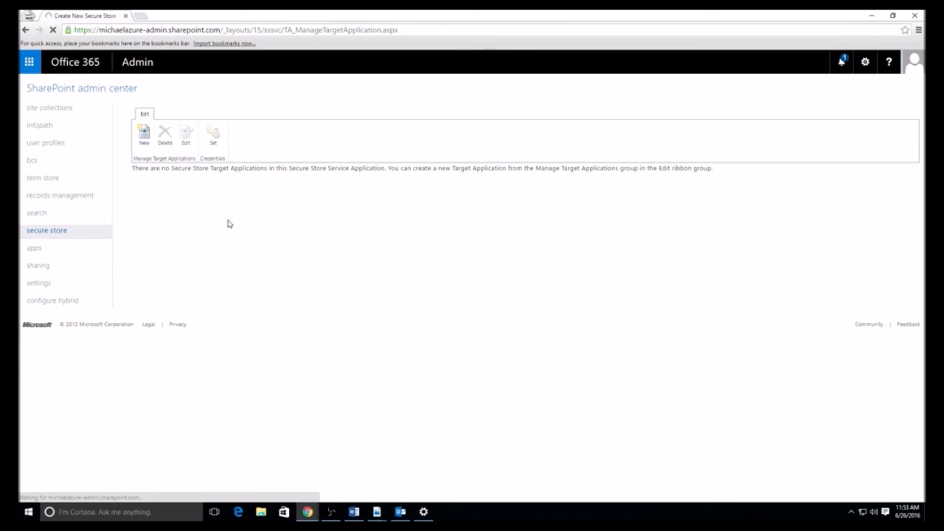
Create a new target application with Windows User Name as Password type and Windows Password as Certificate type.
left_click(144, 133)
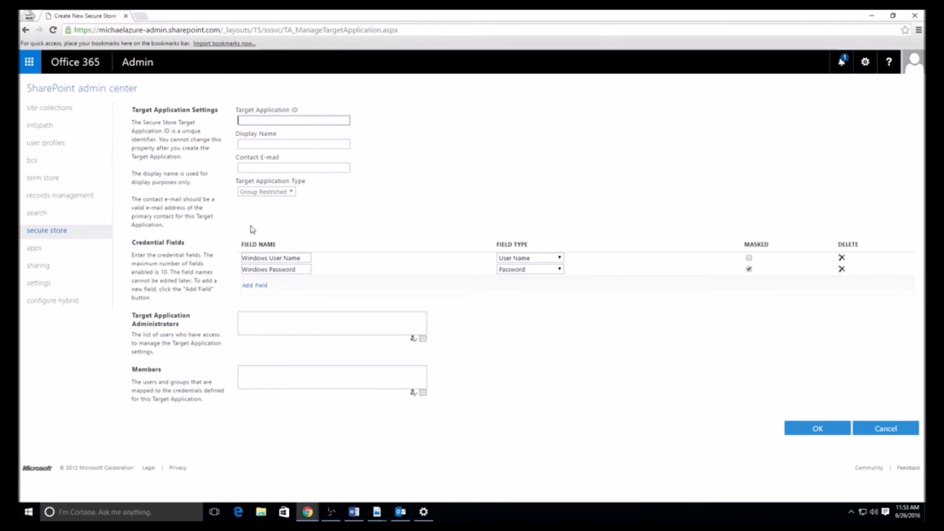
mouse_move(194, 298)
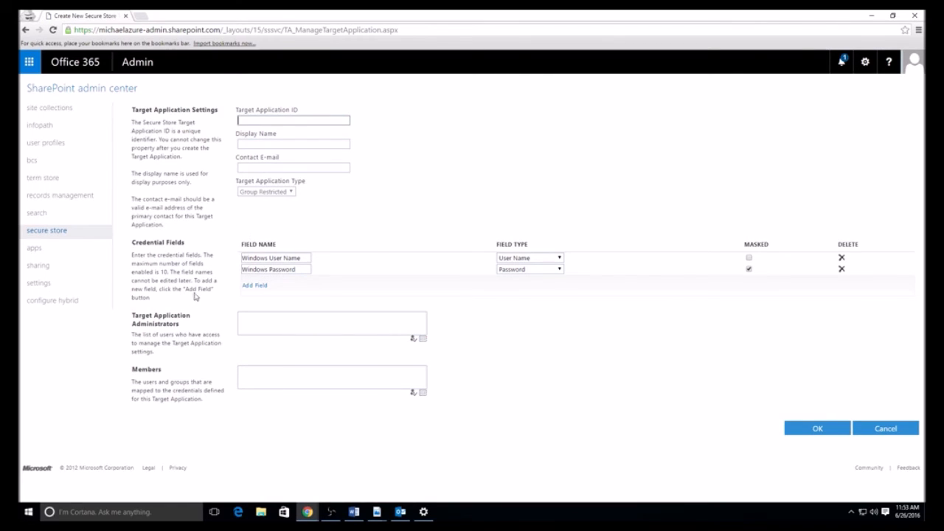
mouse_move(100, 494)
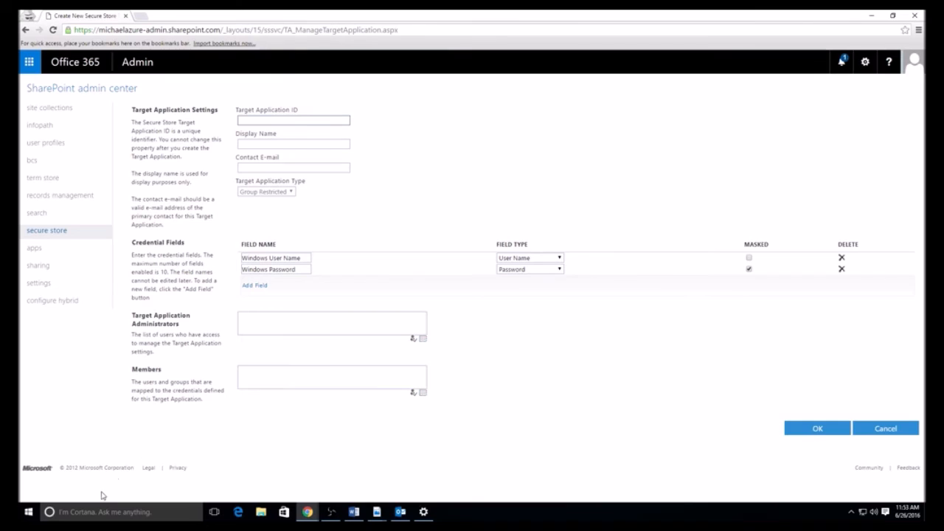
mouse_move(121, 512)
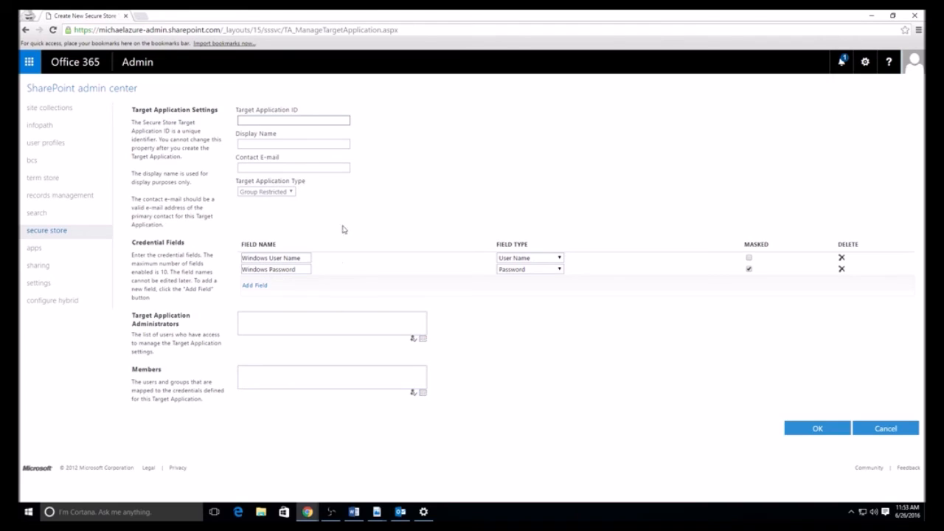
mouse_move(356, 173)
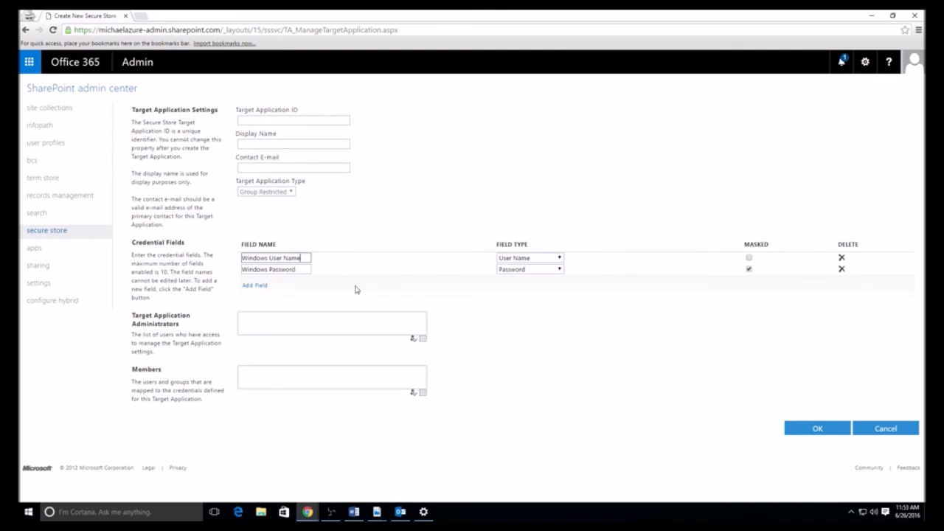
left_click(558, 258)
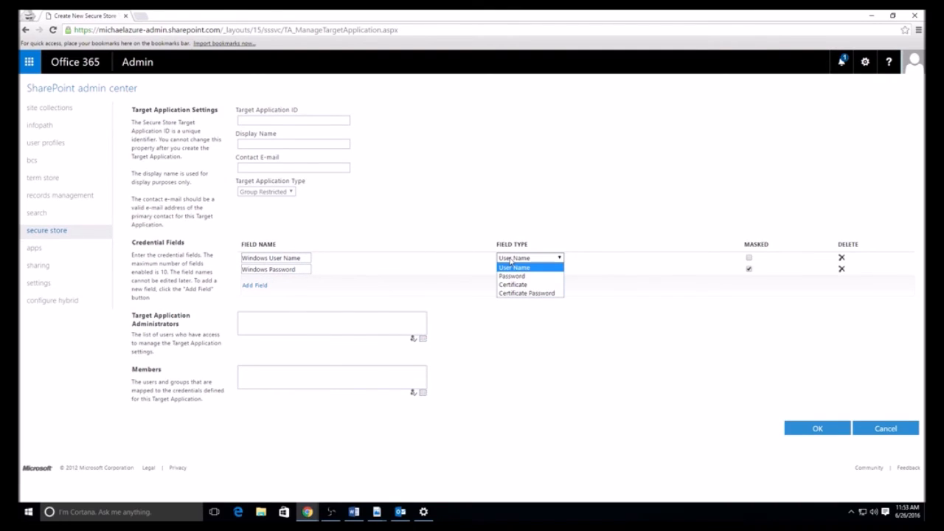
left_click(514, 268)
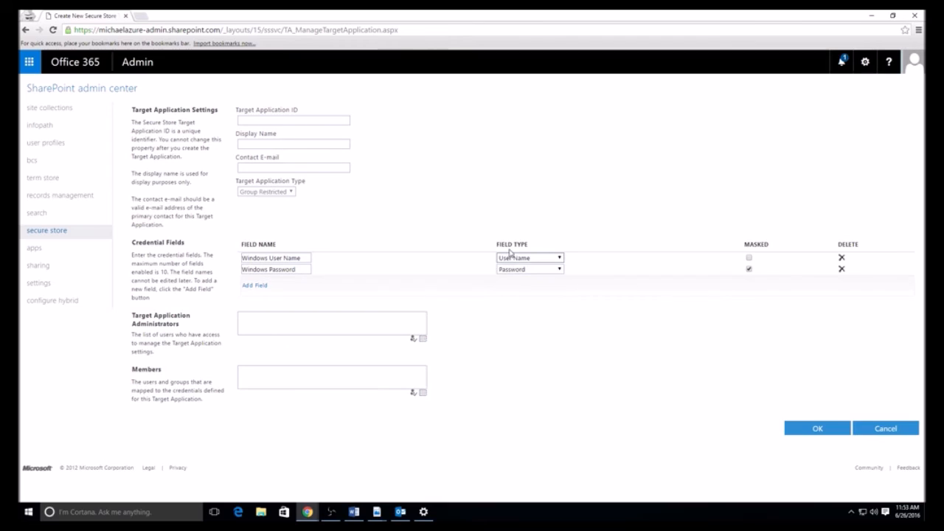
left_click(558, 258)
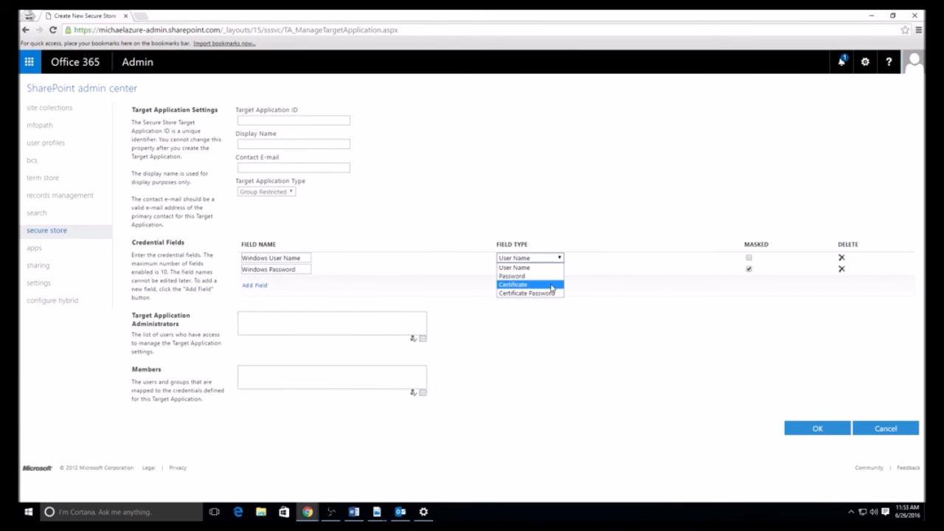
left_click(514, 284)
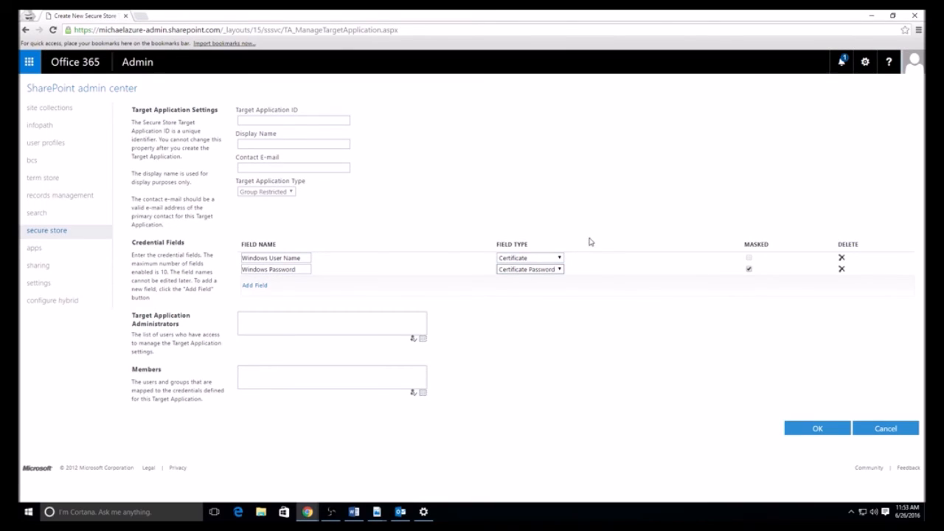
mouse_move(721, 277)
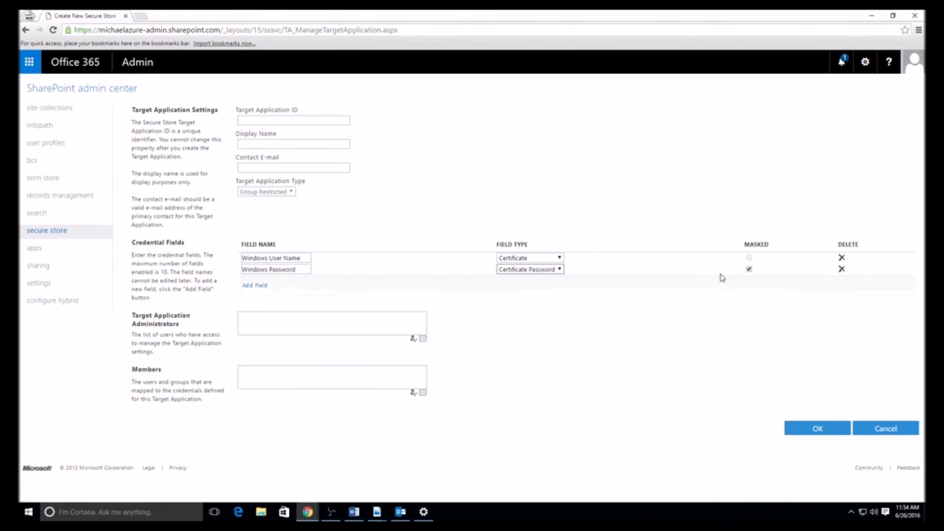
mouse_move(559, 270)
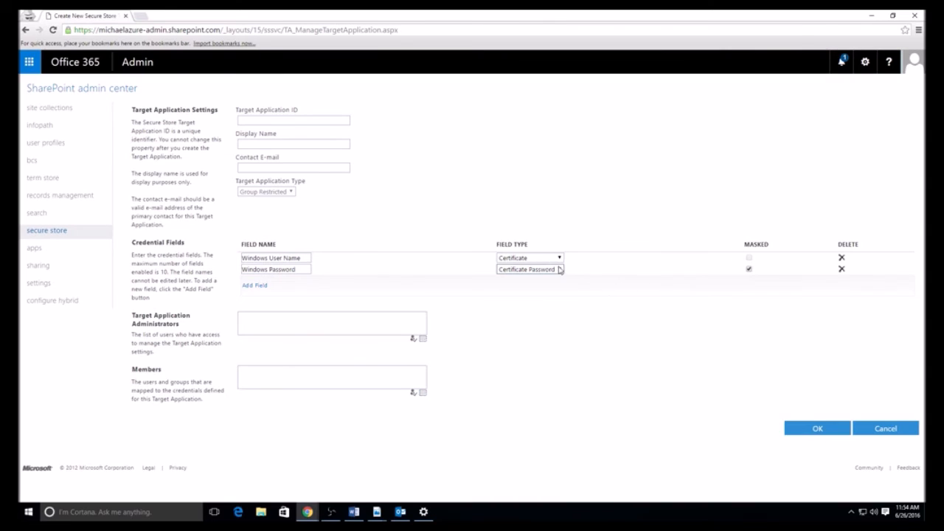
left_click(529, 257)
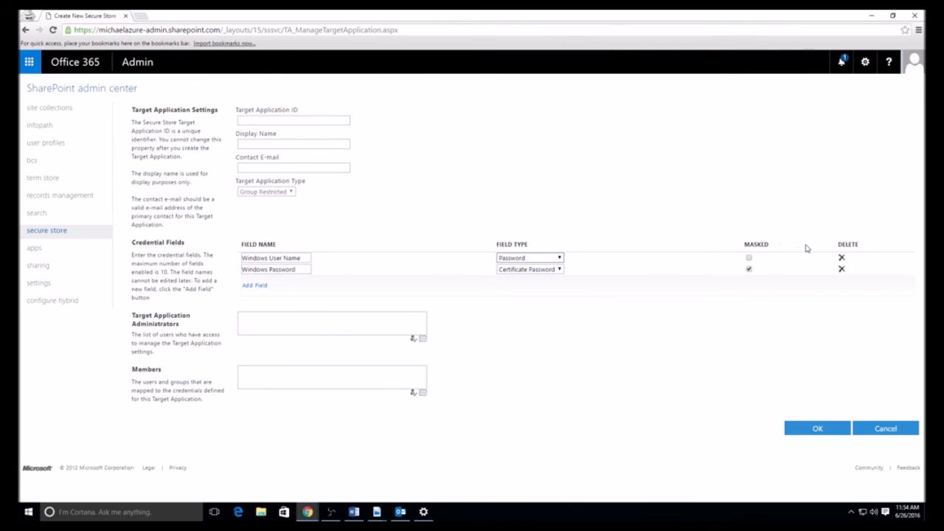
left_click(530, 269)
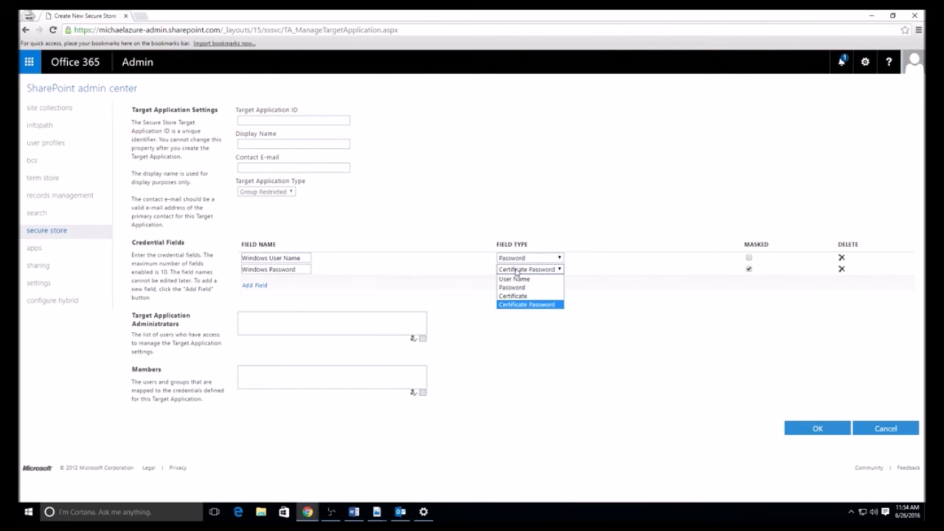
left_click(512, 288)
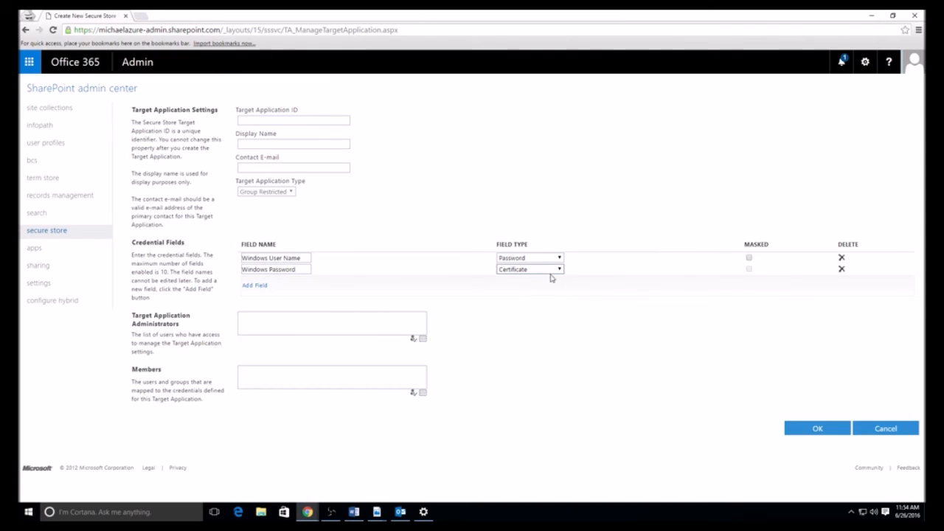
mouse_move(584, 271)
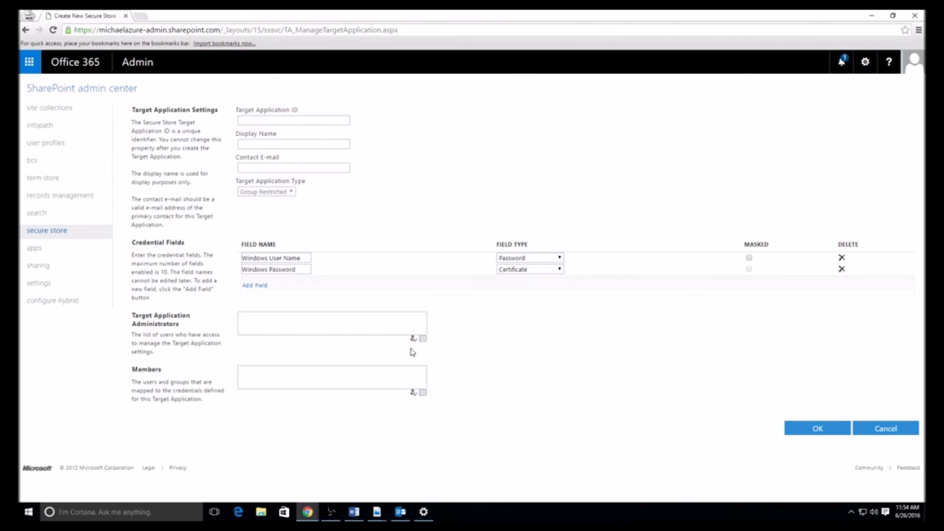
mouse_move(412, 337)
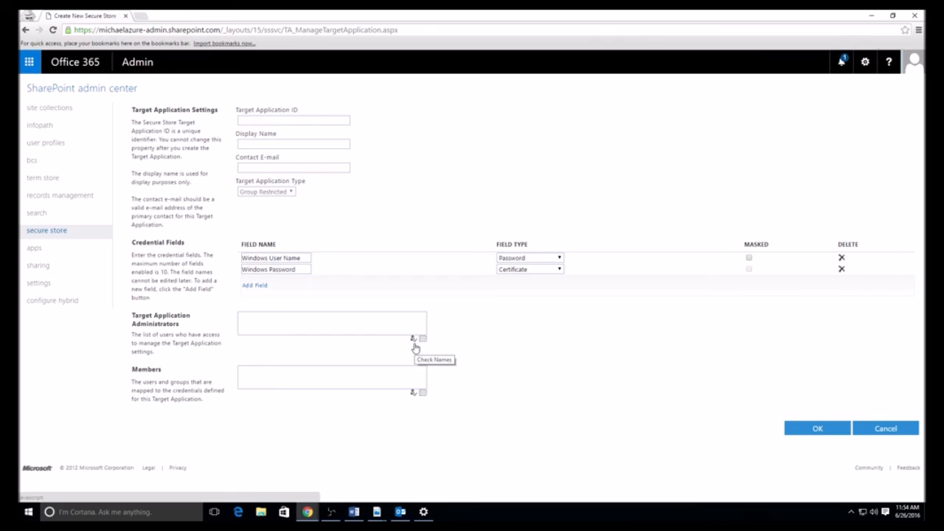
mouse_move(422, 338)
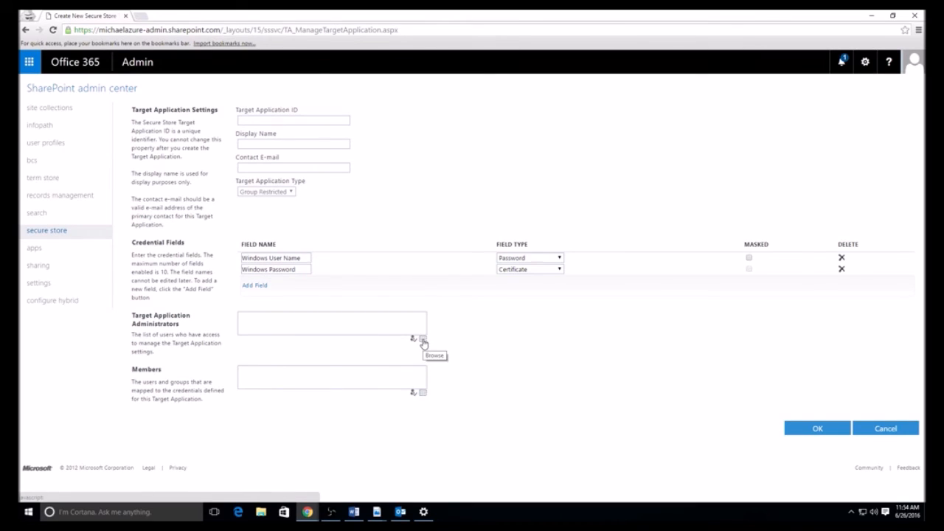
left_click(424, 340)
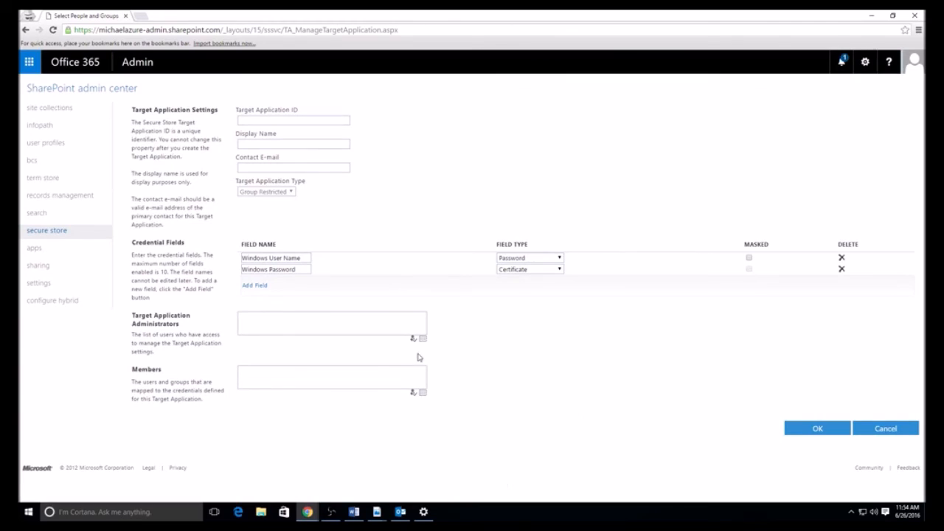
left_click(332, 324)
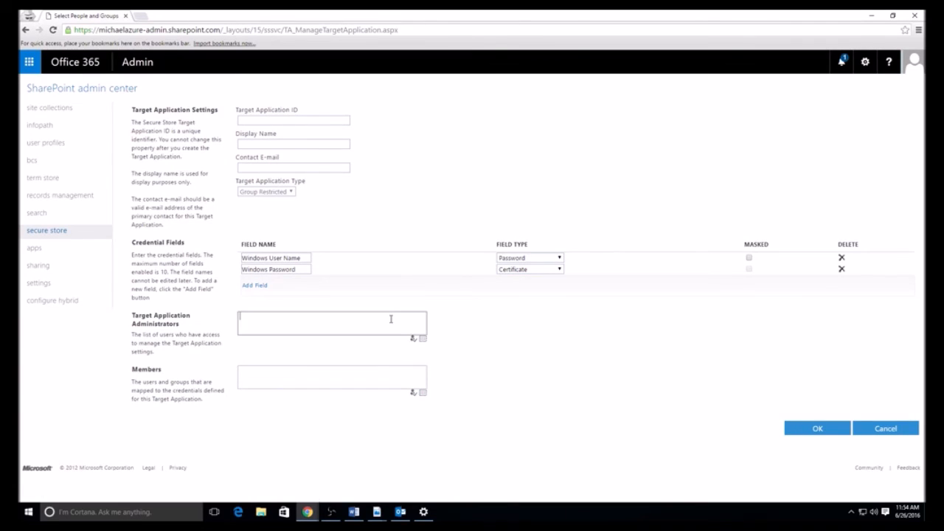
type("admin")
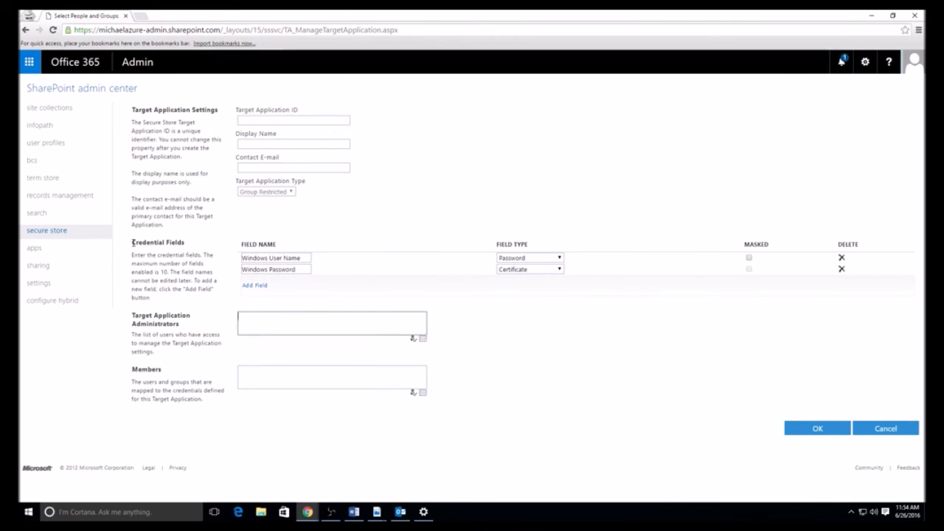
Leave the unsaved target application and show the apps page listing App Catalog, licenses and permissions.
left_click(34, 248)
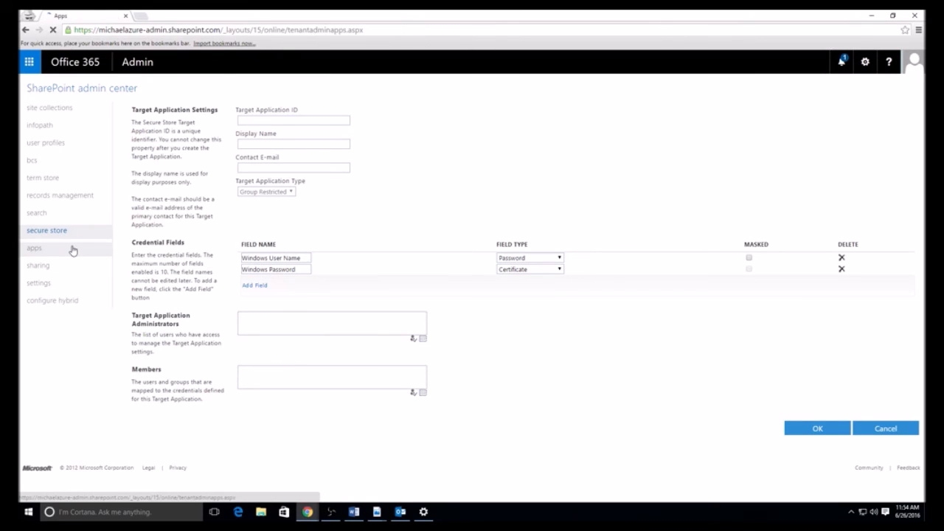
left_click(33, 248)
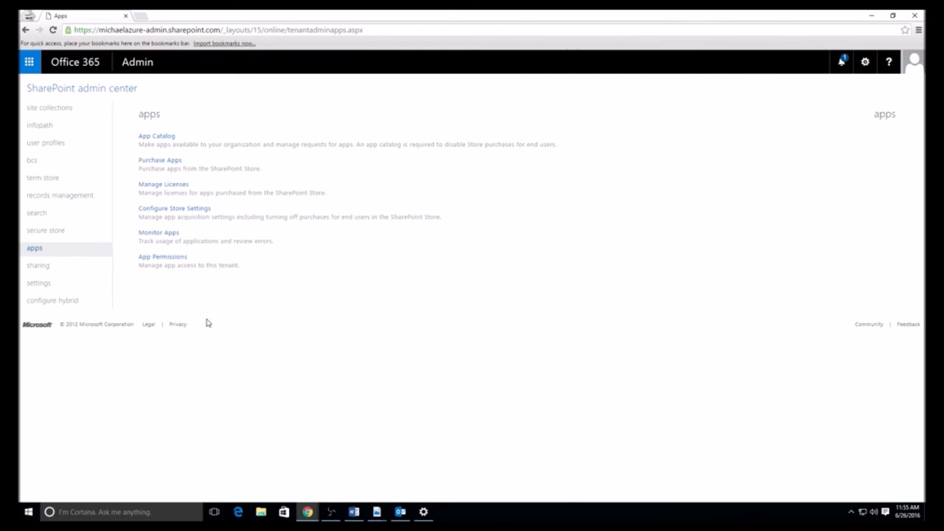
mouse_move(167, 137)
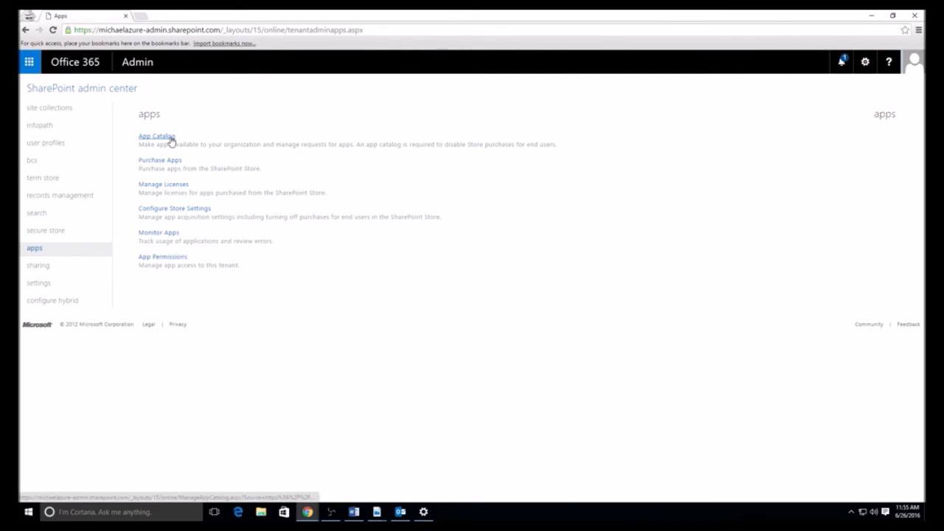
left_click(156, 136)
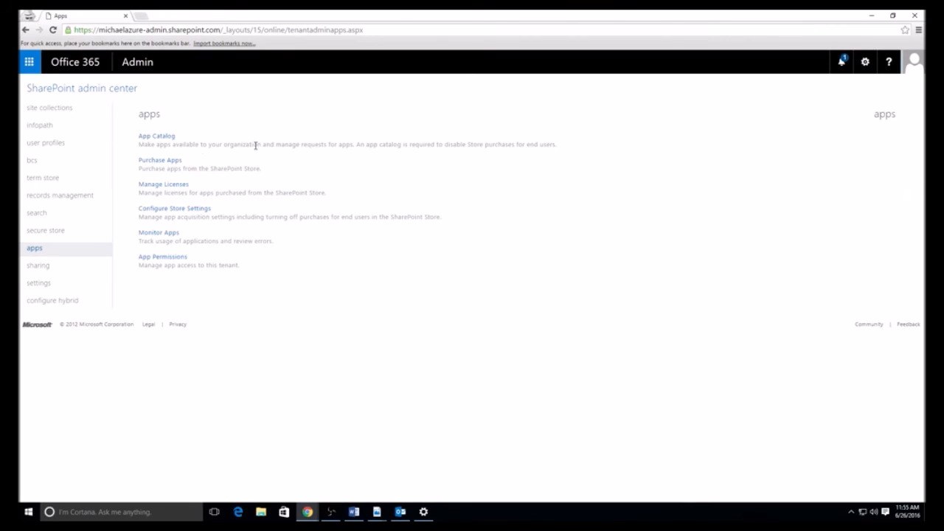
mouse_move(198, 163)
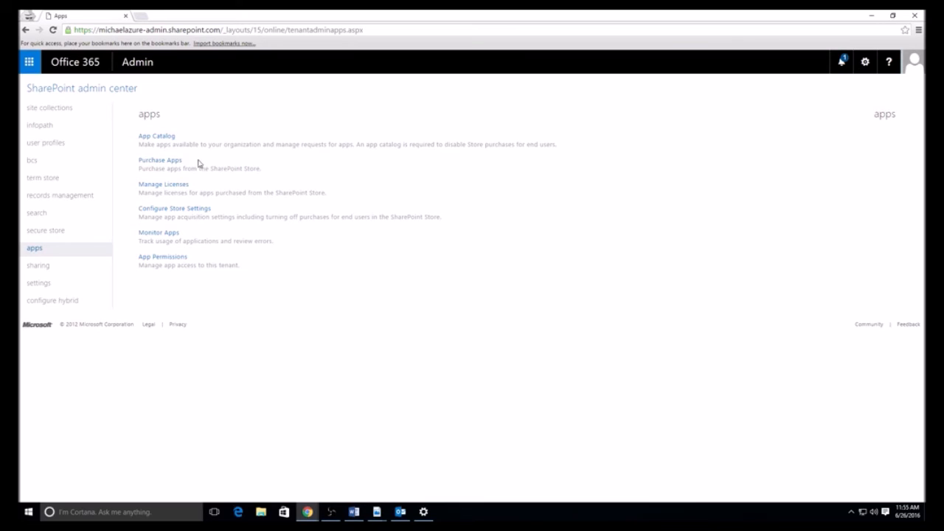
Browse SharePoint Store categories Best Apps of the Year, Business and Clocks & Calendars via Purchase Apps.
left_click(159, 160)
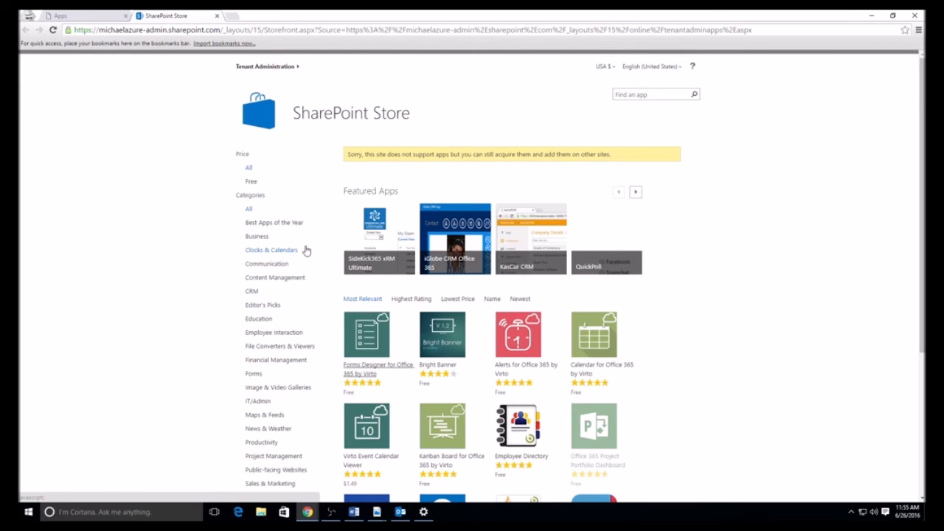
left_click(274, 222)
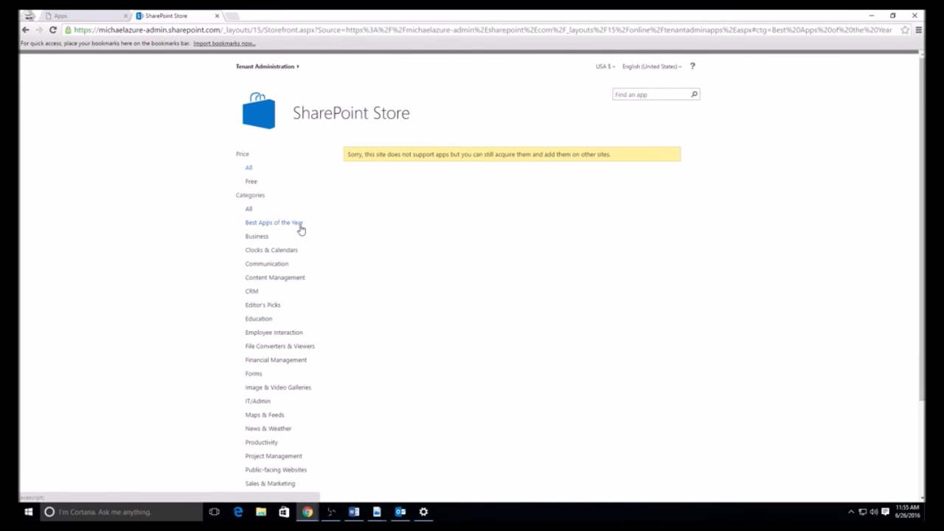
left_click(257, 236)
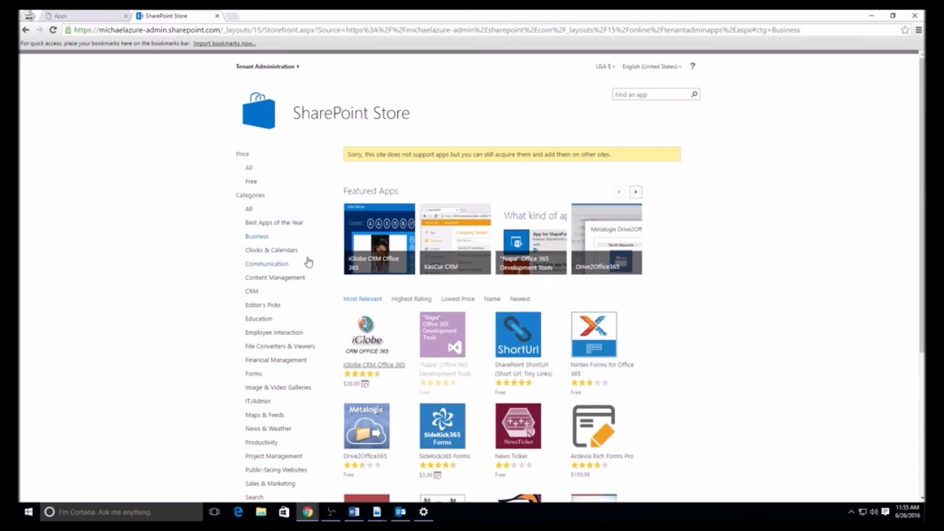
left_click(271, 249)
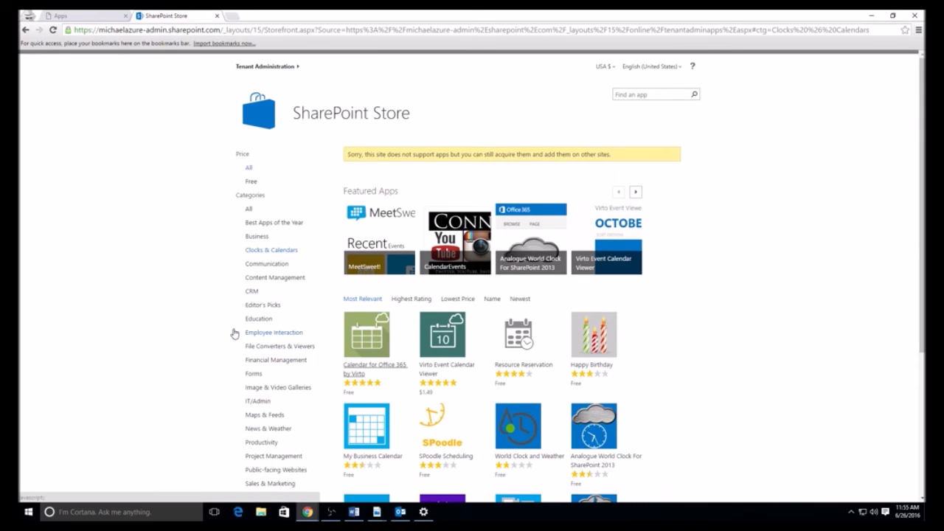
mouse_move(304, 397)
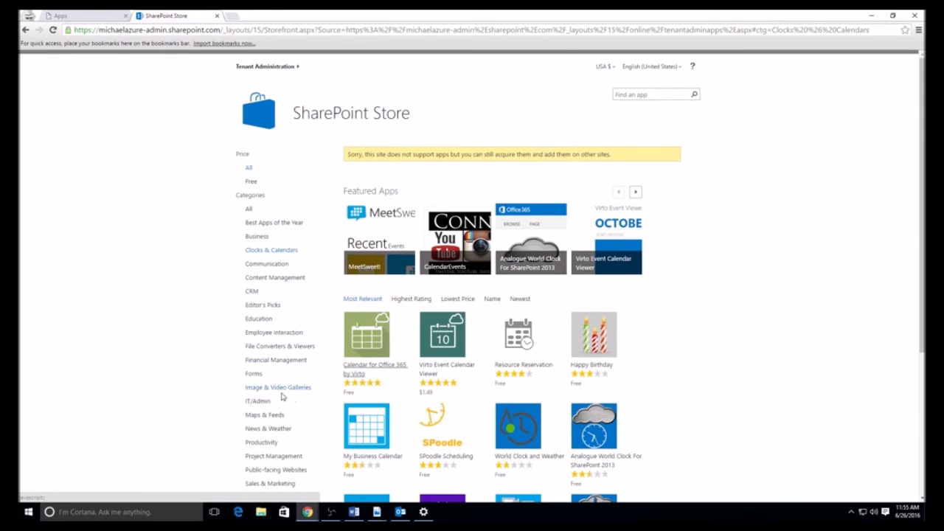
Browse the IT/Admin and Editor's Picks categories, then close the store back to the apps page.
left_click(258, 401)
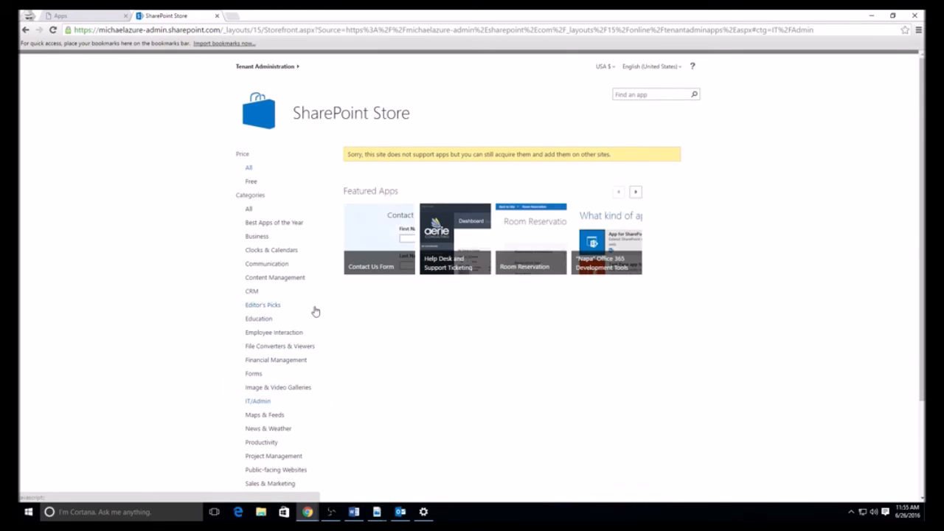
scroll("down", 3)
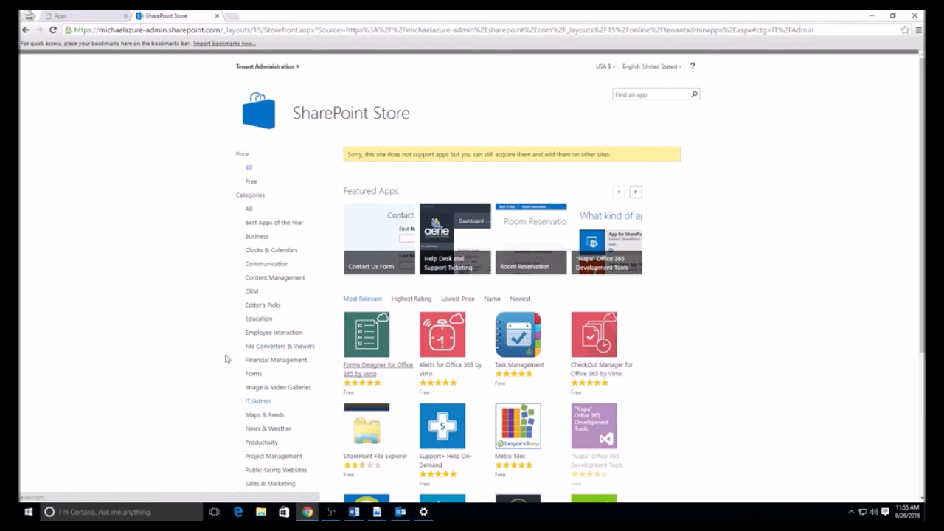
mouse_move(304, 349)
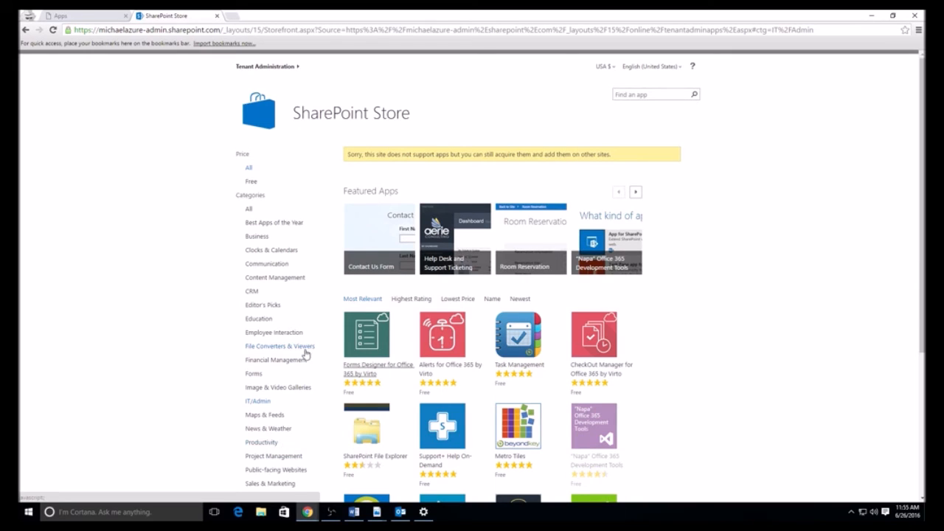
mouse_move(289, 297)
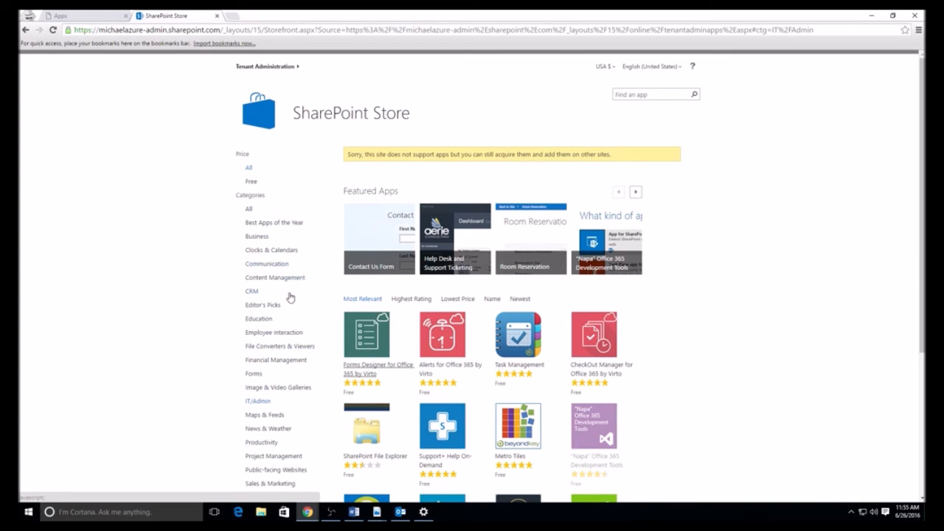
left_click(262, 305)
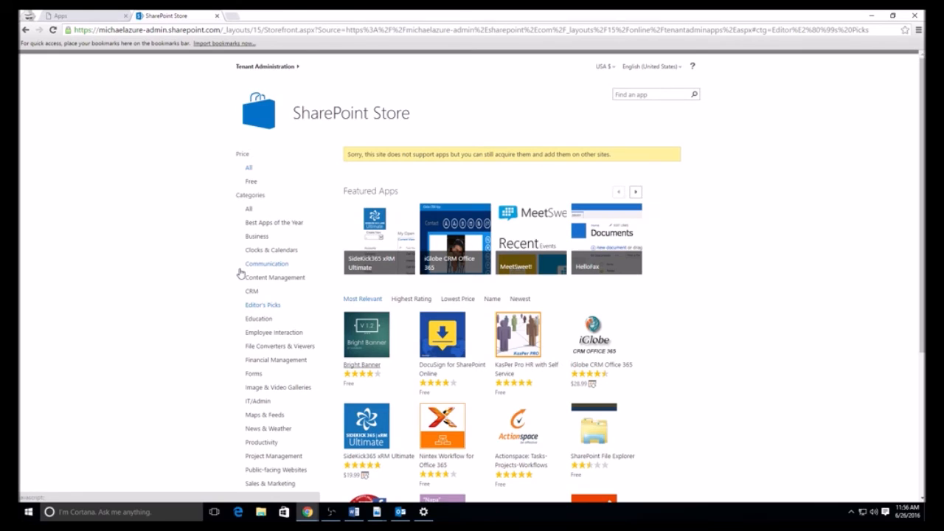
mouse_move(502, 288)
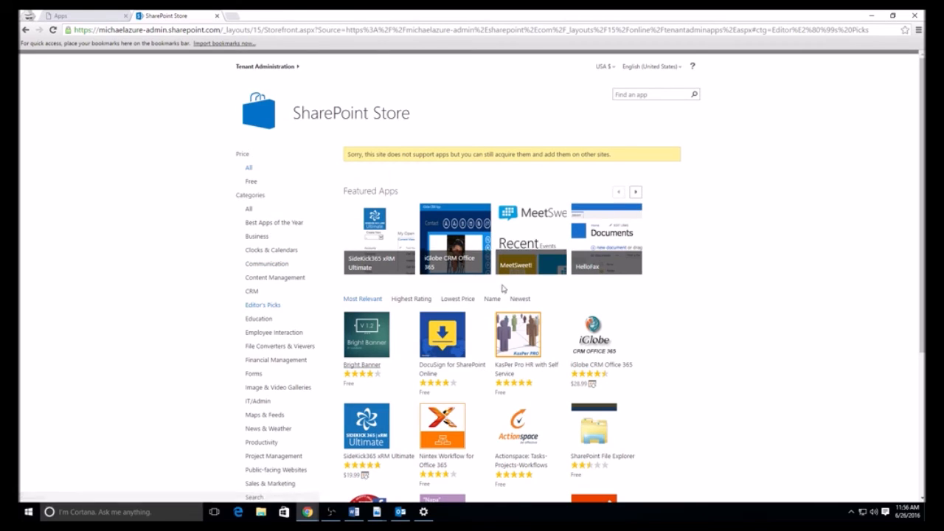
left_click(653, 94)
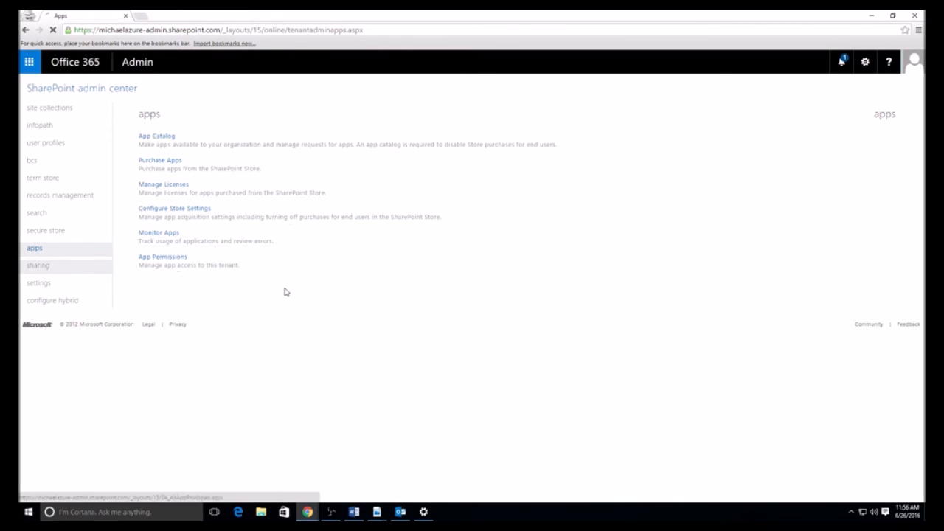
Show the Sharing outside your organization page allowing authenticated external users and anonymous links.
left_click(38, 266)
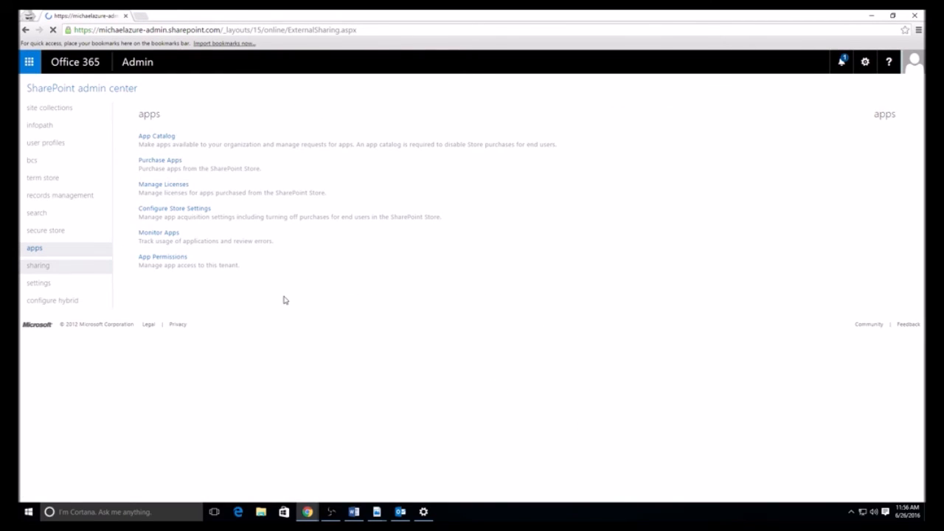
left_click(38, 265)
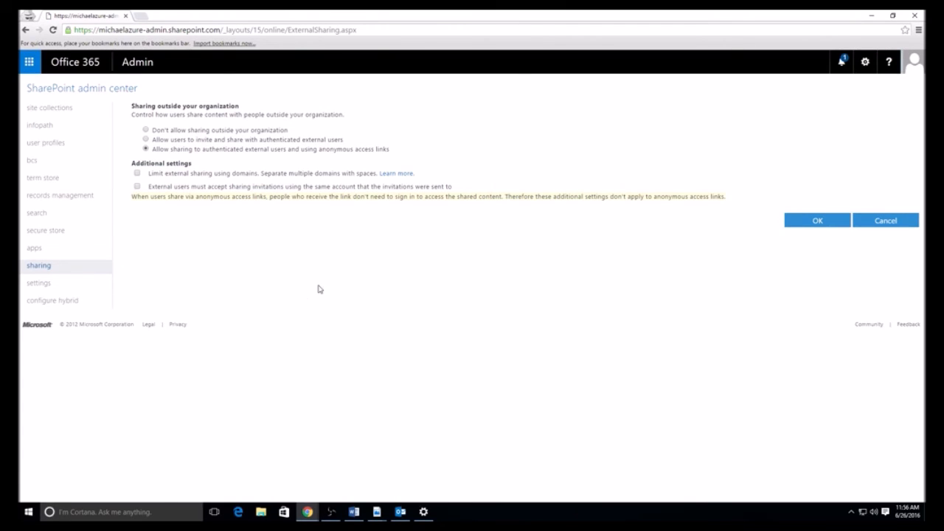
mouse_move(347, 279)
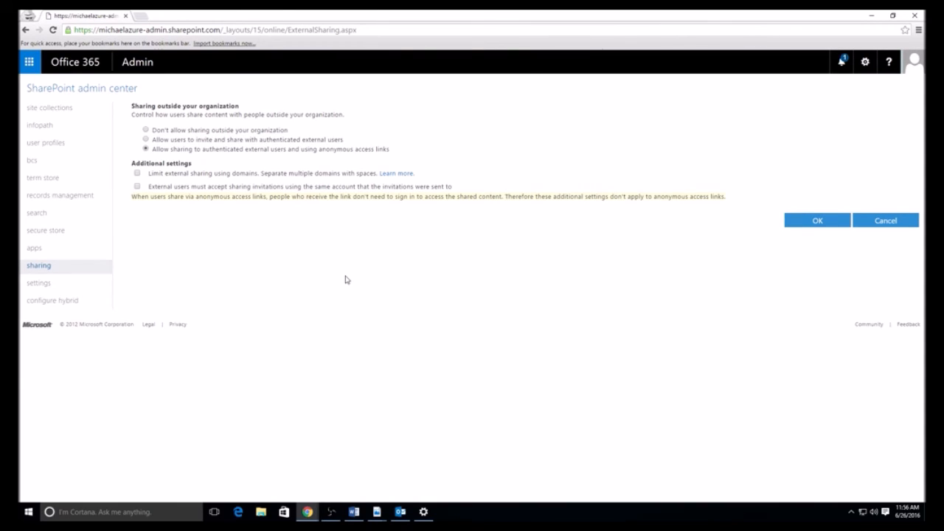
mouse_move(301, 68)
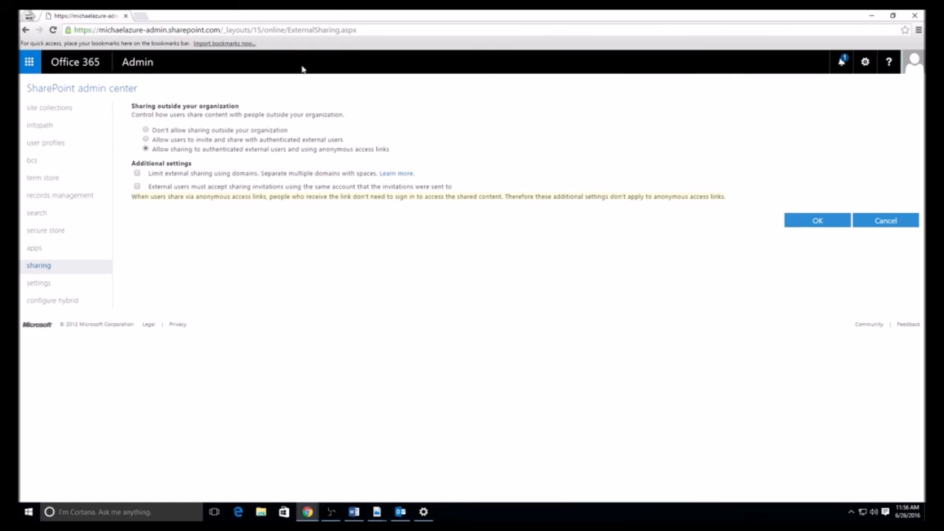
left_click(137, 130)
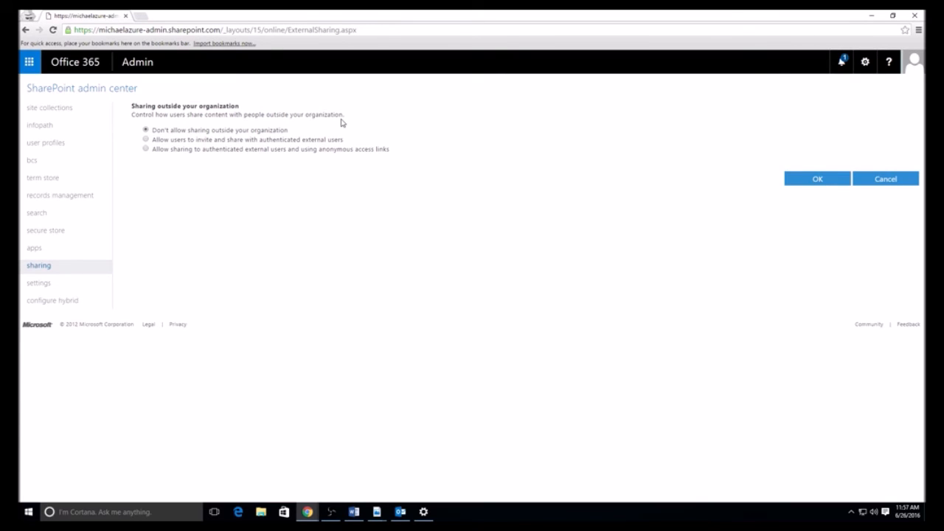
mouse_move(358, 81)
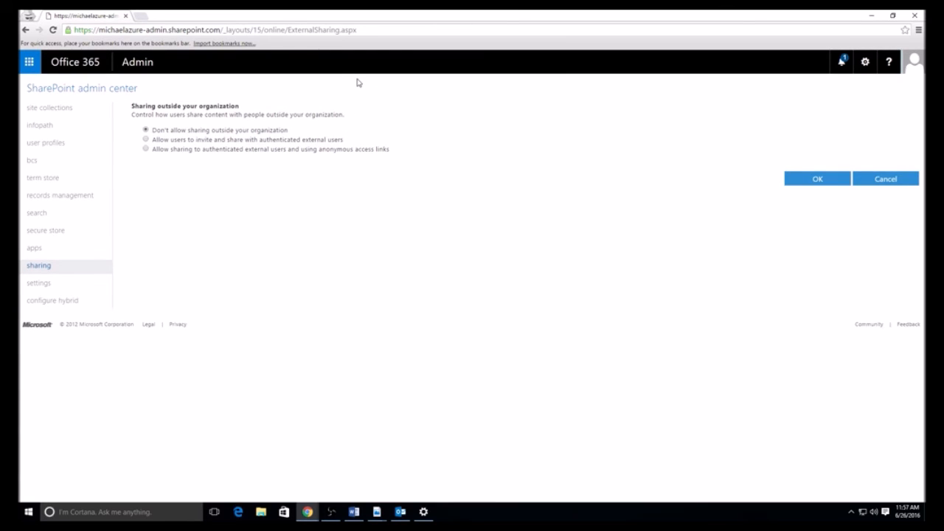
mouse_move(306, 140)
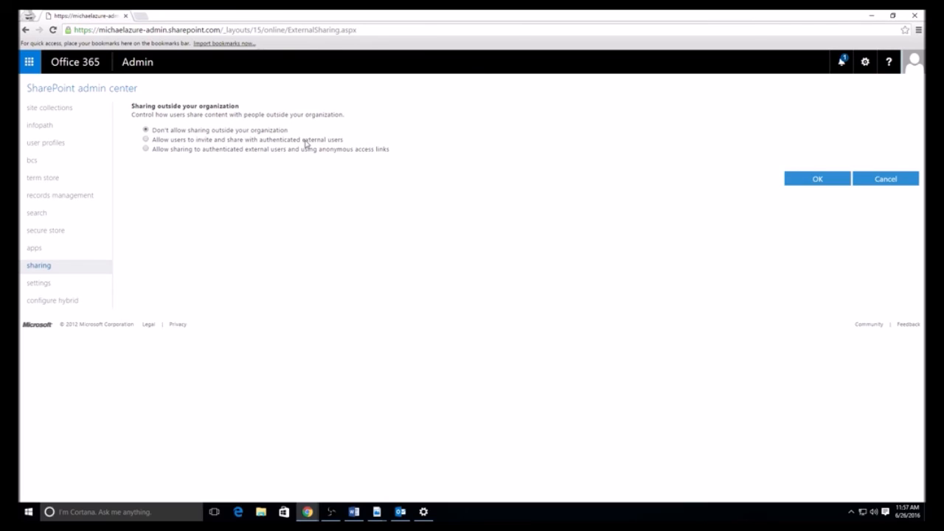
left_click(138, 140)
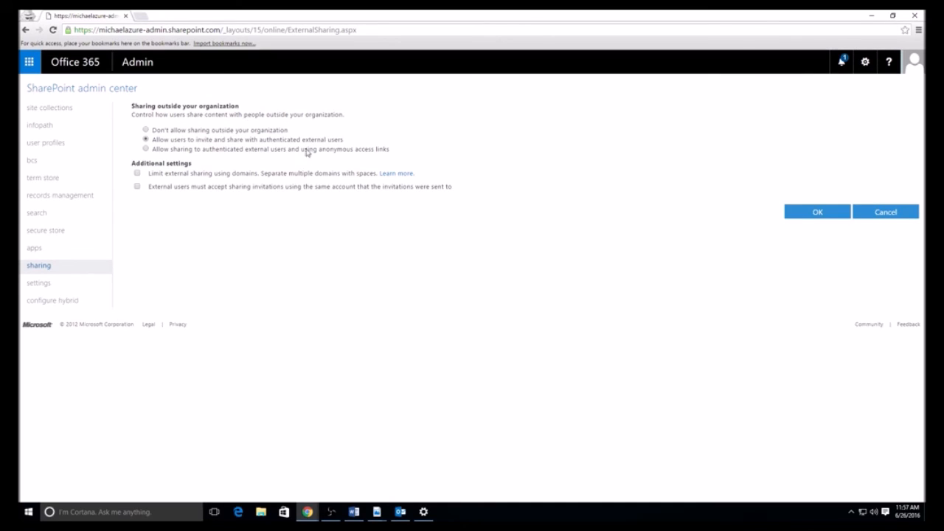
mouse_move(249, 285)
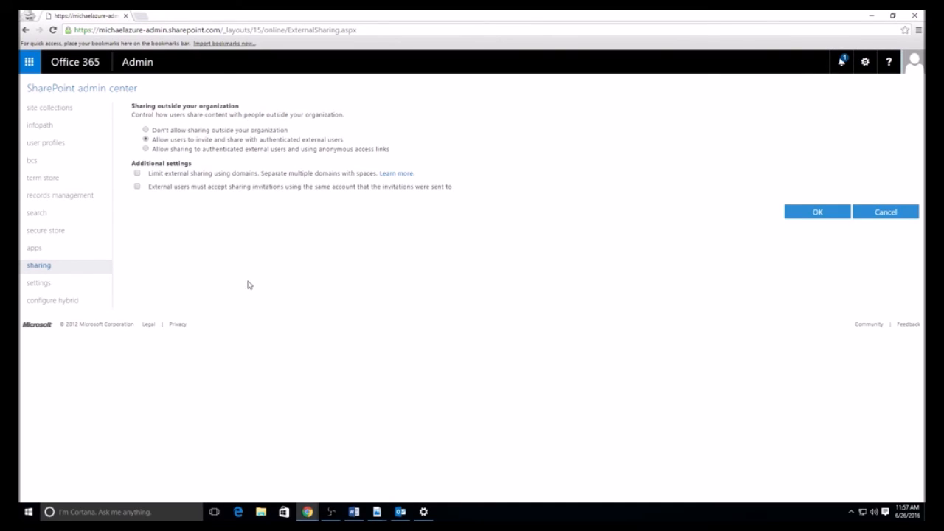
mouse_move(251, 324)
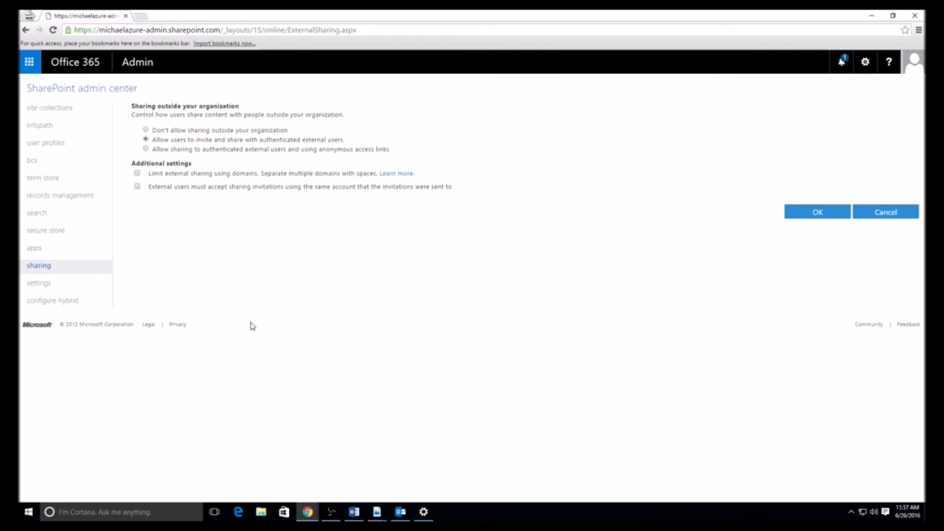
mouse_move(289, 269)
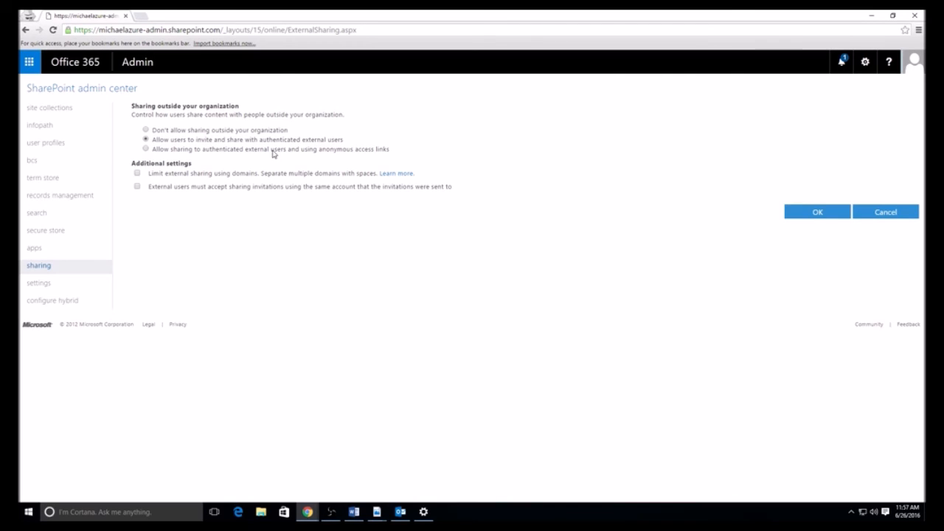
left_click(137, 151)
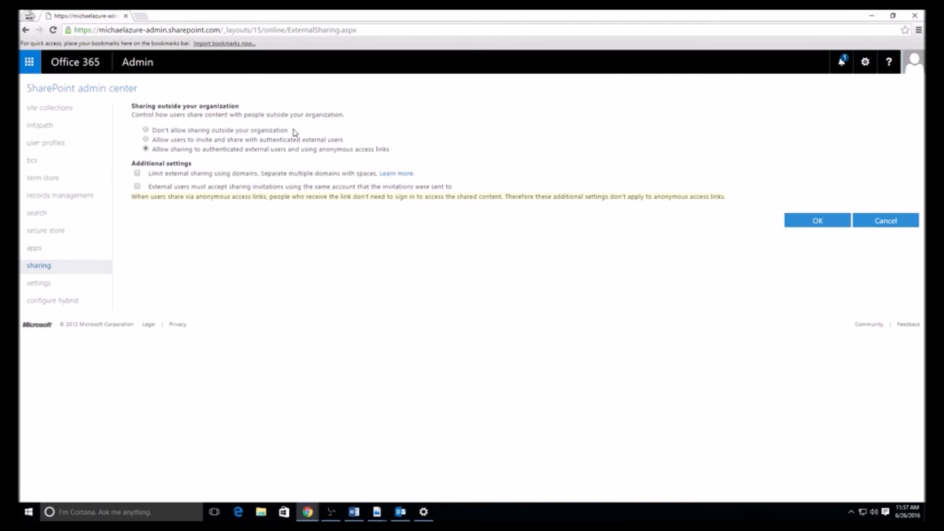
mouse_move(731, 100)
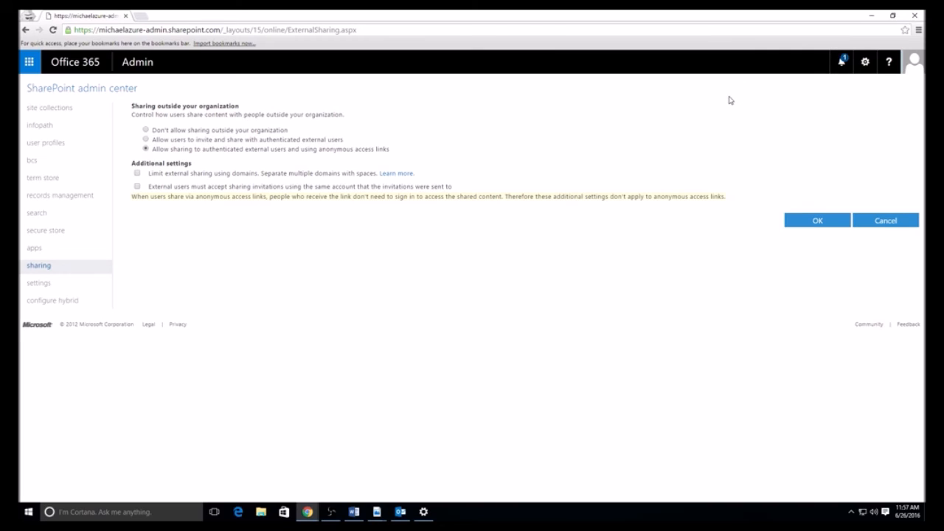
mouse_move(709, 13)
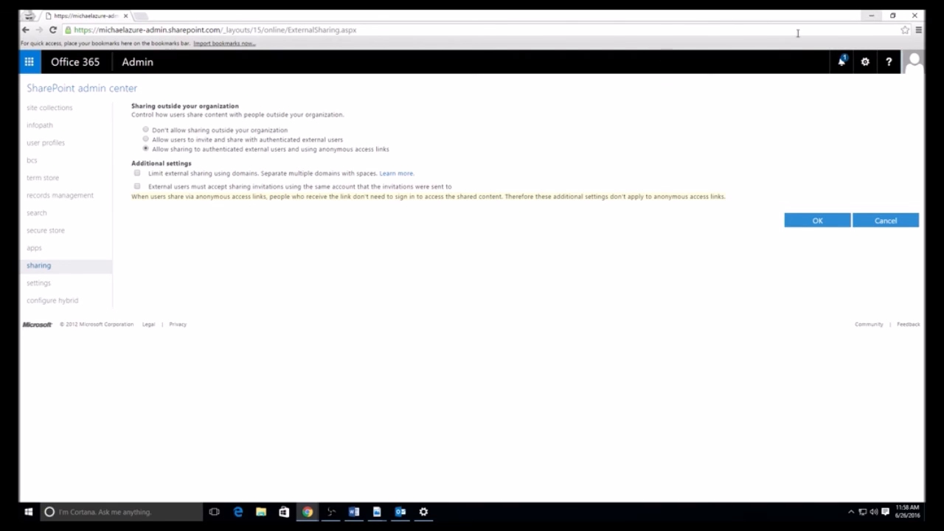
Show tenant settings and keep OneDrive for Business on the New experience.
left_click(38, 283)
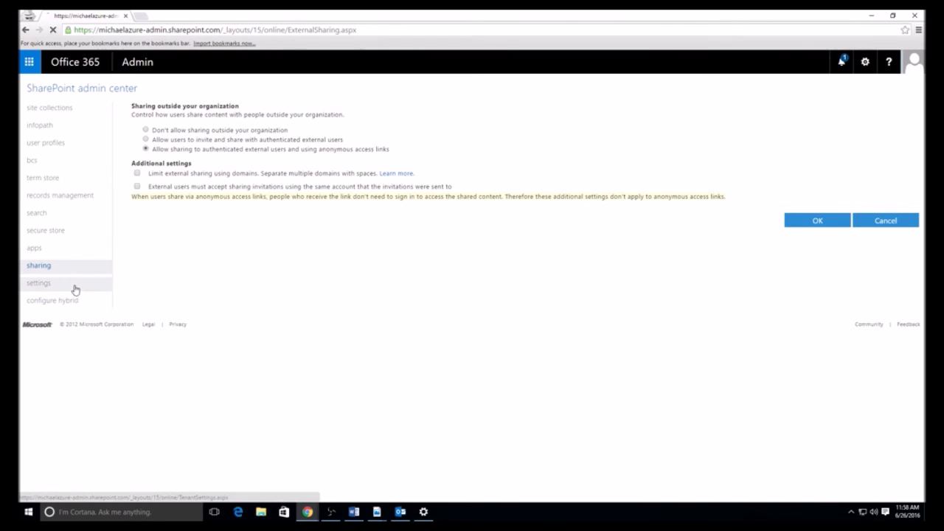
mouse_move(135, 296)
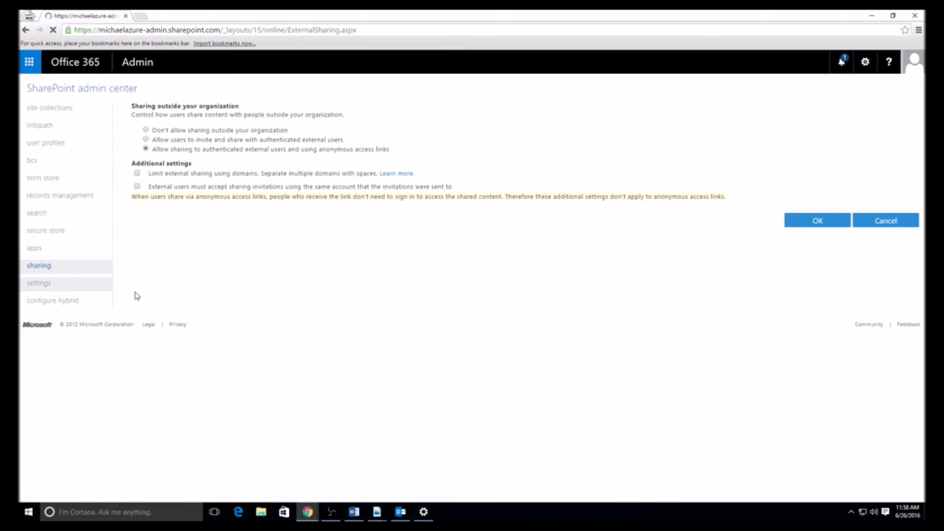
left_click(39, 283)
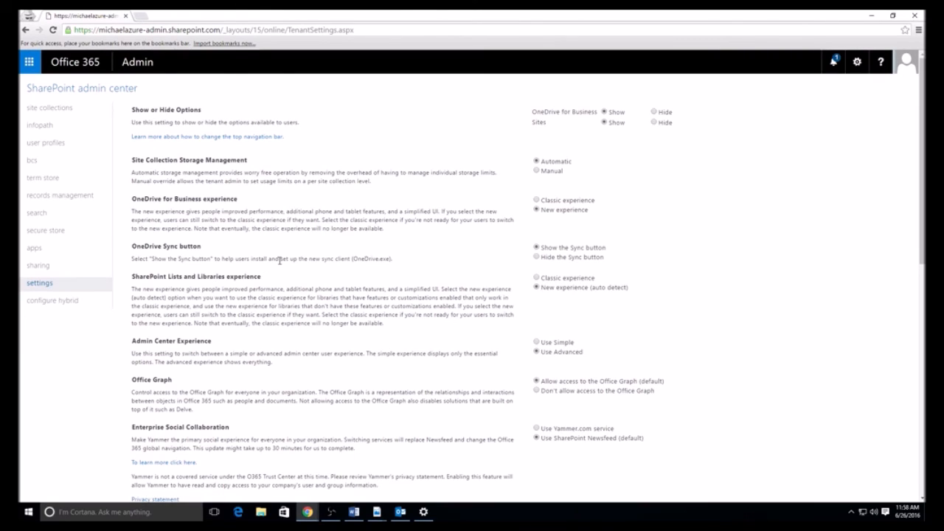
mouse_move(335, 194)
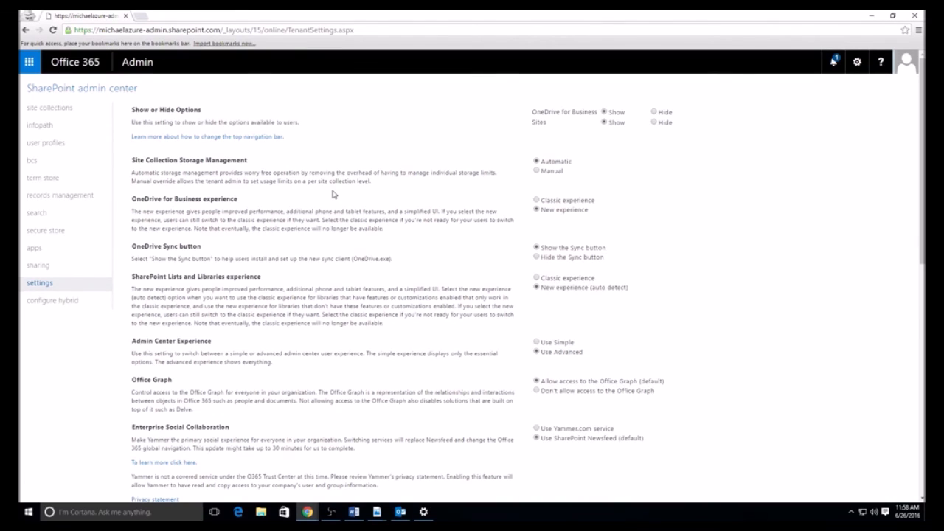
mouse_move(328, 206)
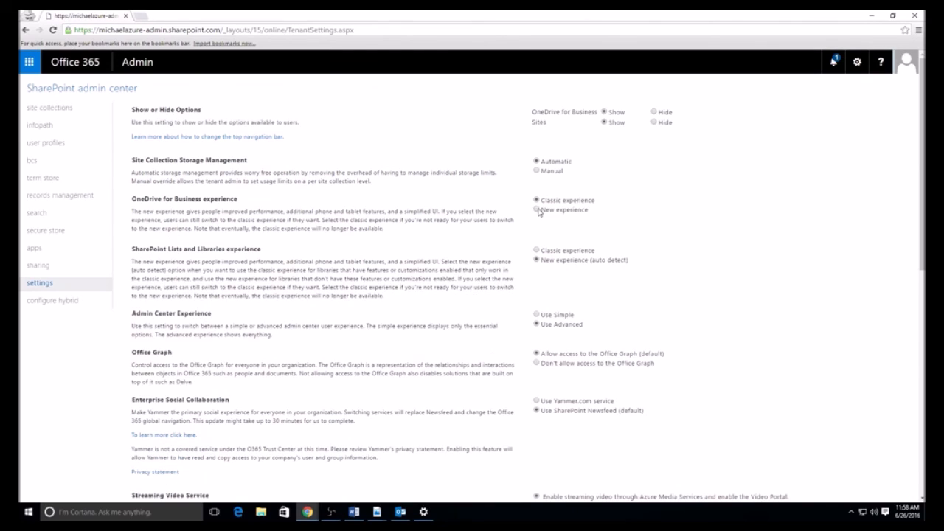
left_click(535, 210)
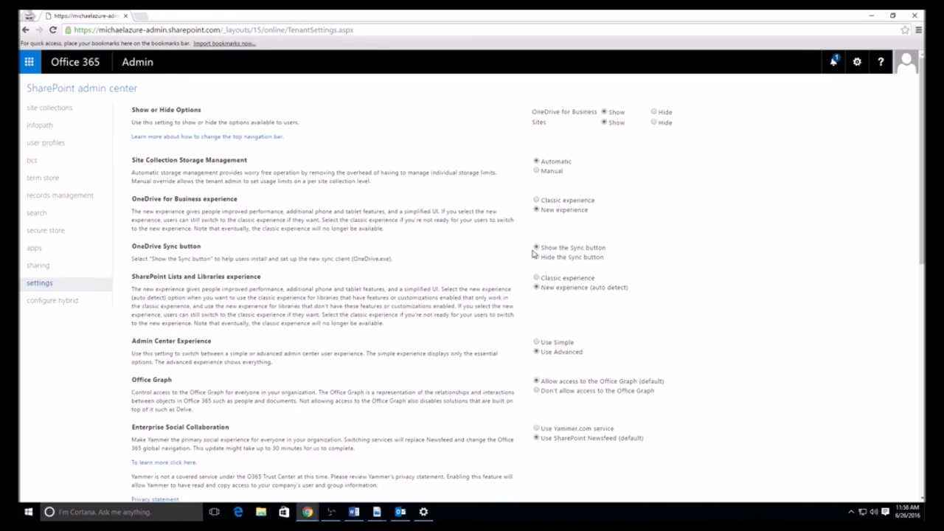
mouse_move(538, 268)
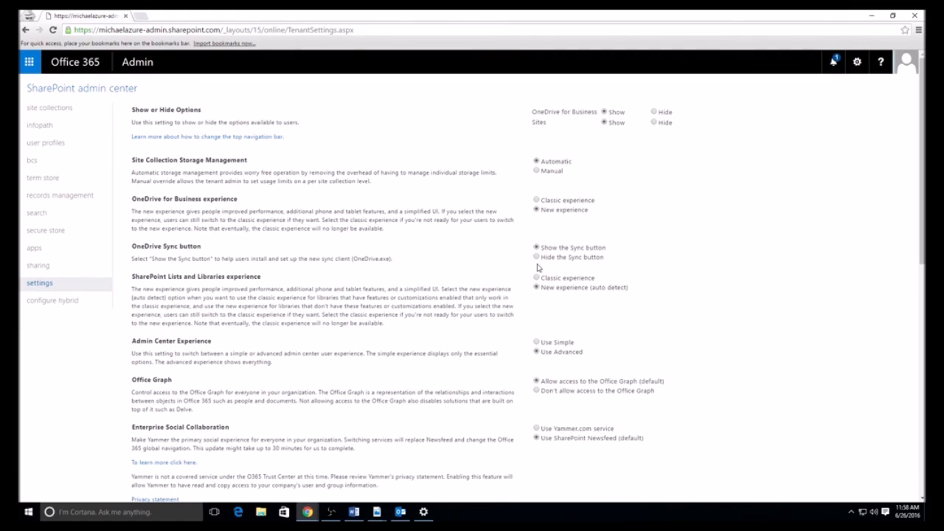
mouse_move(218, 52)
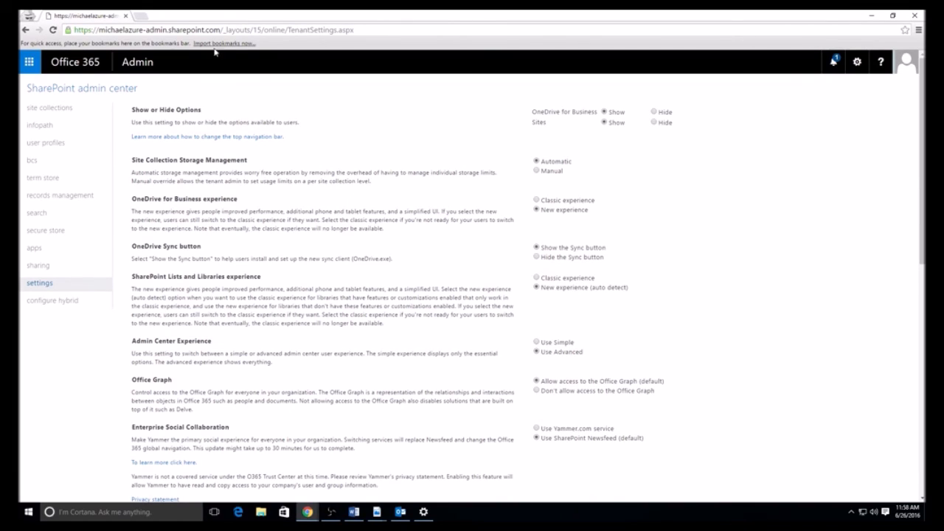
mouse_move(205, 51)
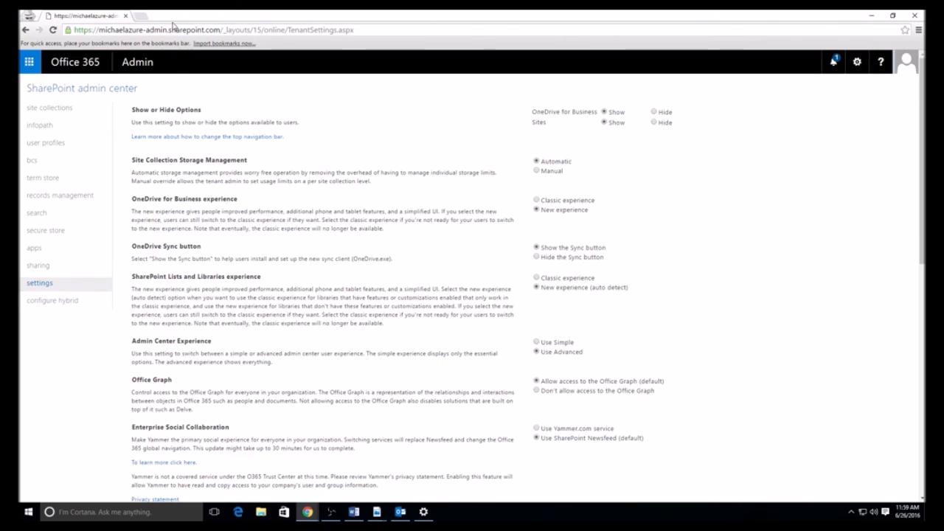
mouse_move(270, 125)
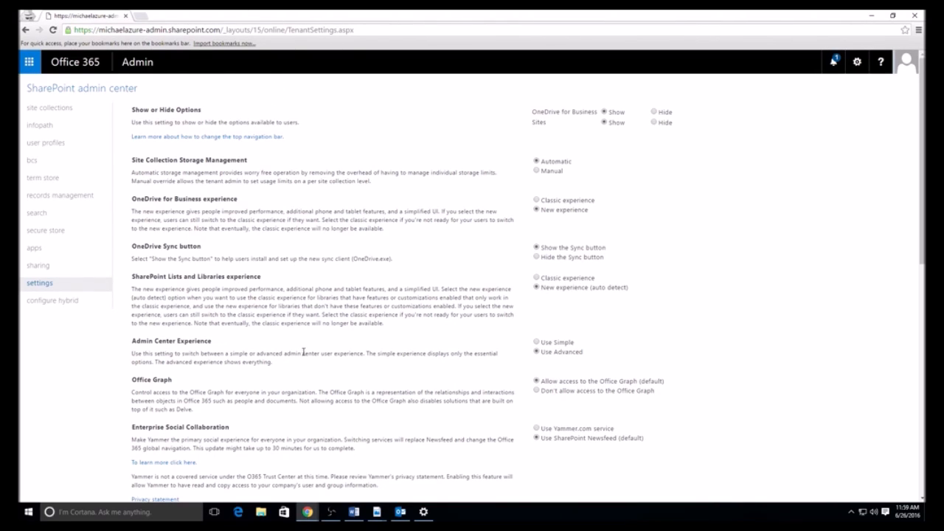
mouse_move(446, 158)
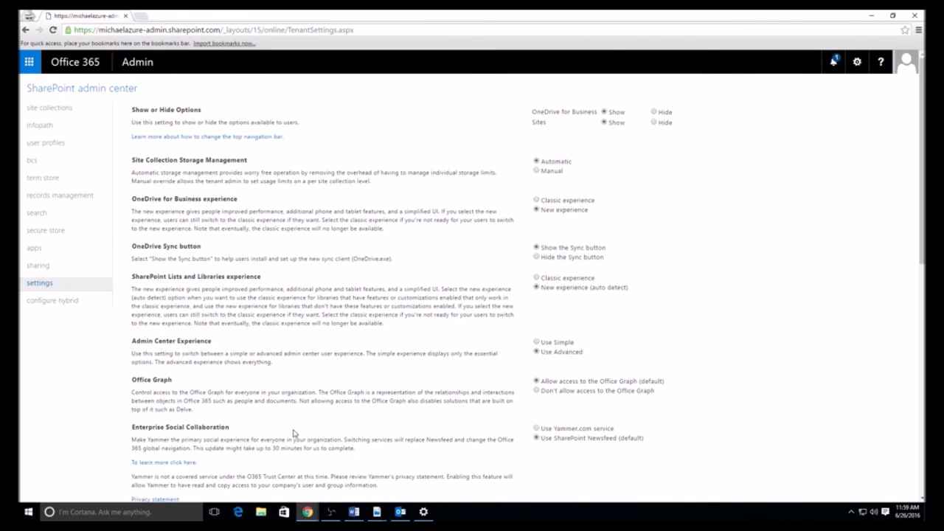
scroll("down", 3)
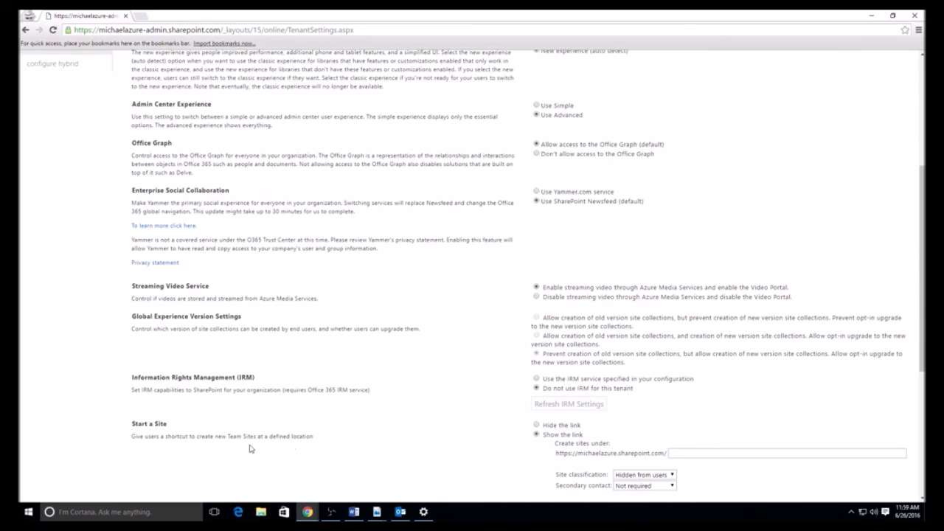
mouse_move(629, 254)
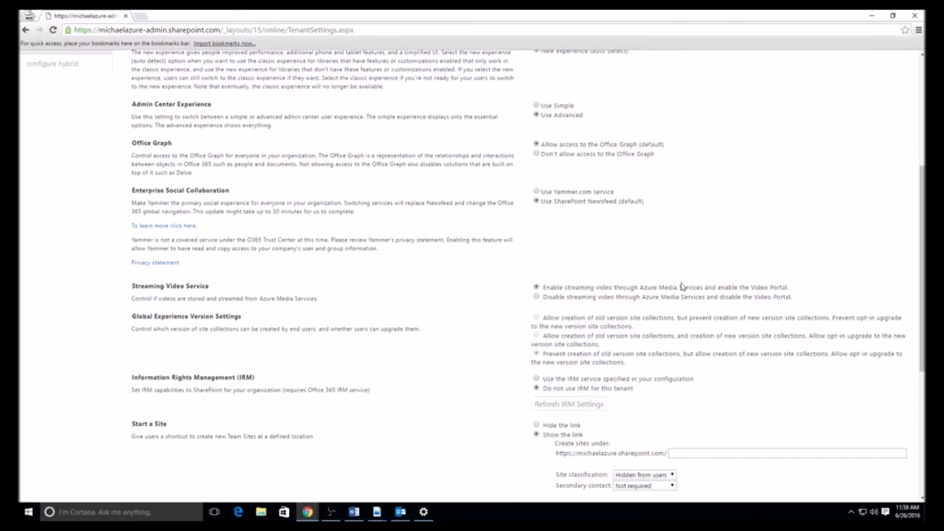
mouse_move(678, 293)
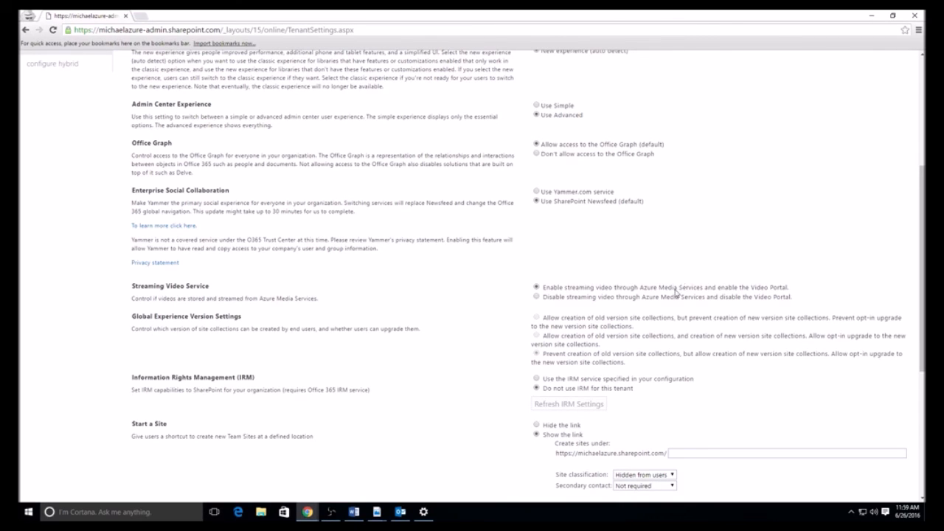
scroll("up", 3)
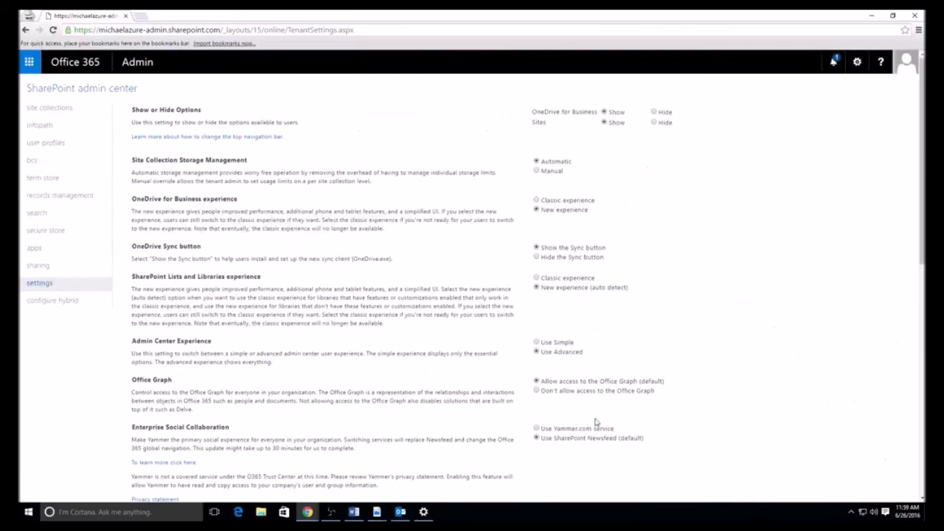